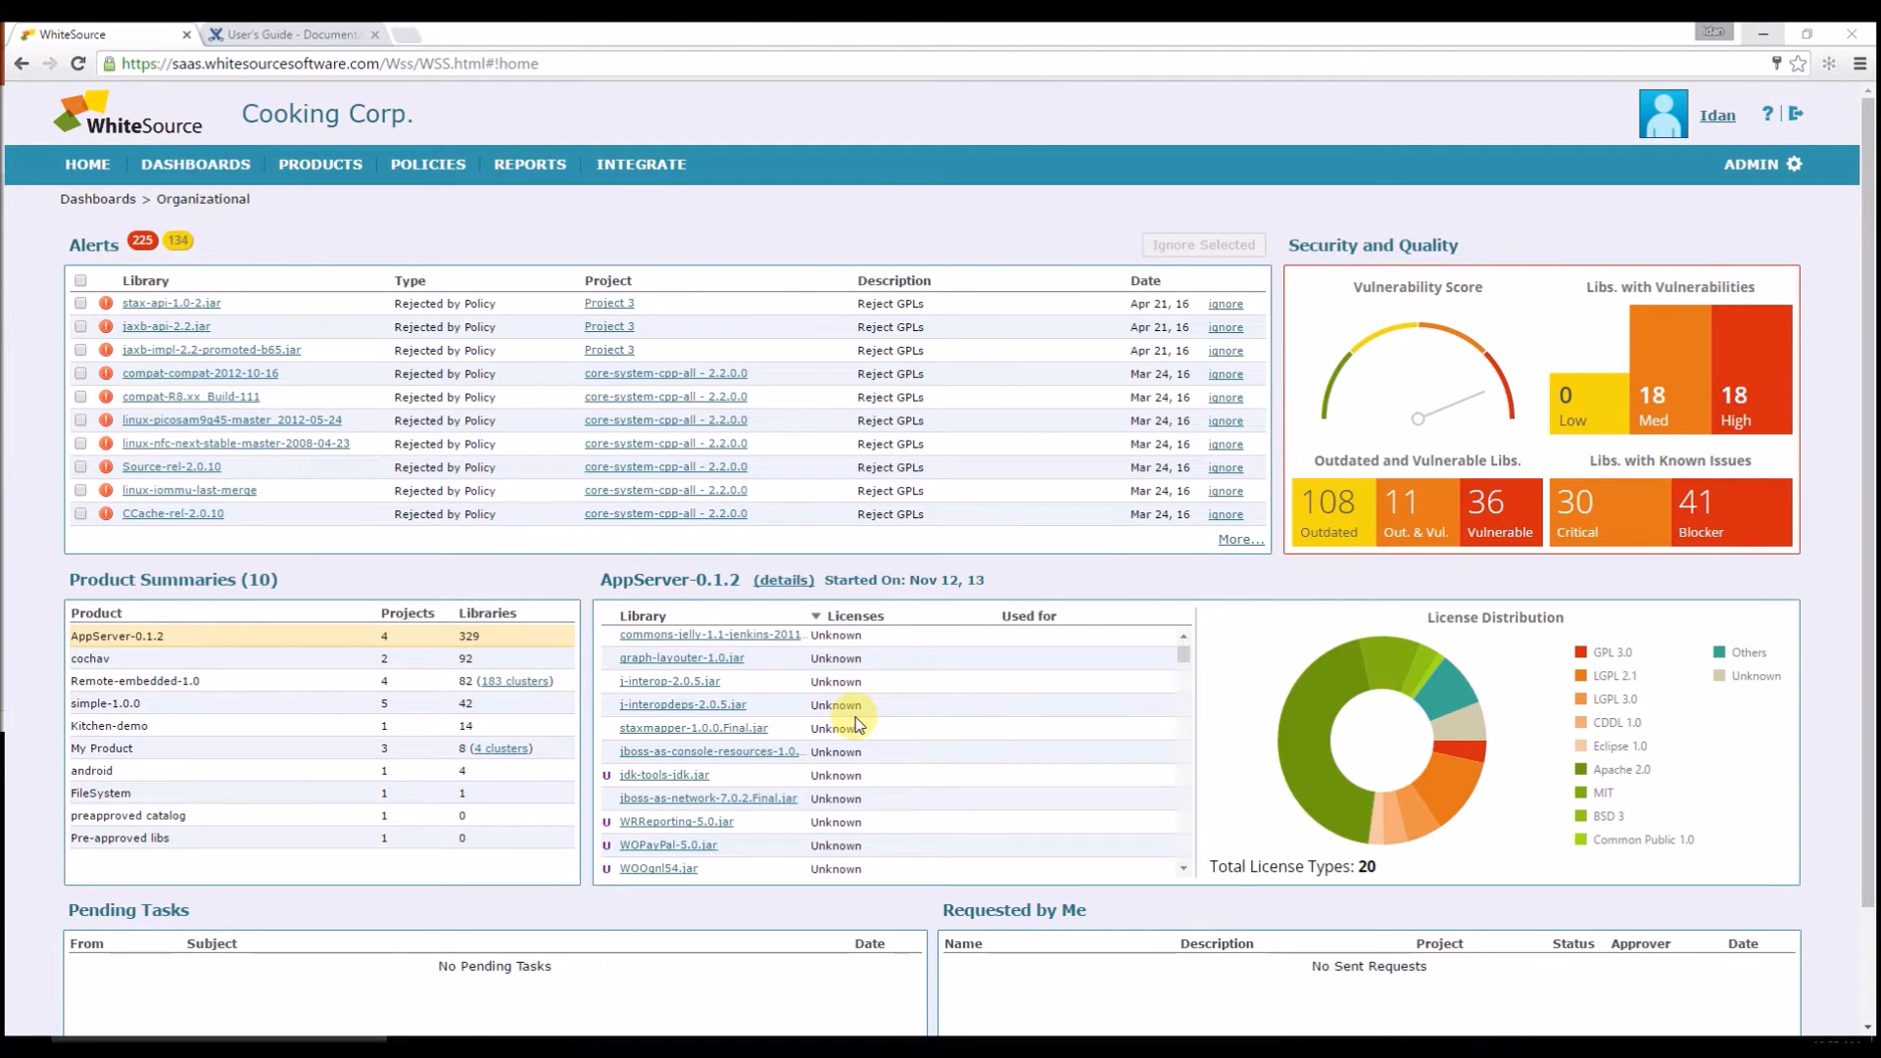
pyautogui.moveTo(888, 737)
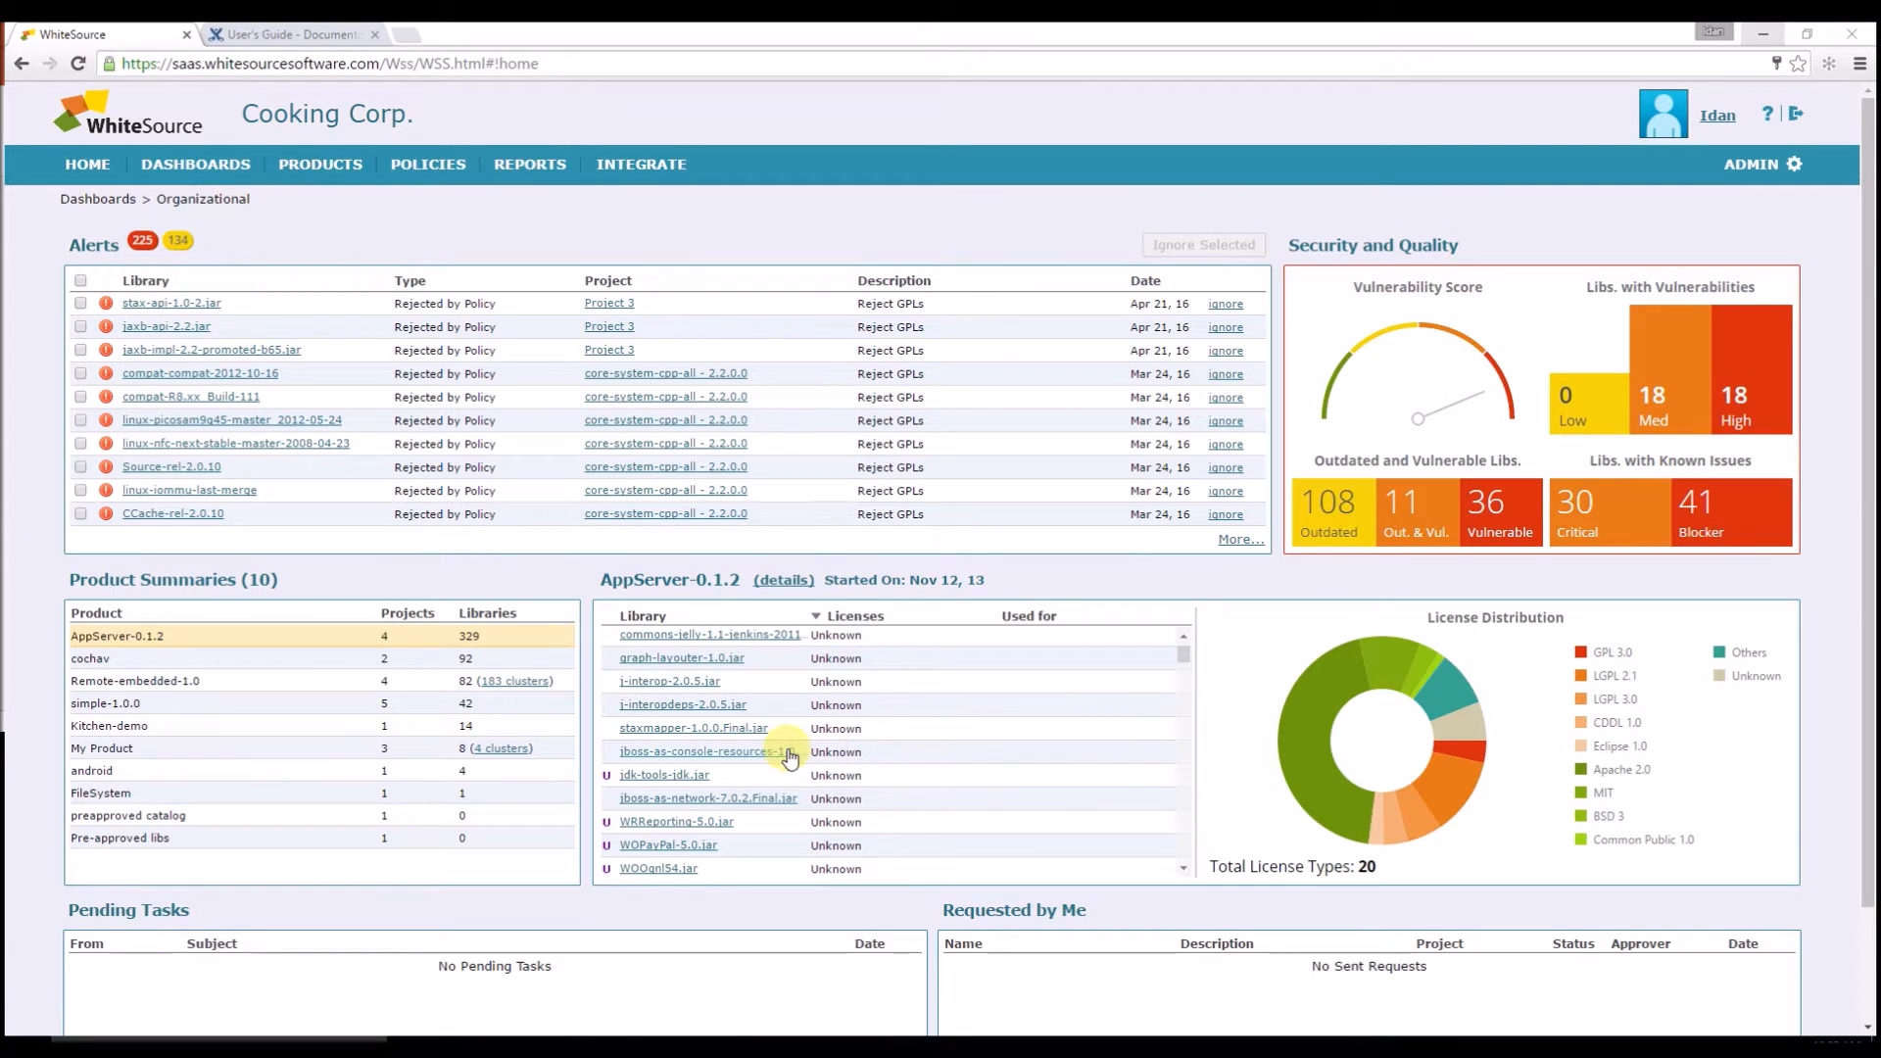
# Step: Add a by-name in-house rule 'sensei-*' under Admin > In-House
pyautogui.scroll(-3)
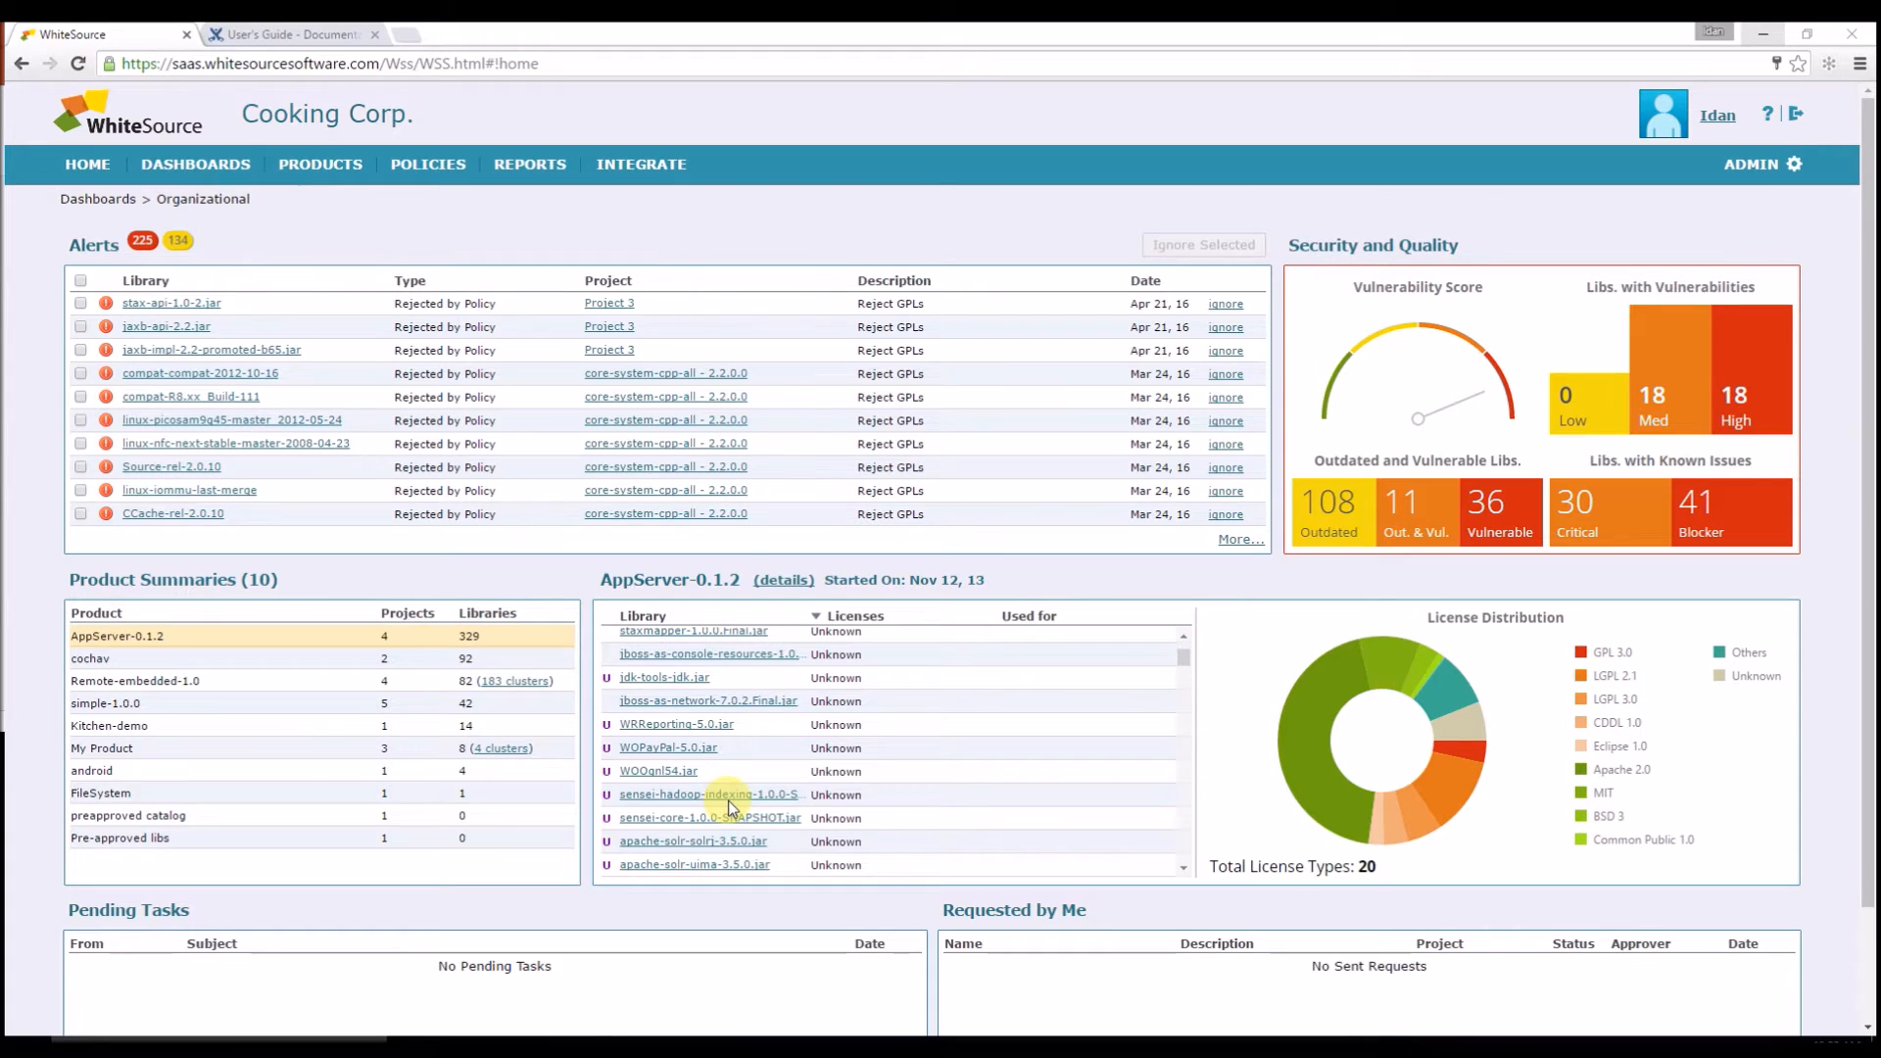
pyautogui.moveTo(1689, 219)
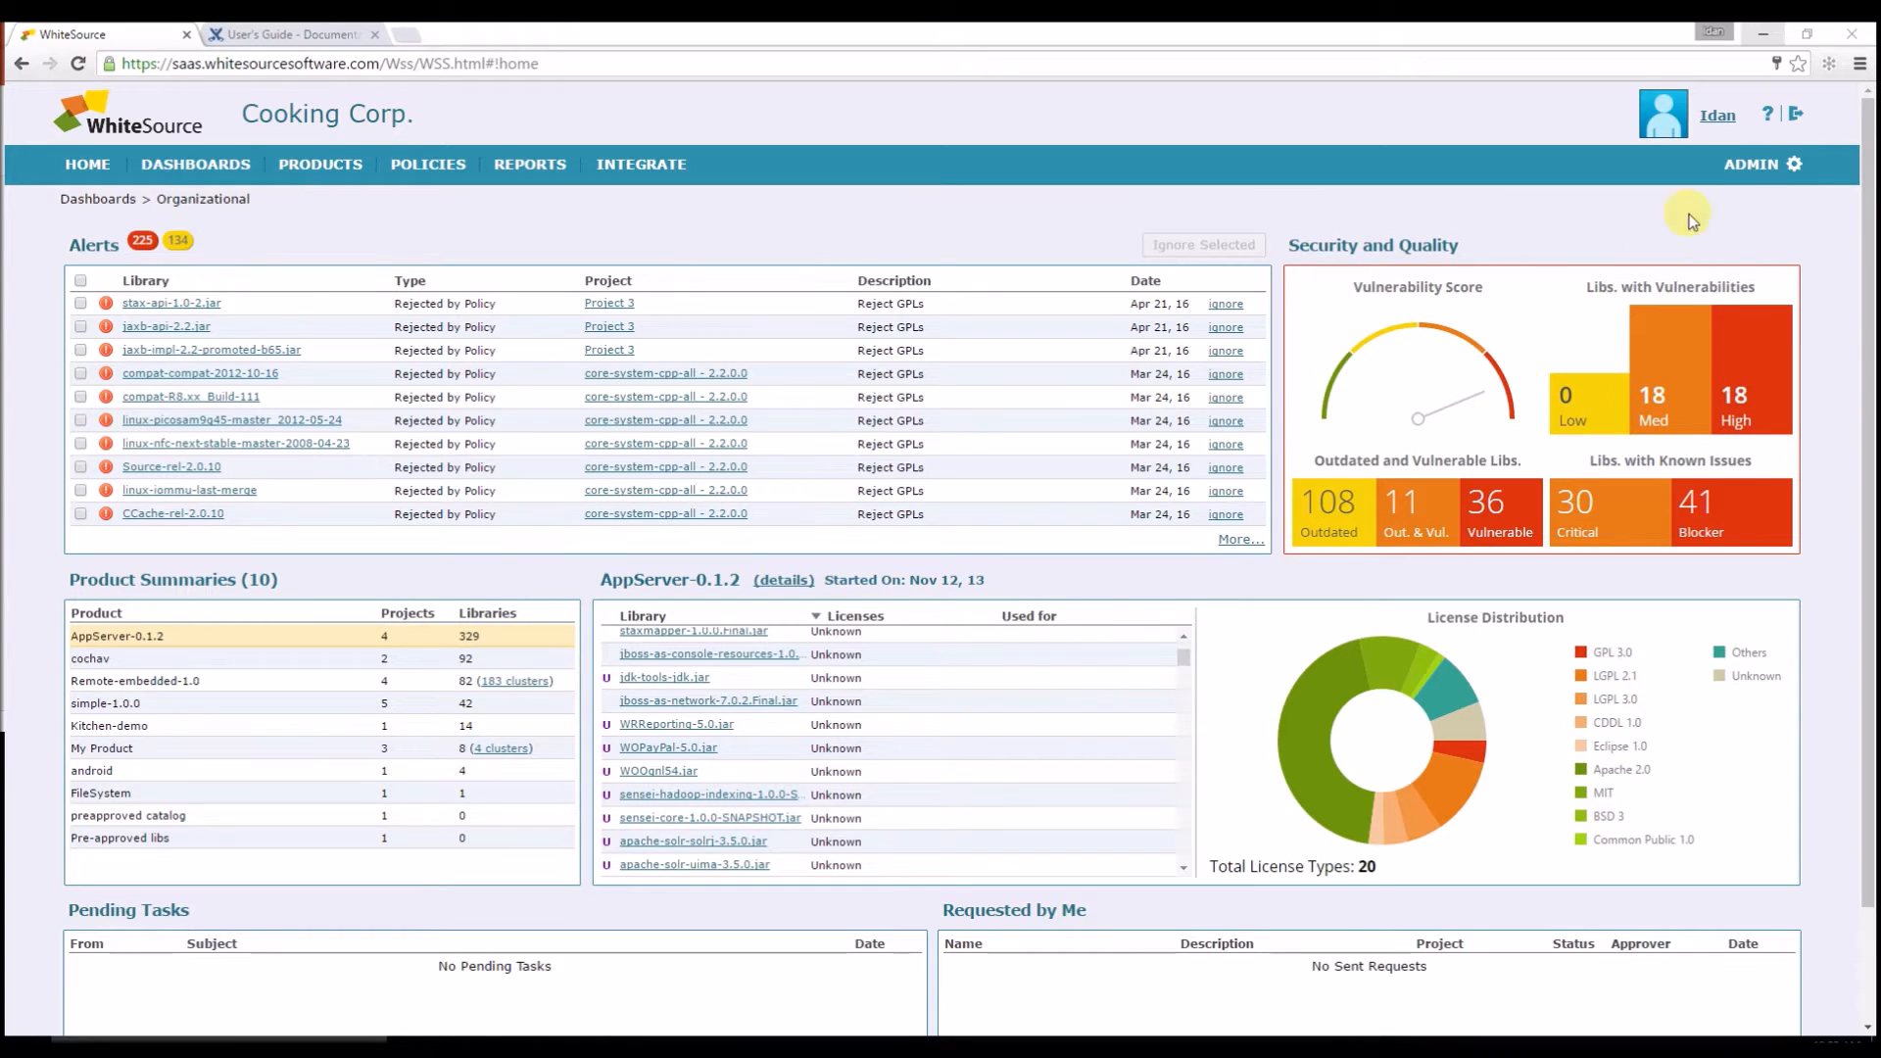
pyautogui.click(1750, 165)
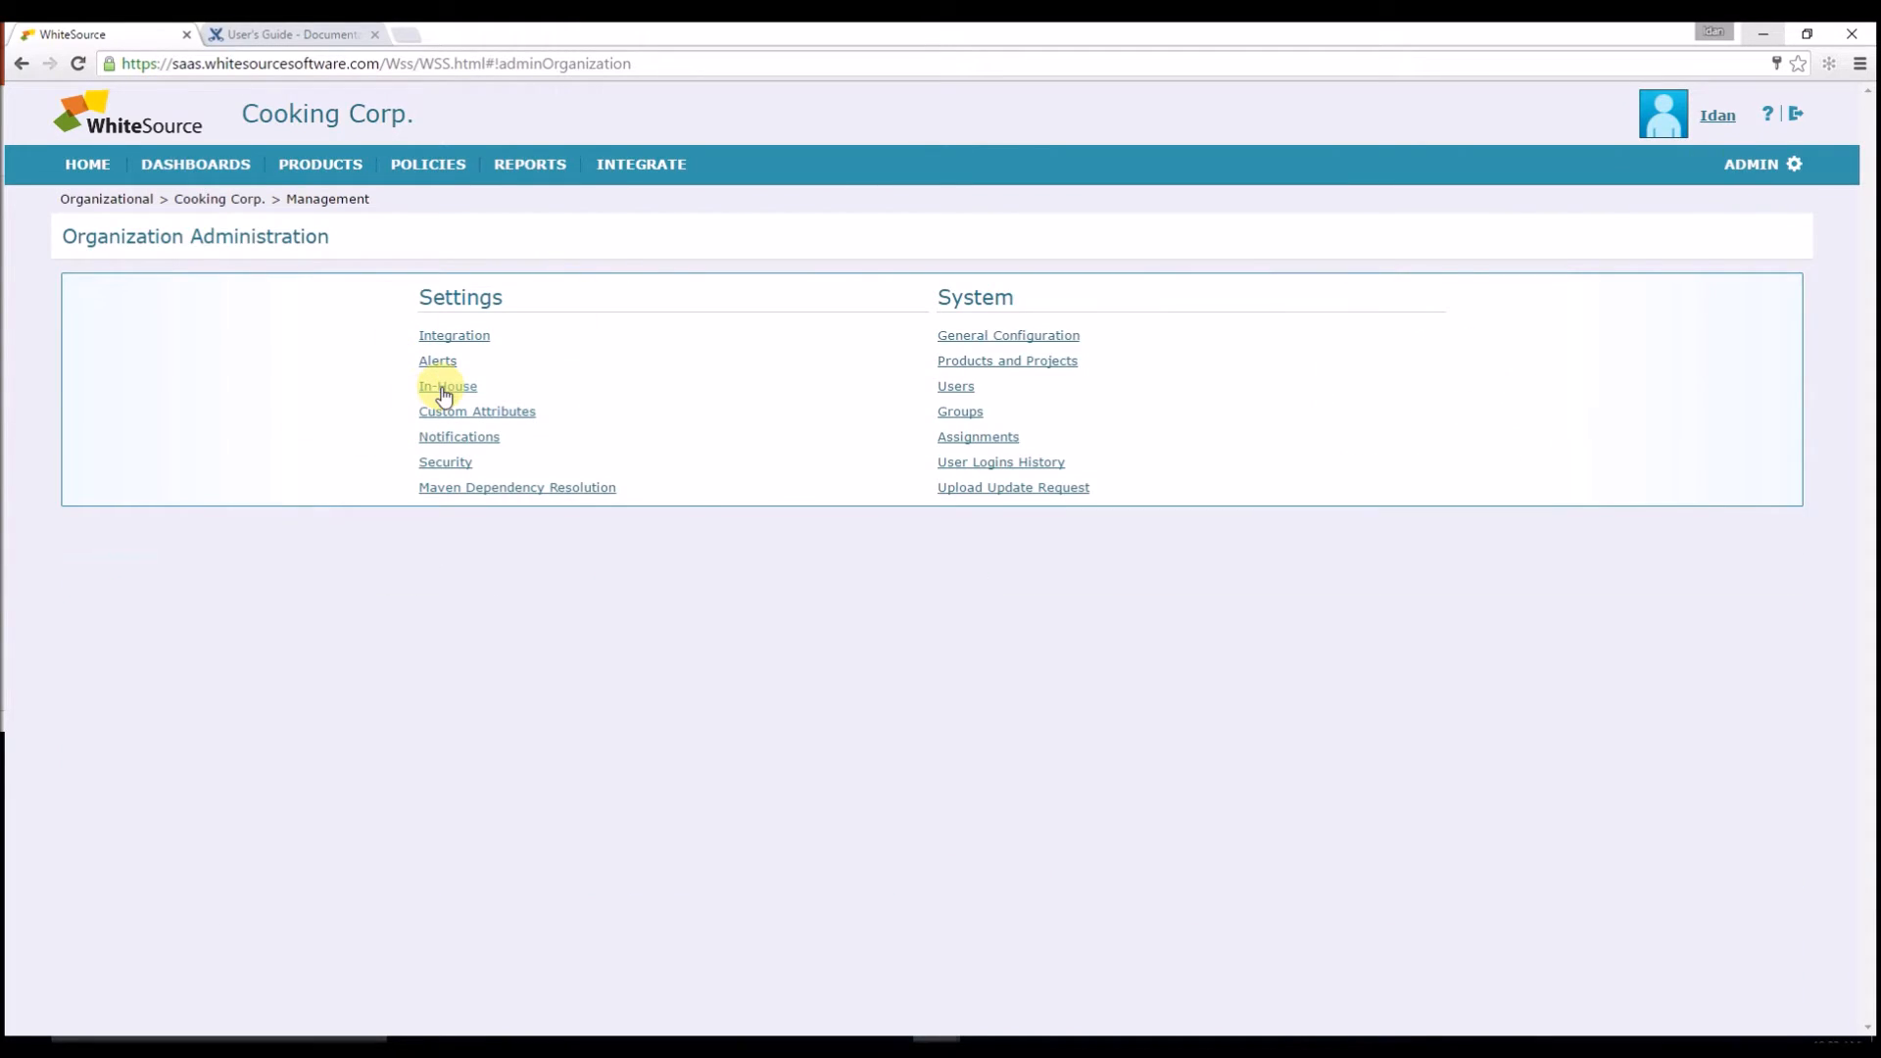
pyautogui.click(447, 386)
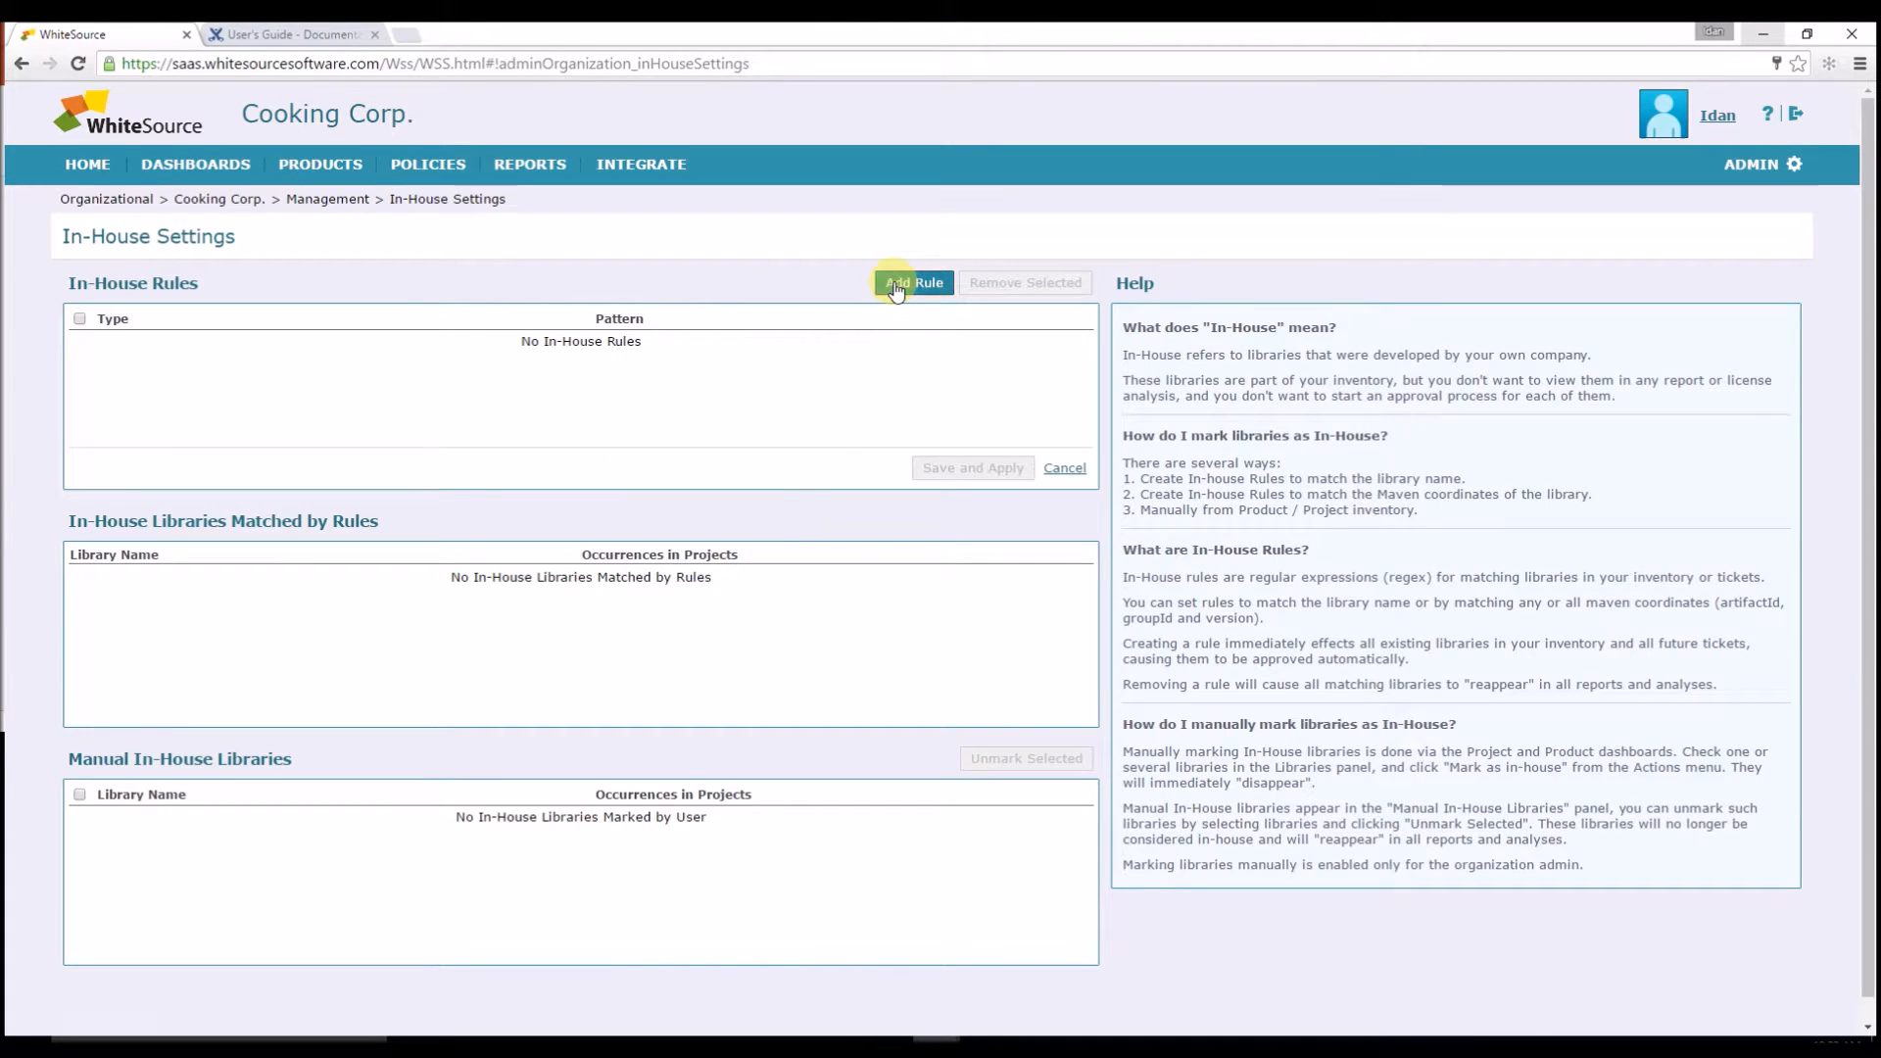
pyautogui.click(913, 282)
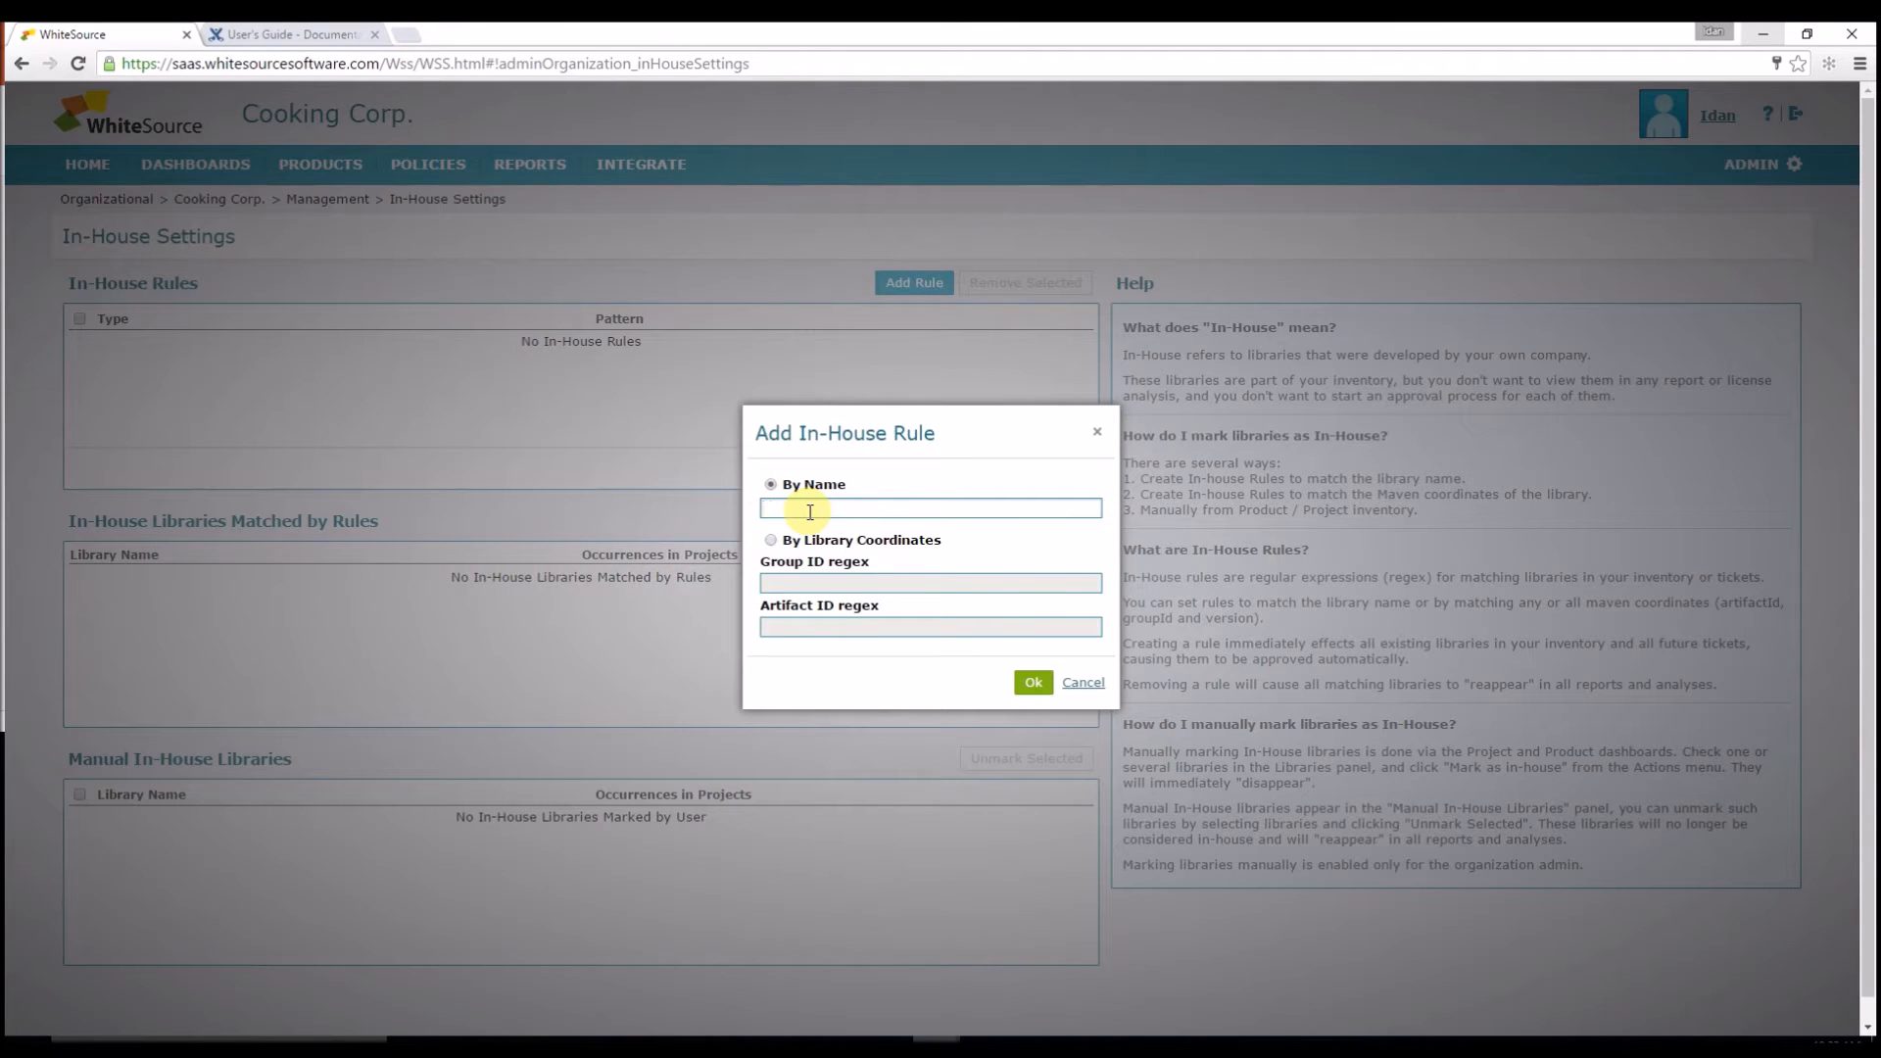
pyautogui.write('sensei-*')
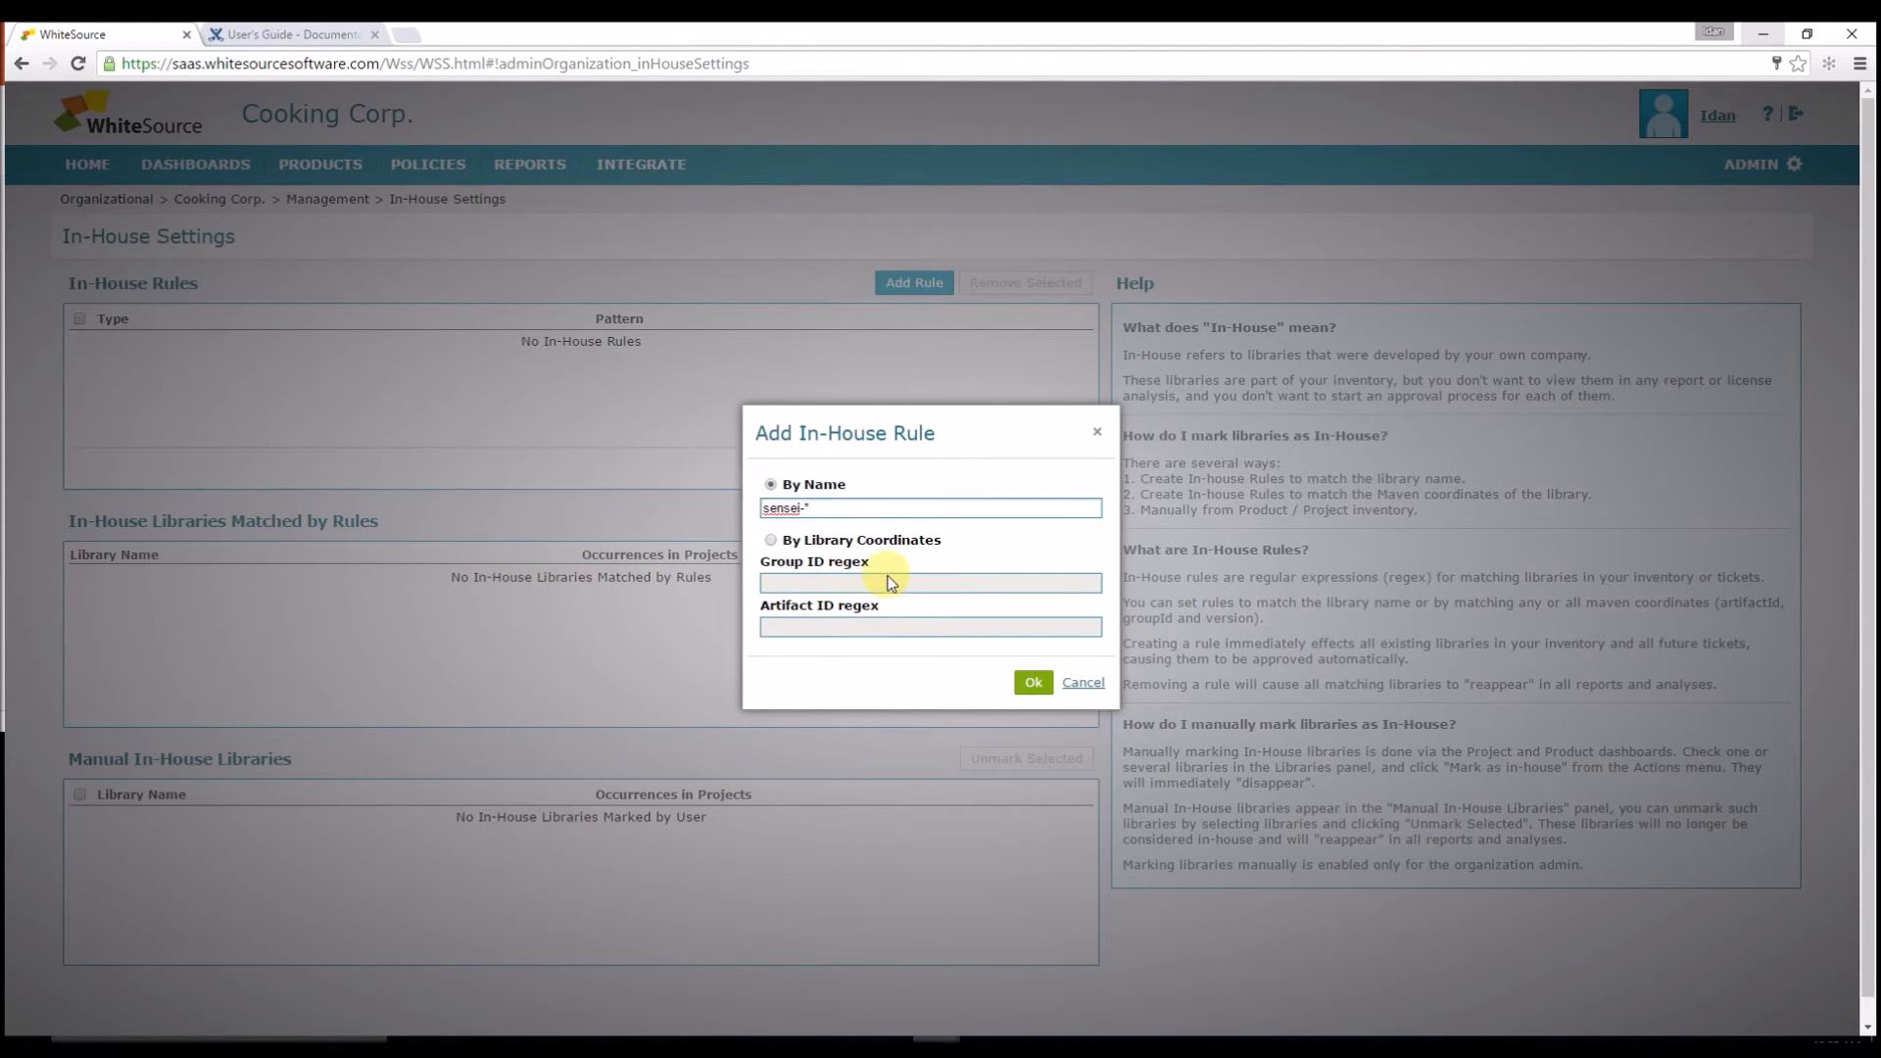
pyautogui.click(1033, 682)
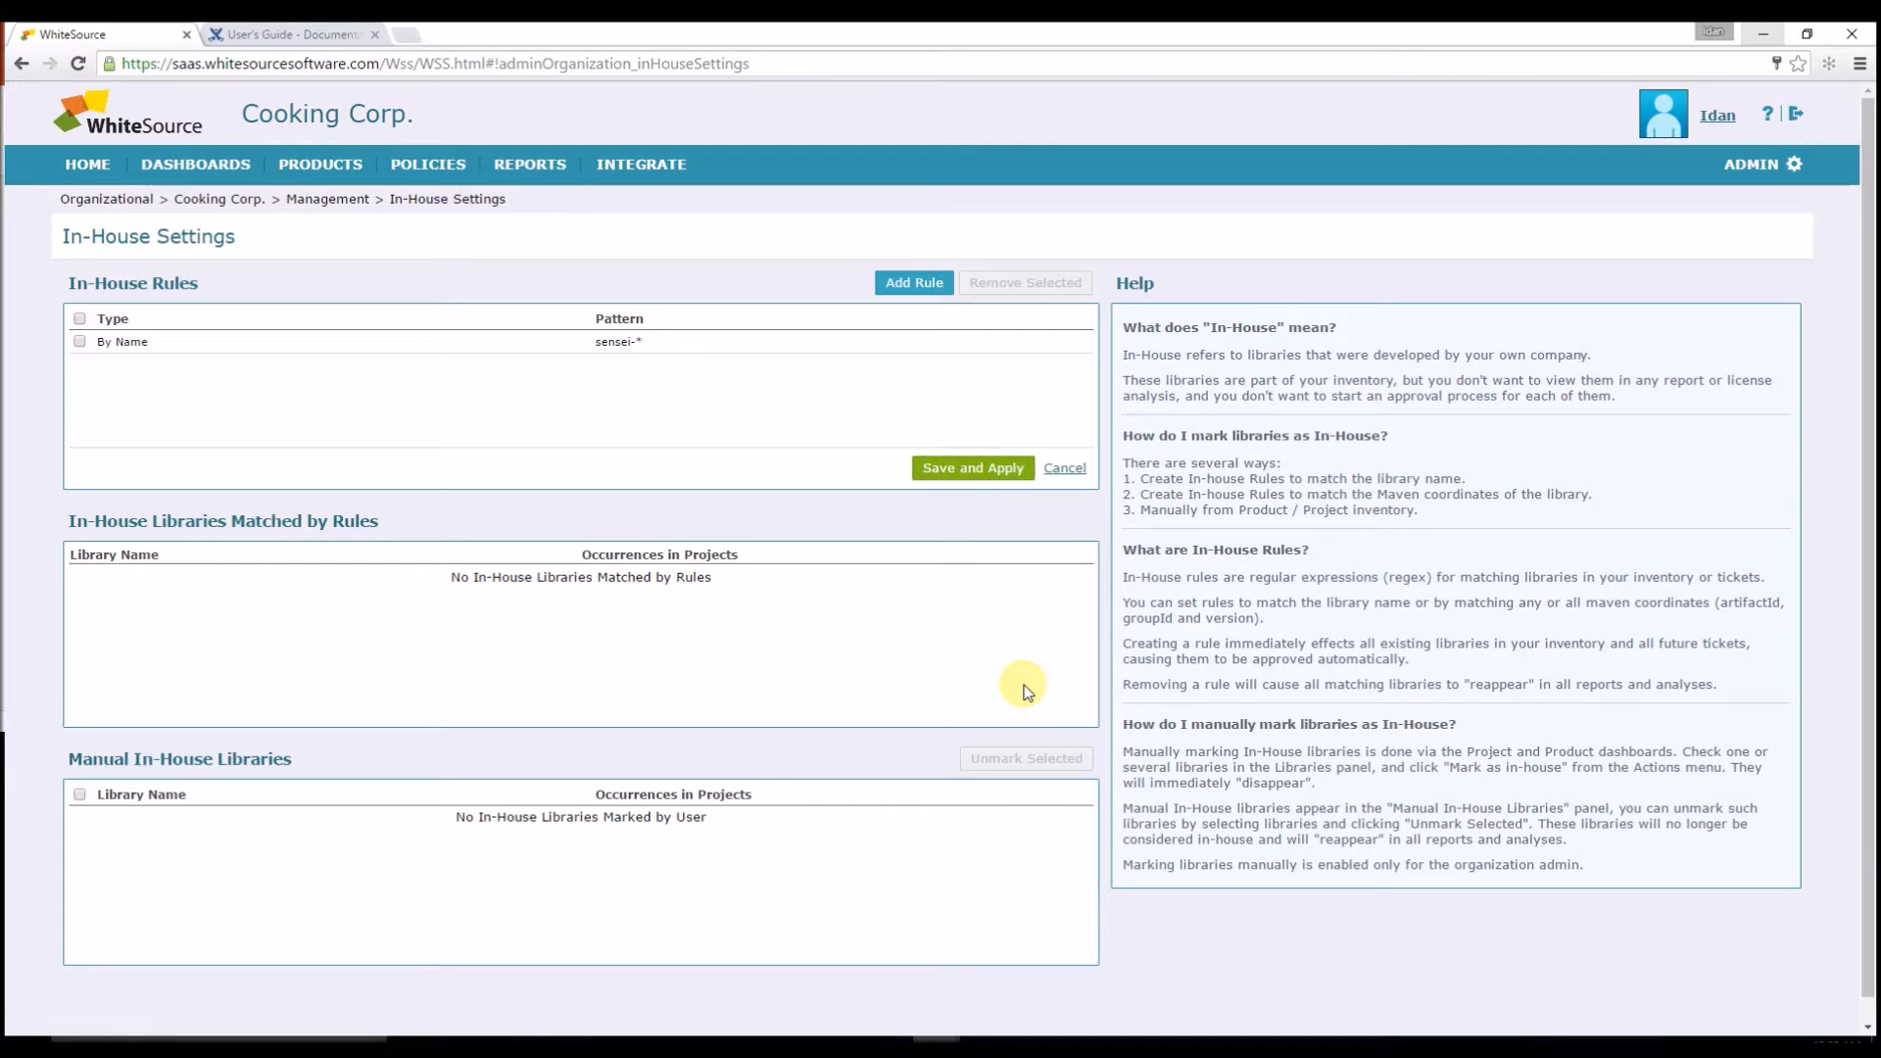
pyautogui.moveTo(123, 280)
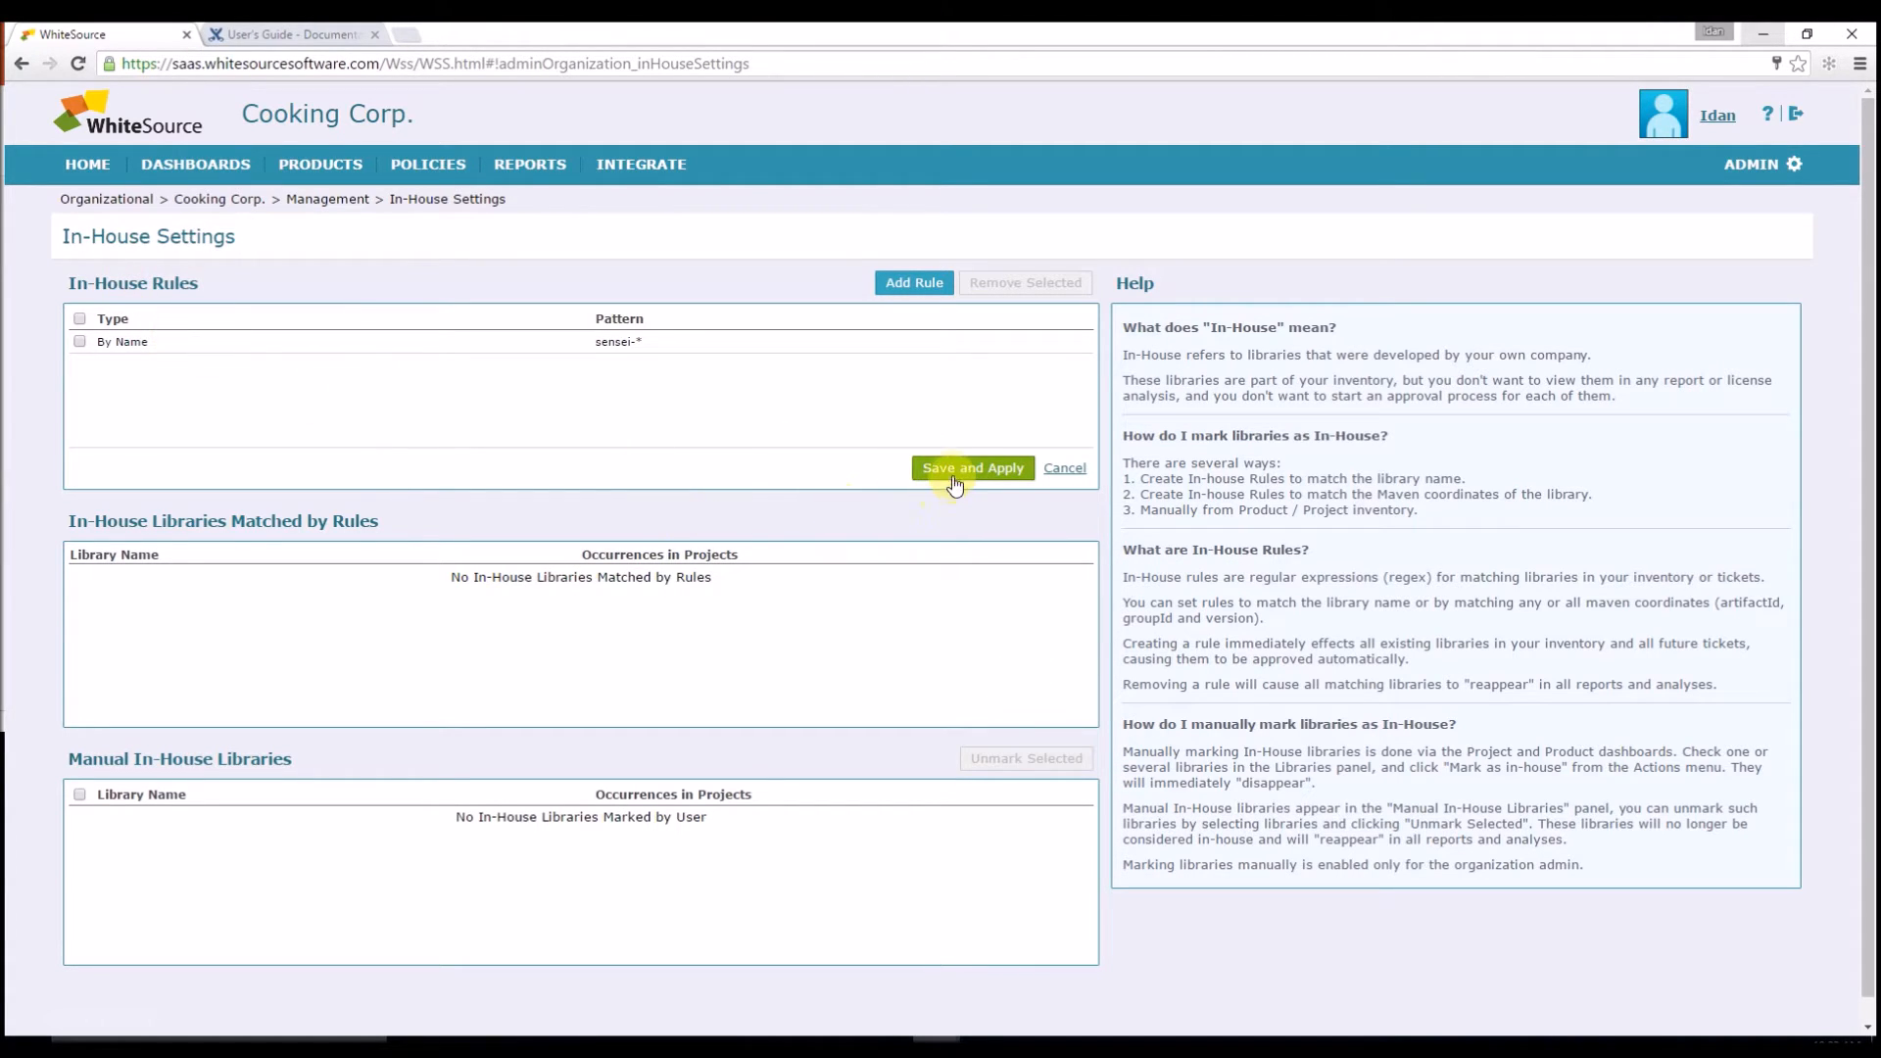
# Step: Save and apply the new rule and return to the organizational dashboard
pyautogui.click(972, 466)
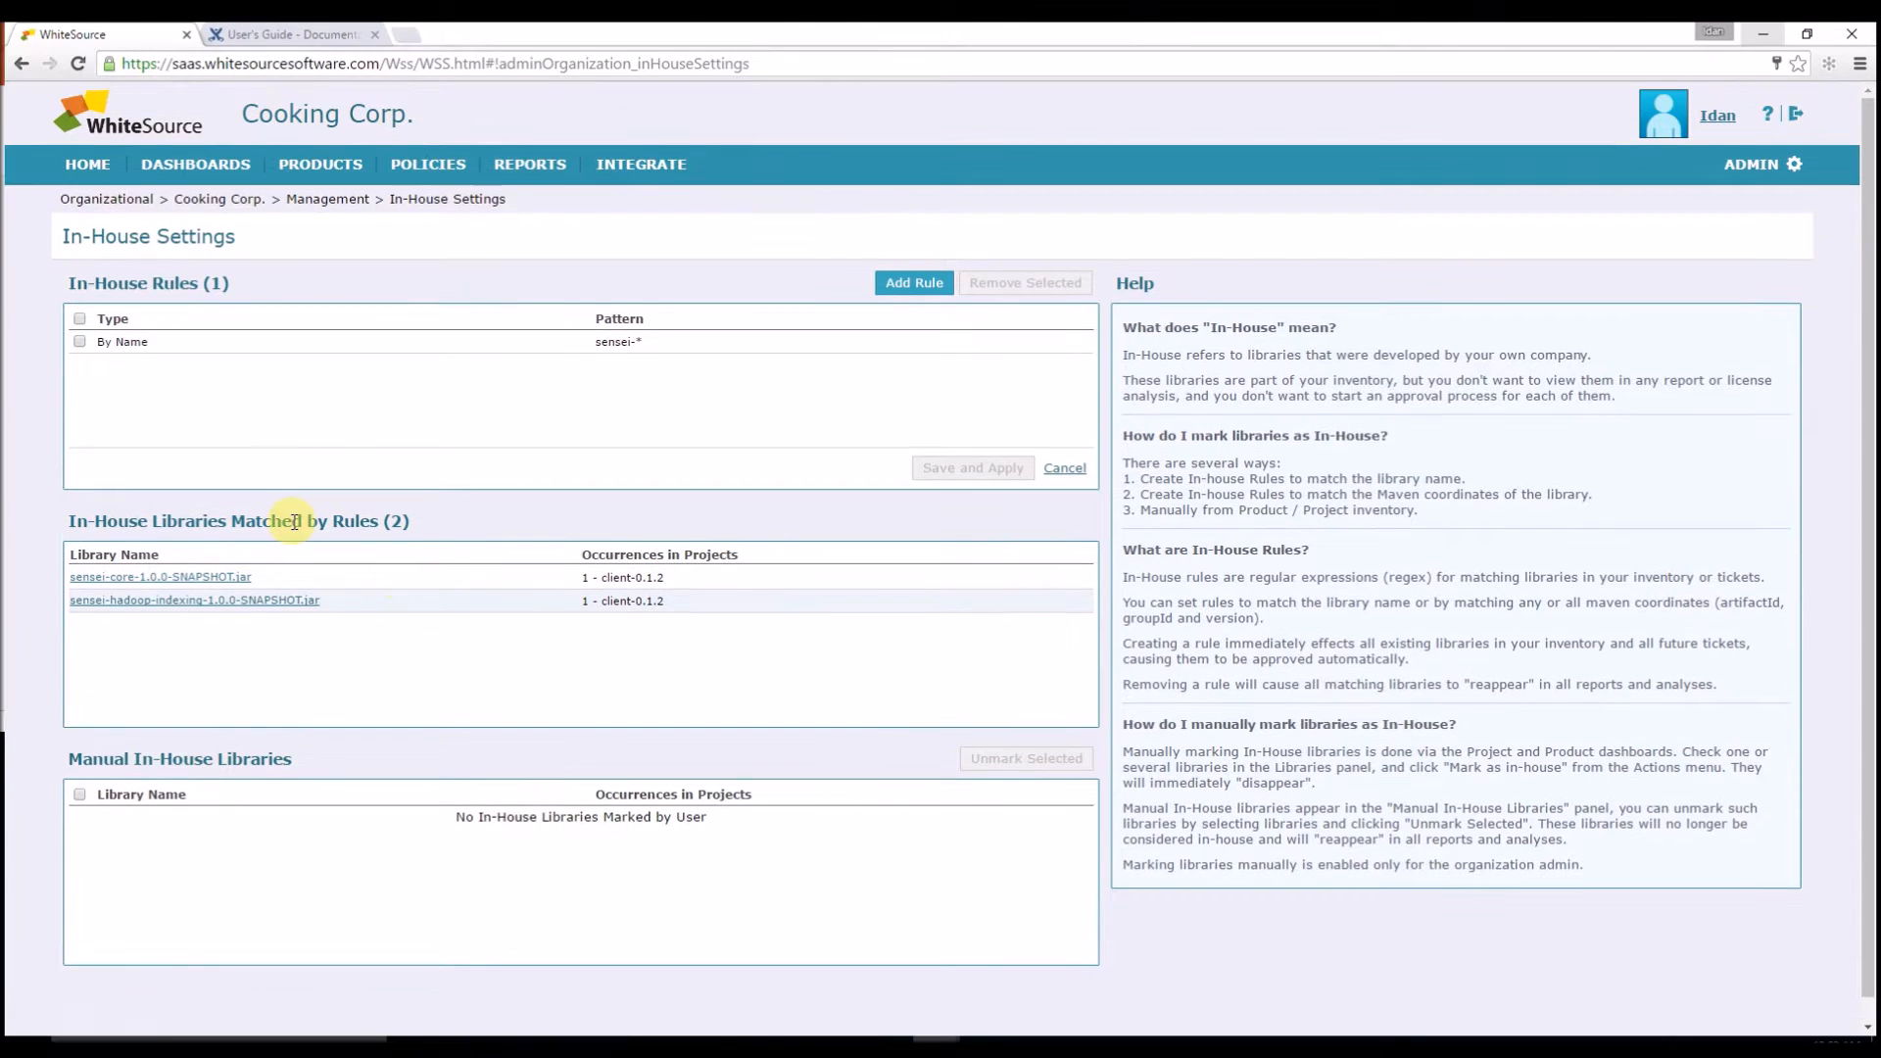
pyautogui.click(86, 164)
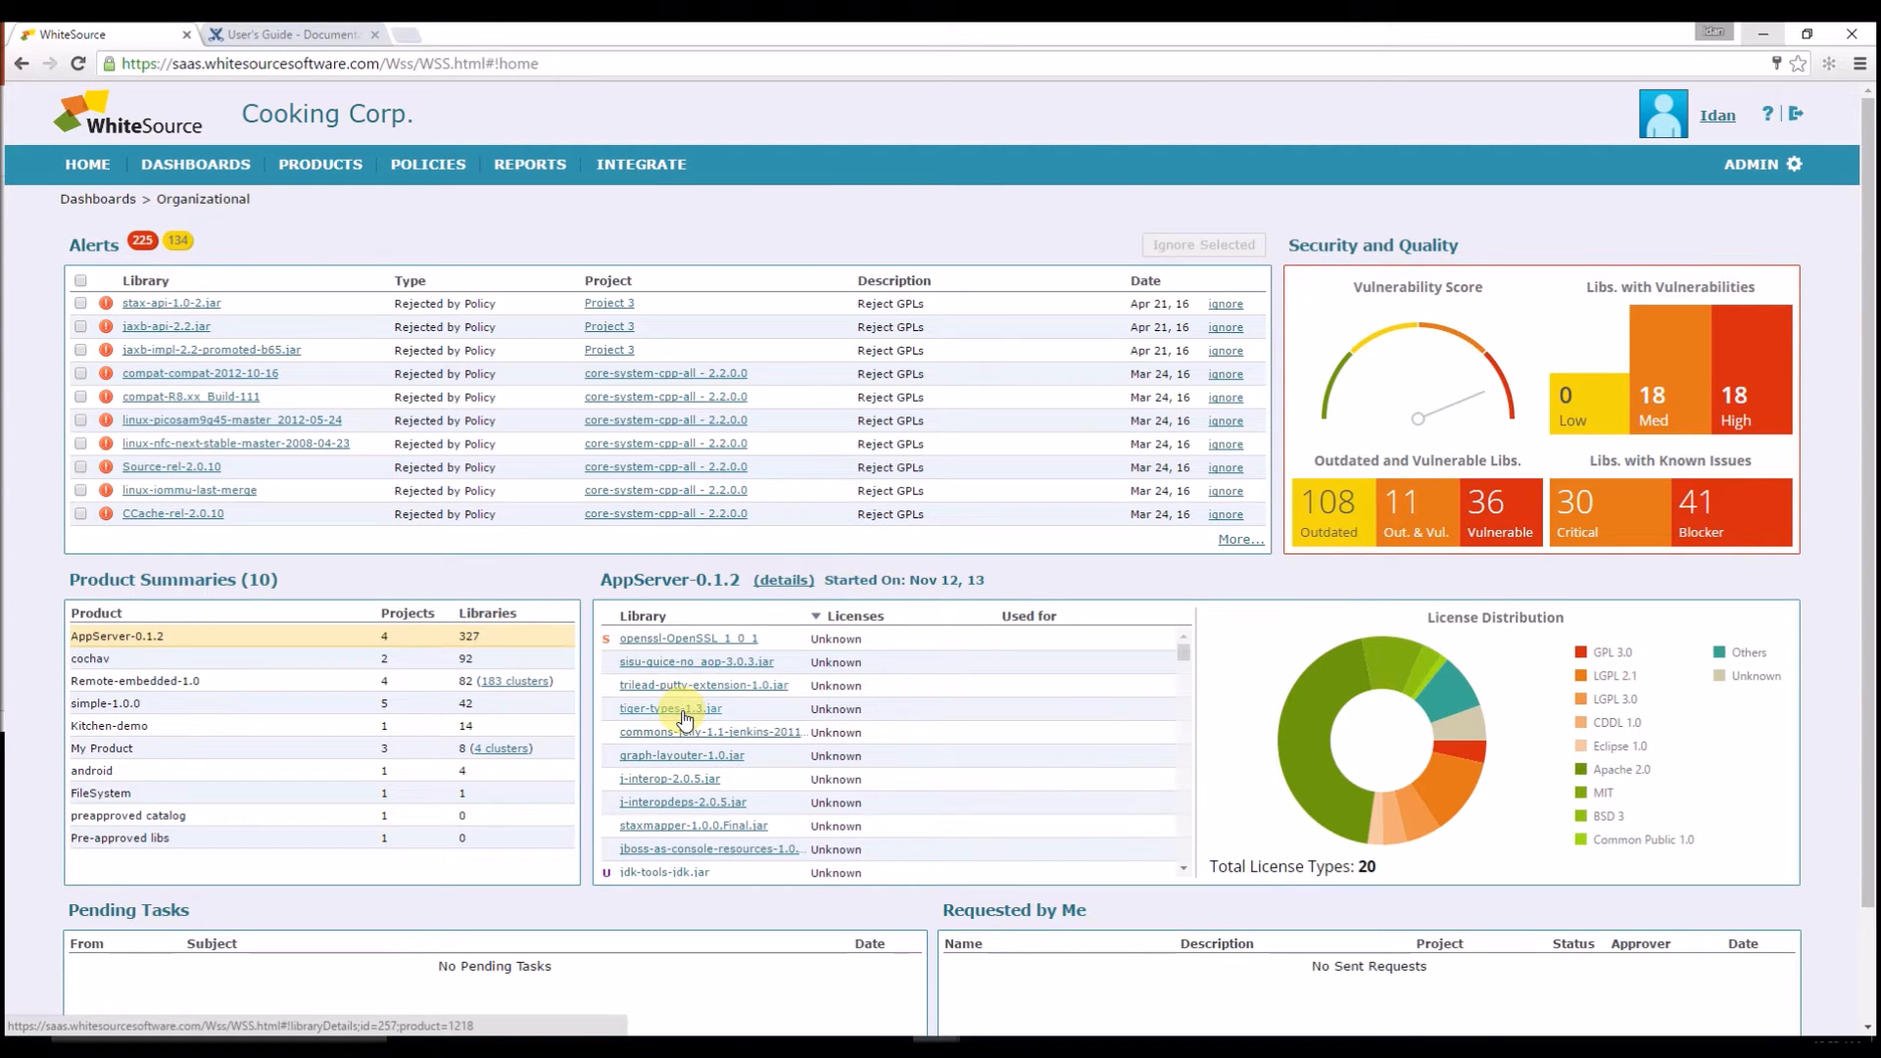
pyautogui.moveTo(670, 708)
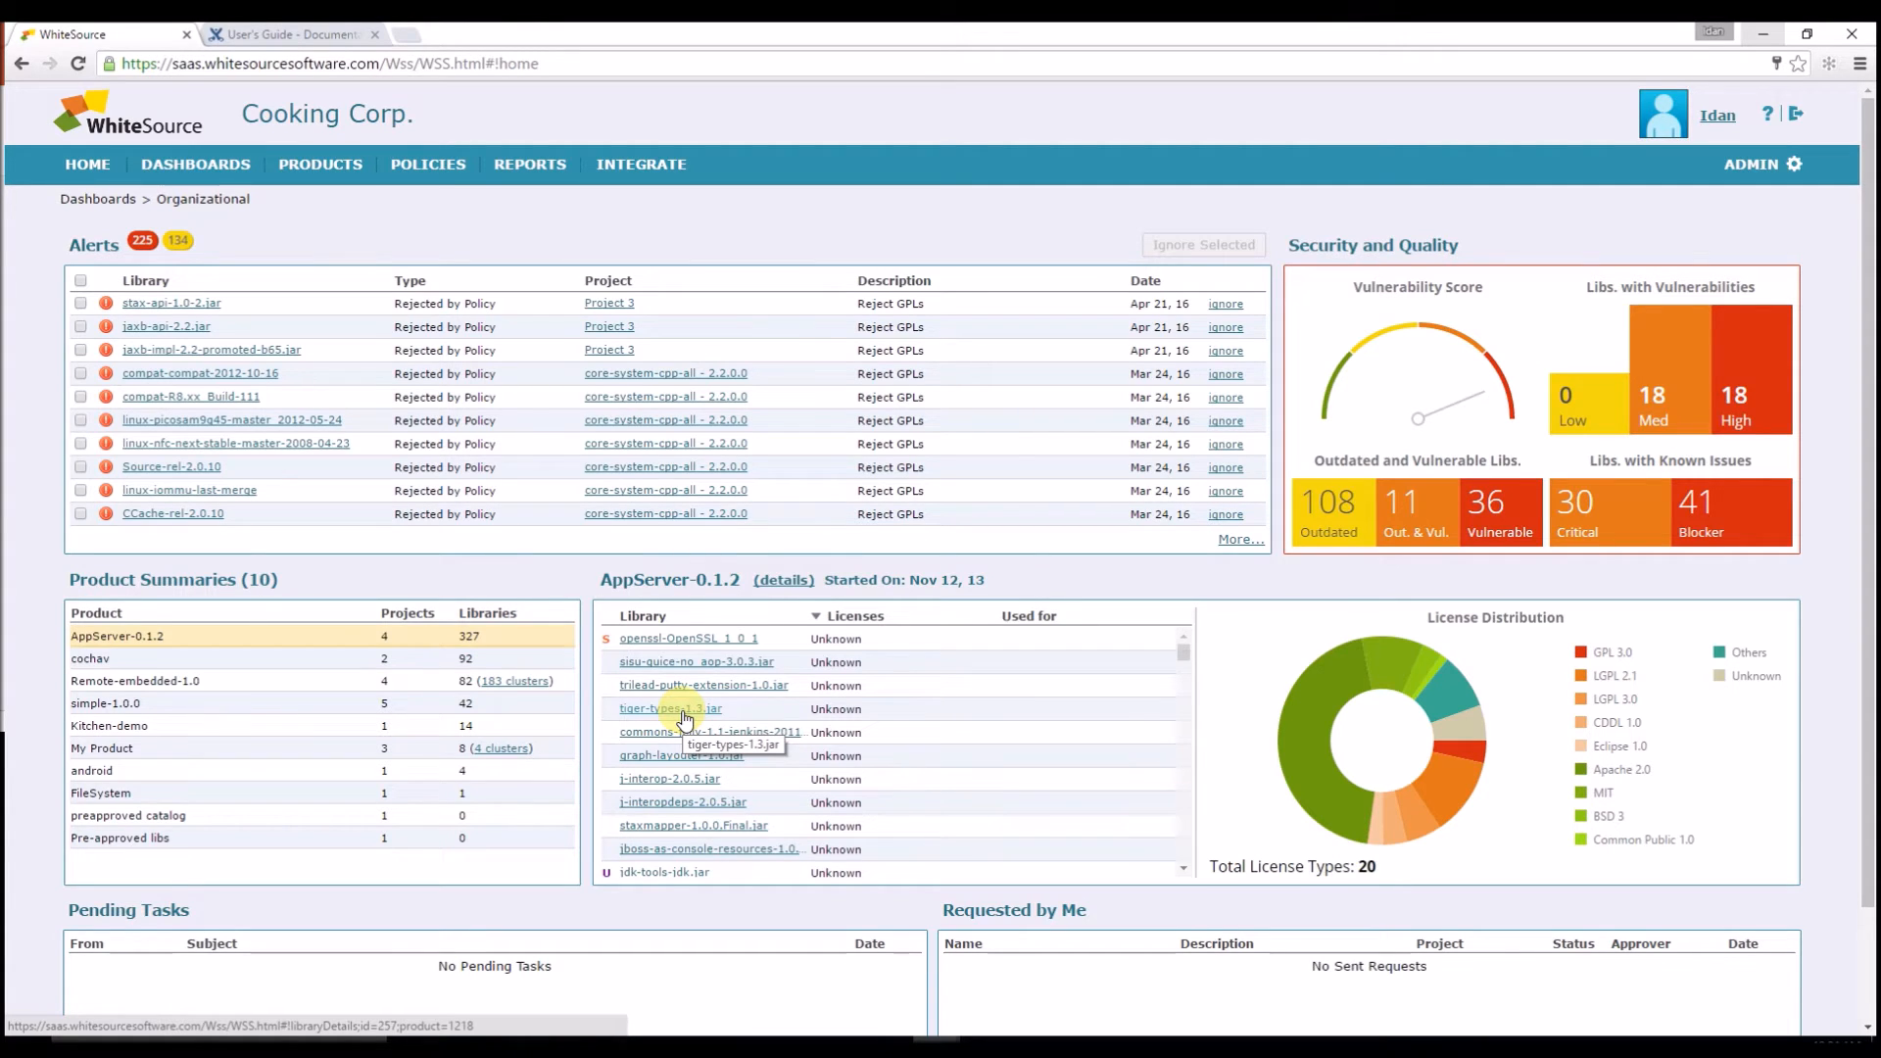
# Step: Open the AppServer-0.1.2 product details page with its 327 libraries
pyautogui.click(782, 580)
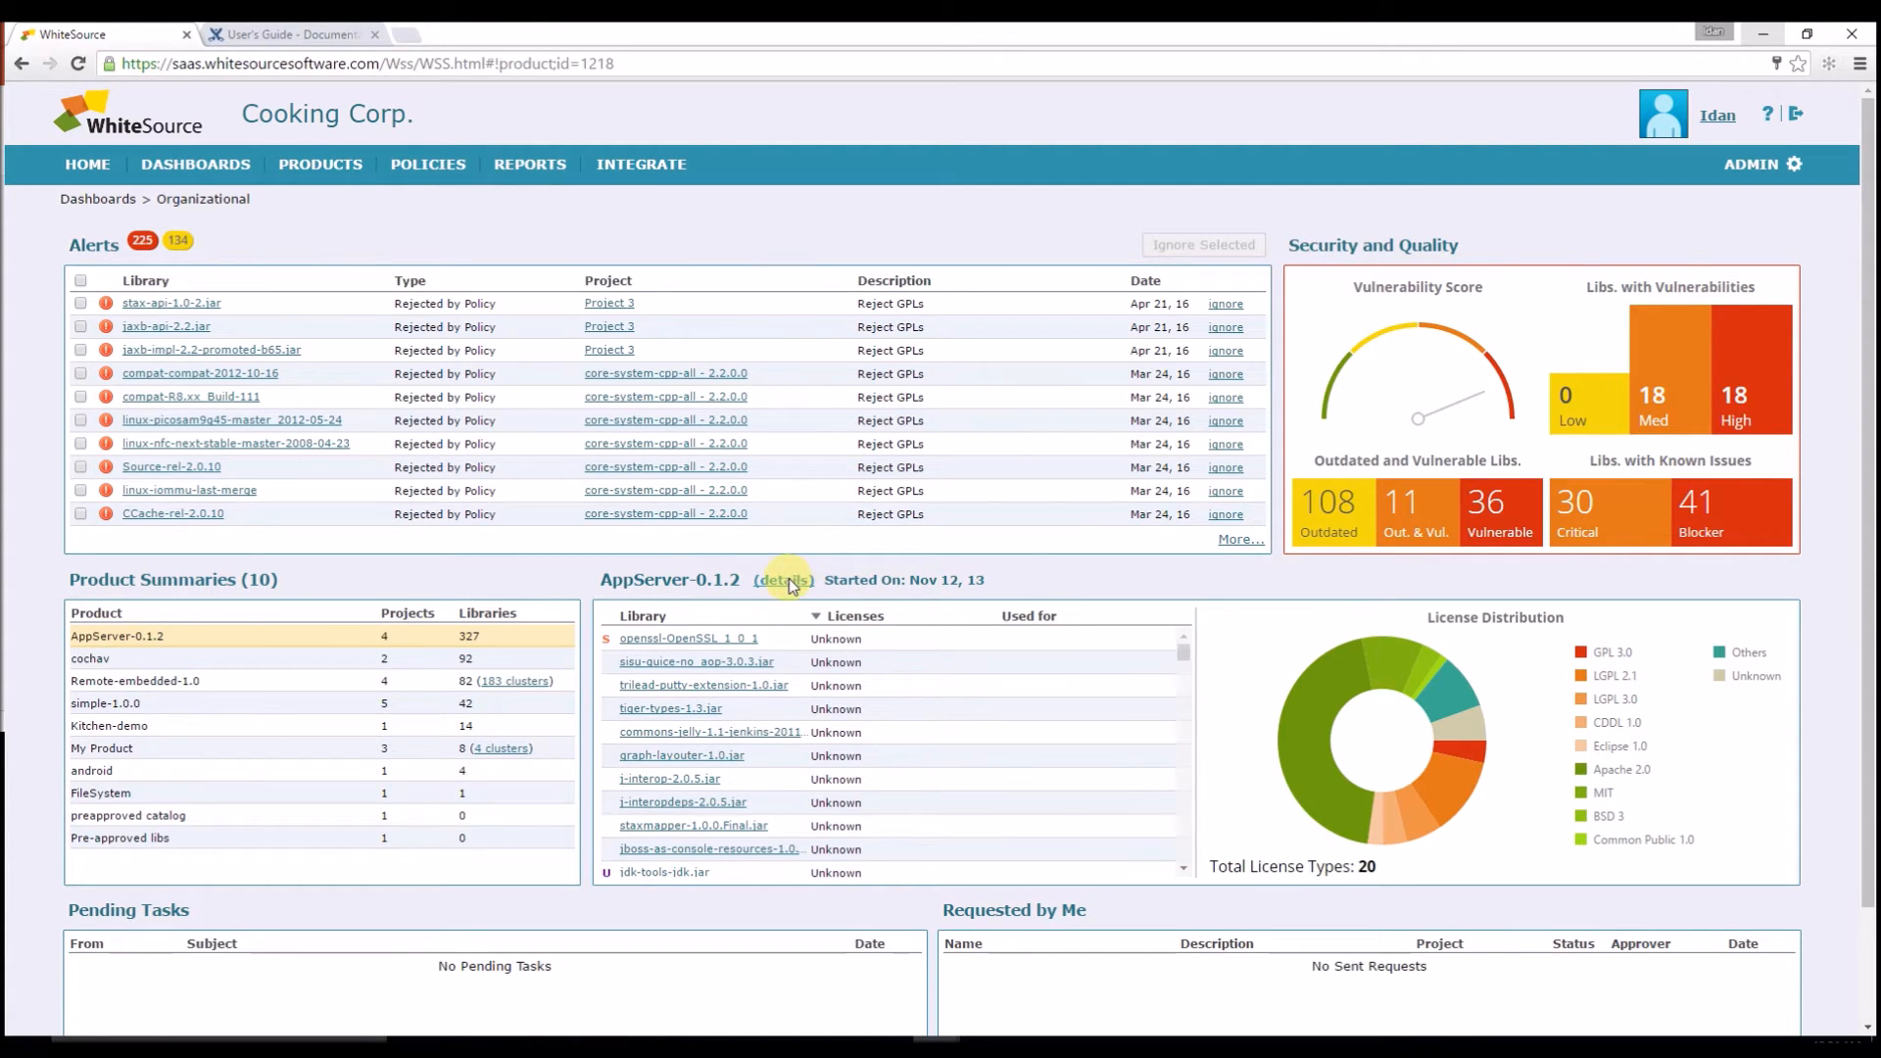
pyautogui.click(784, 580)
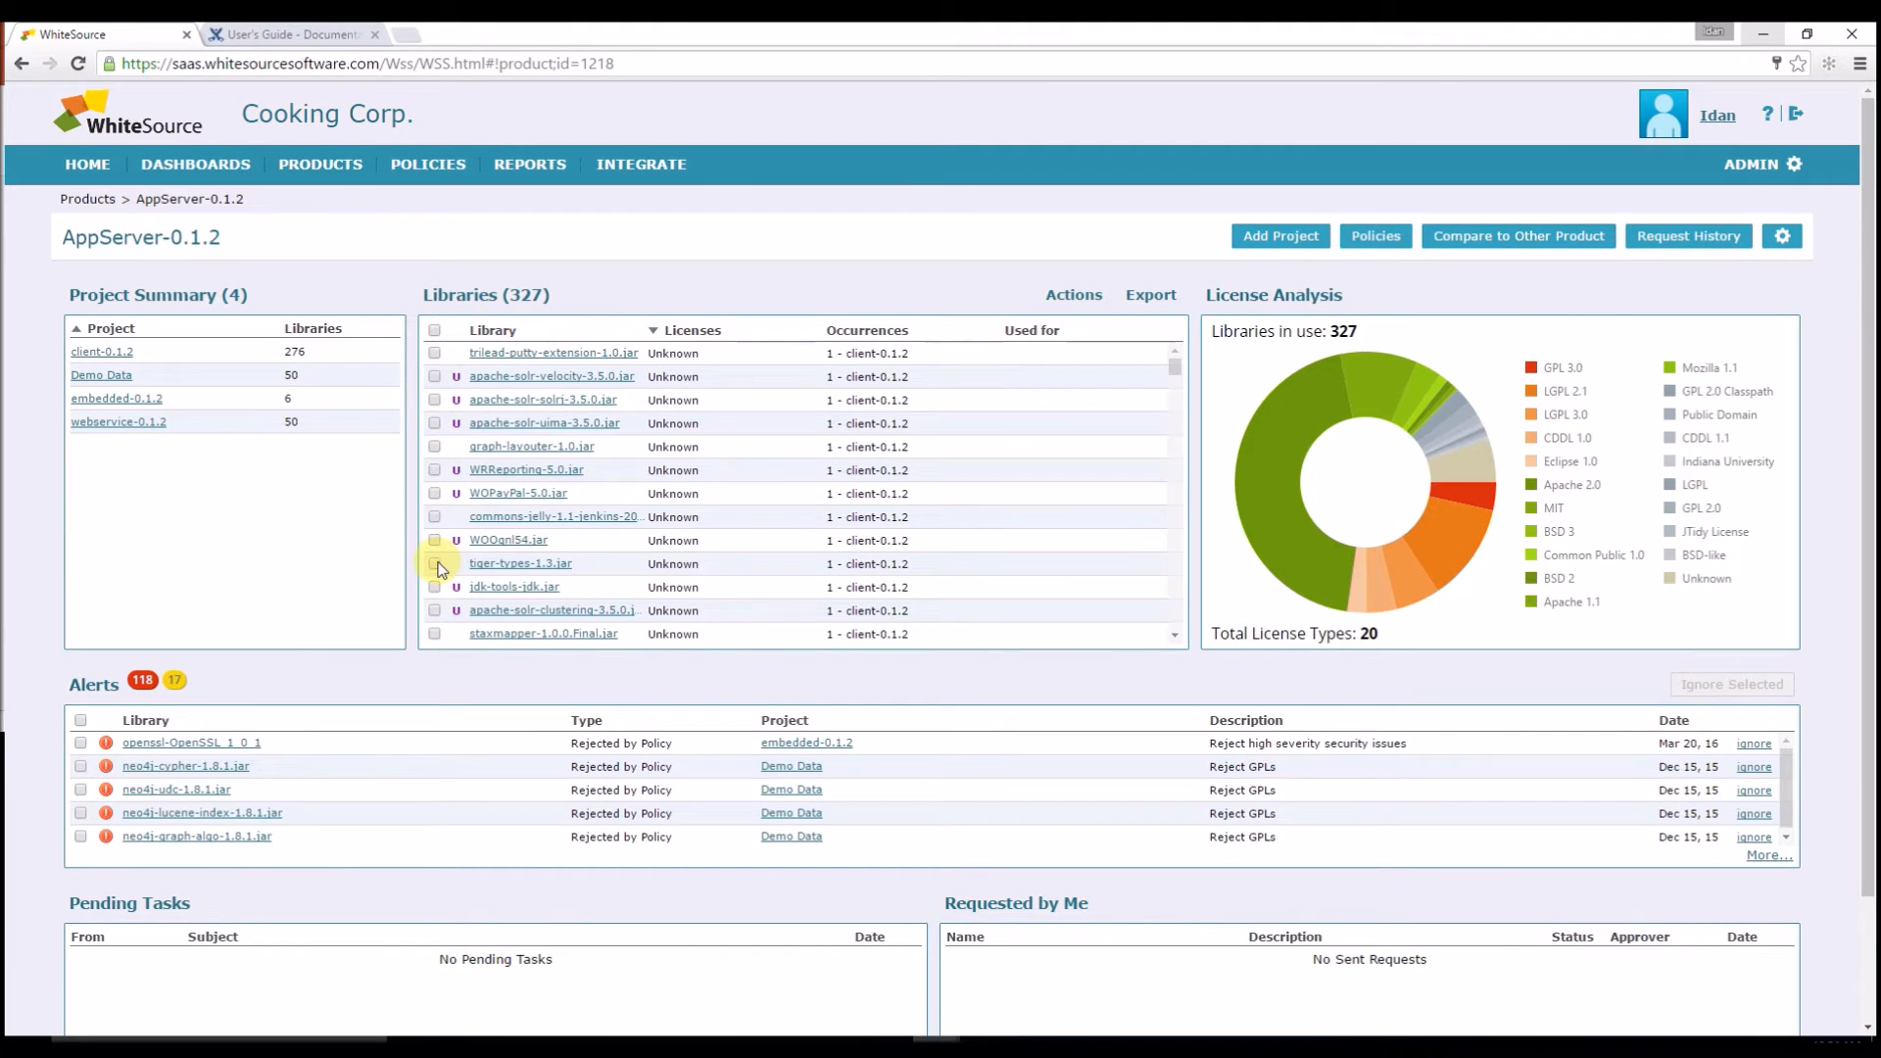
# Step: Select tiger-types-1.3.jar and mark it as in-house via Actions
pyautogui.click(435, 564)
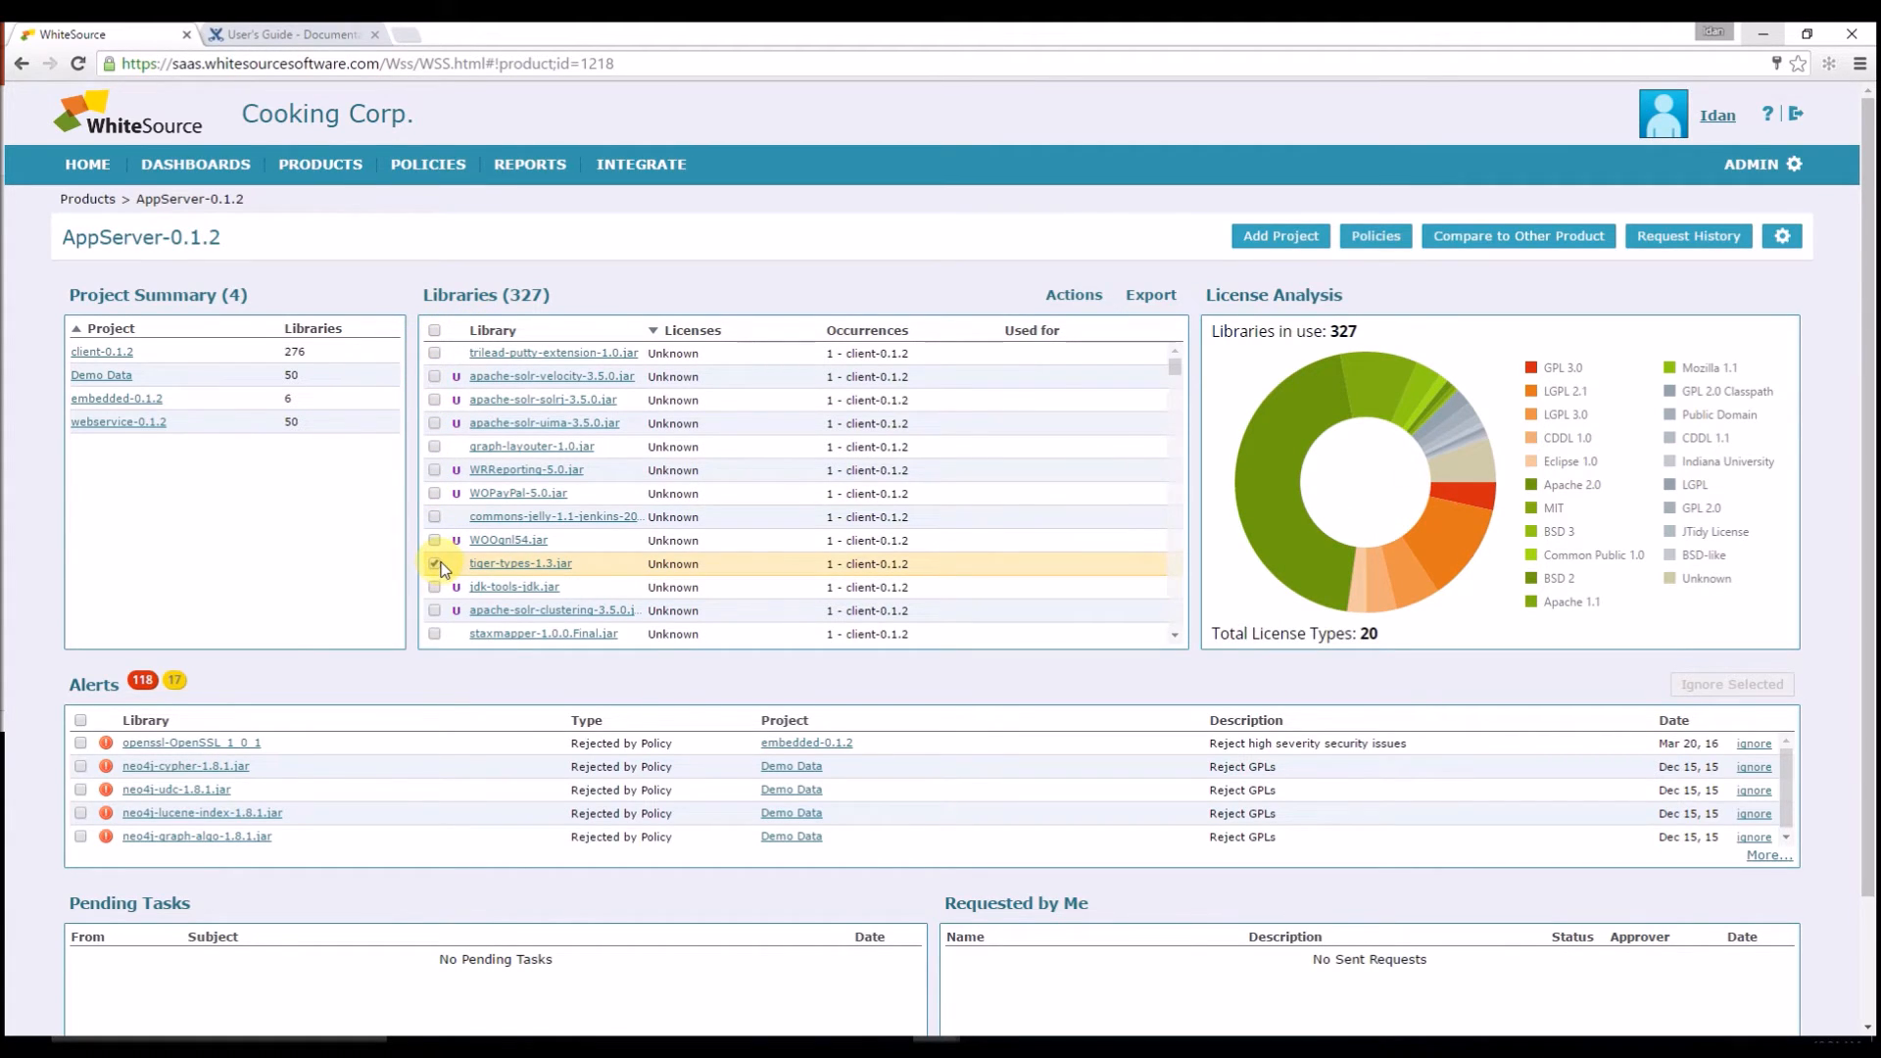
pyautogui.click(435, 564)
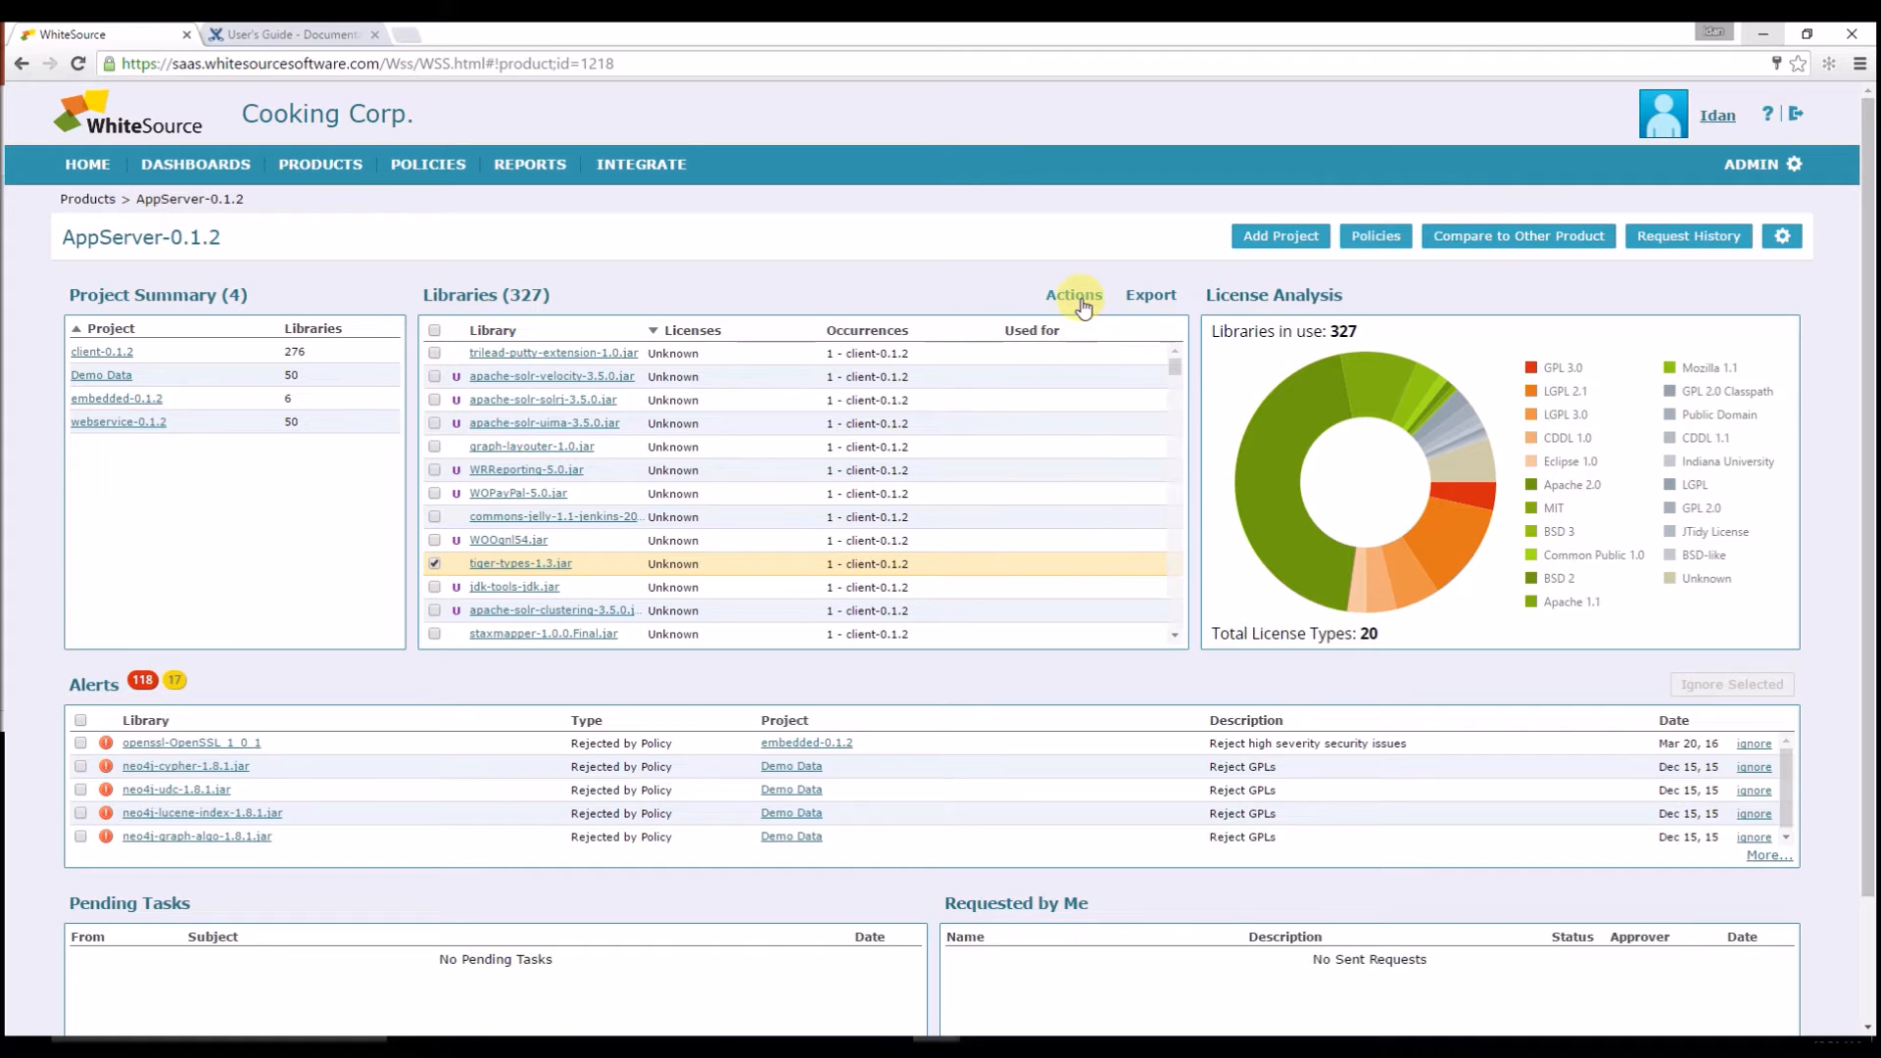
pyautogui.click(1072, 296)
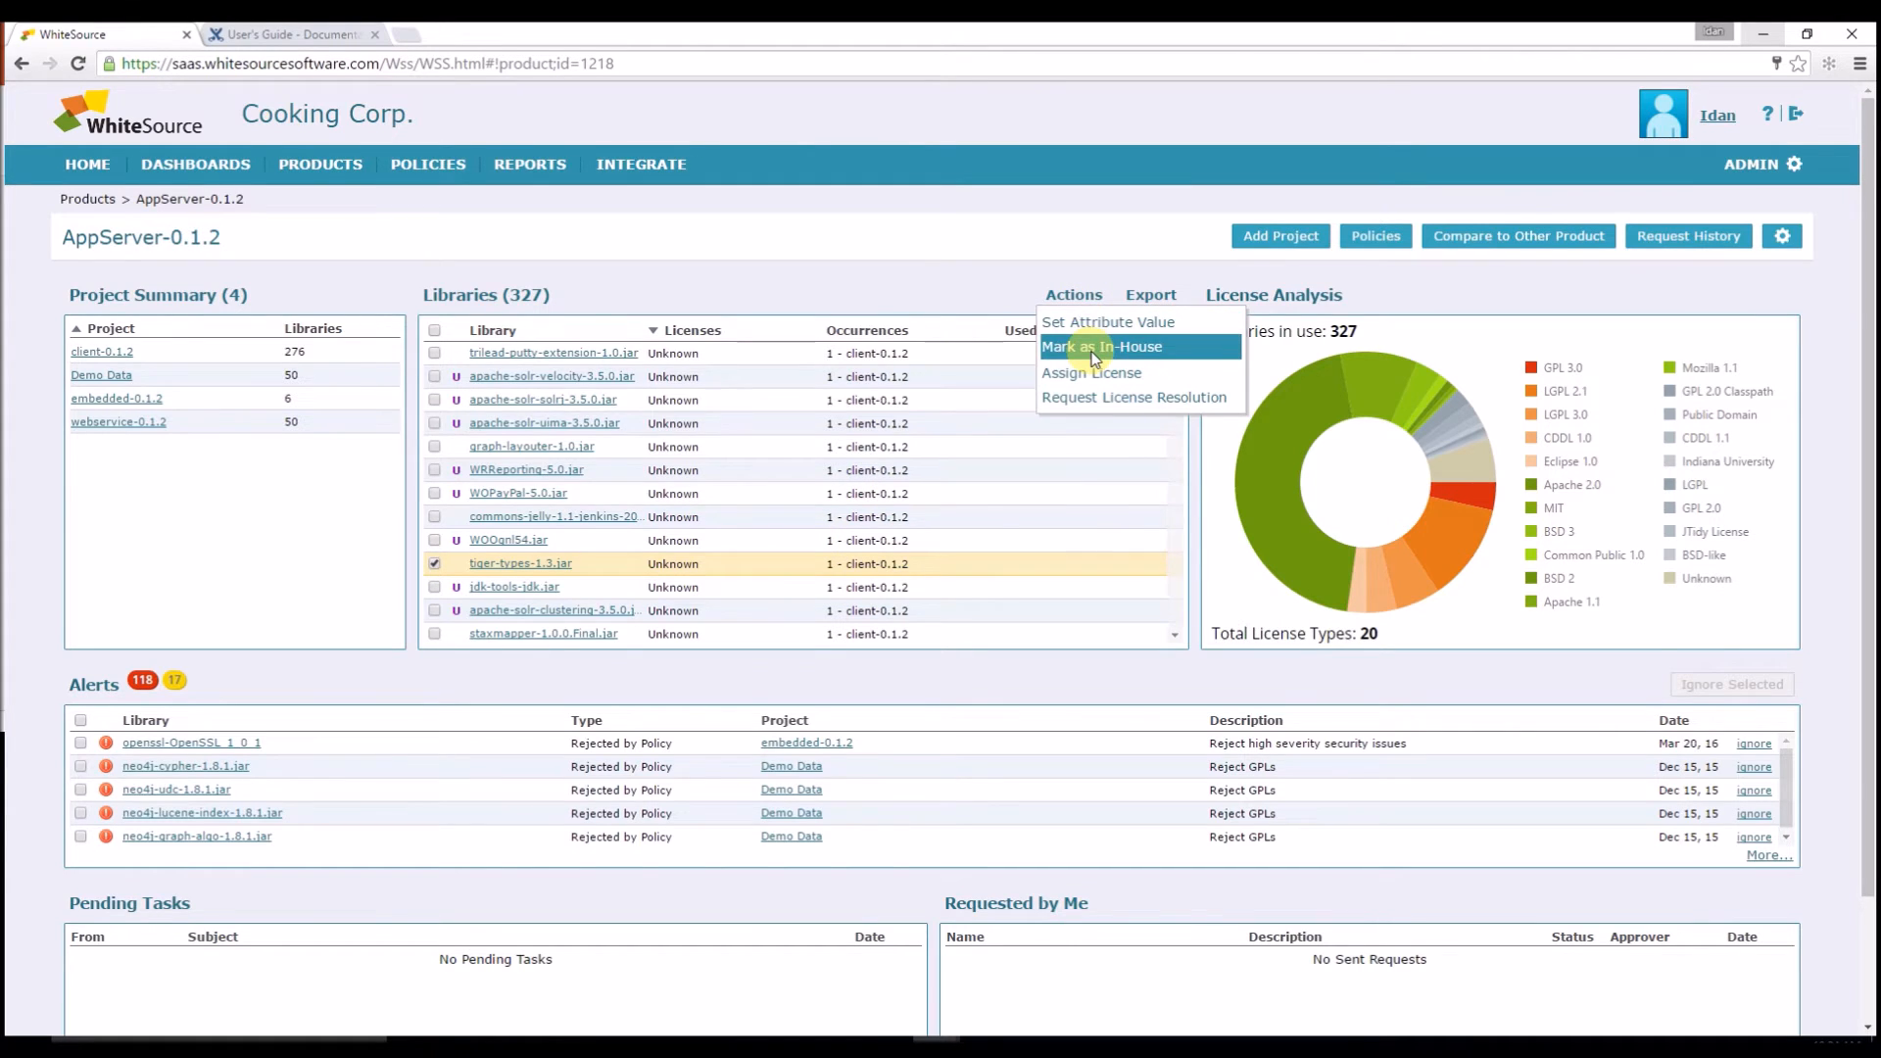
pyautogui.click(1099, 345)
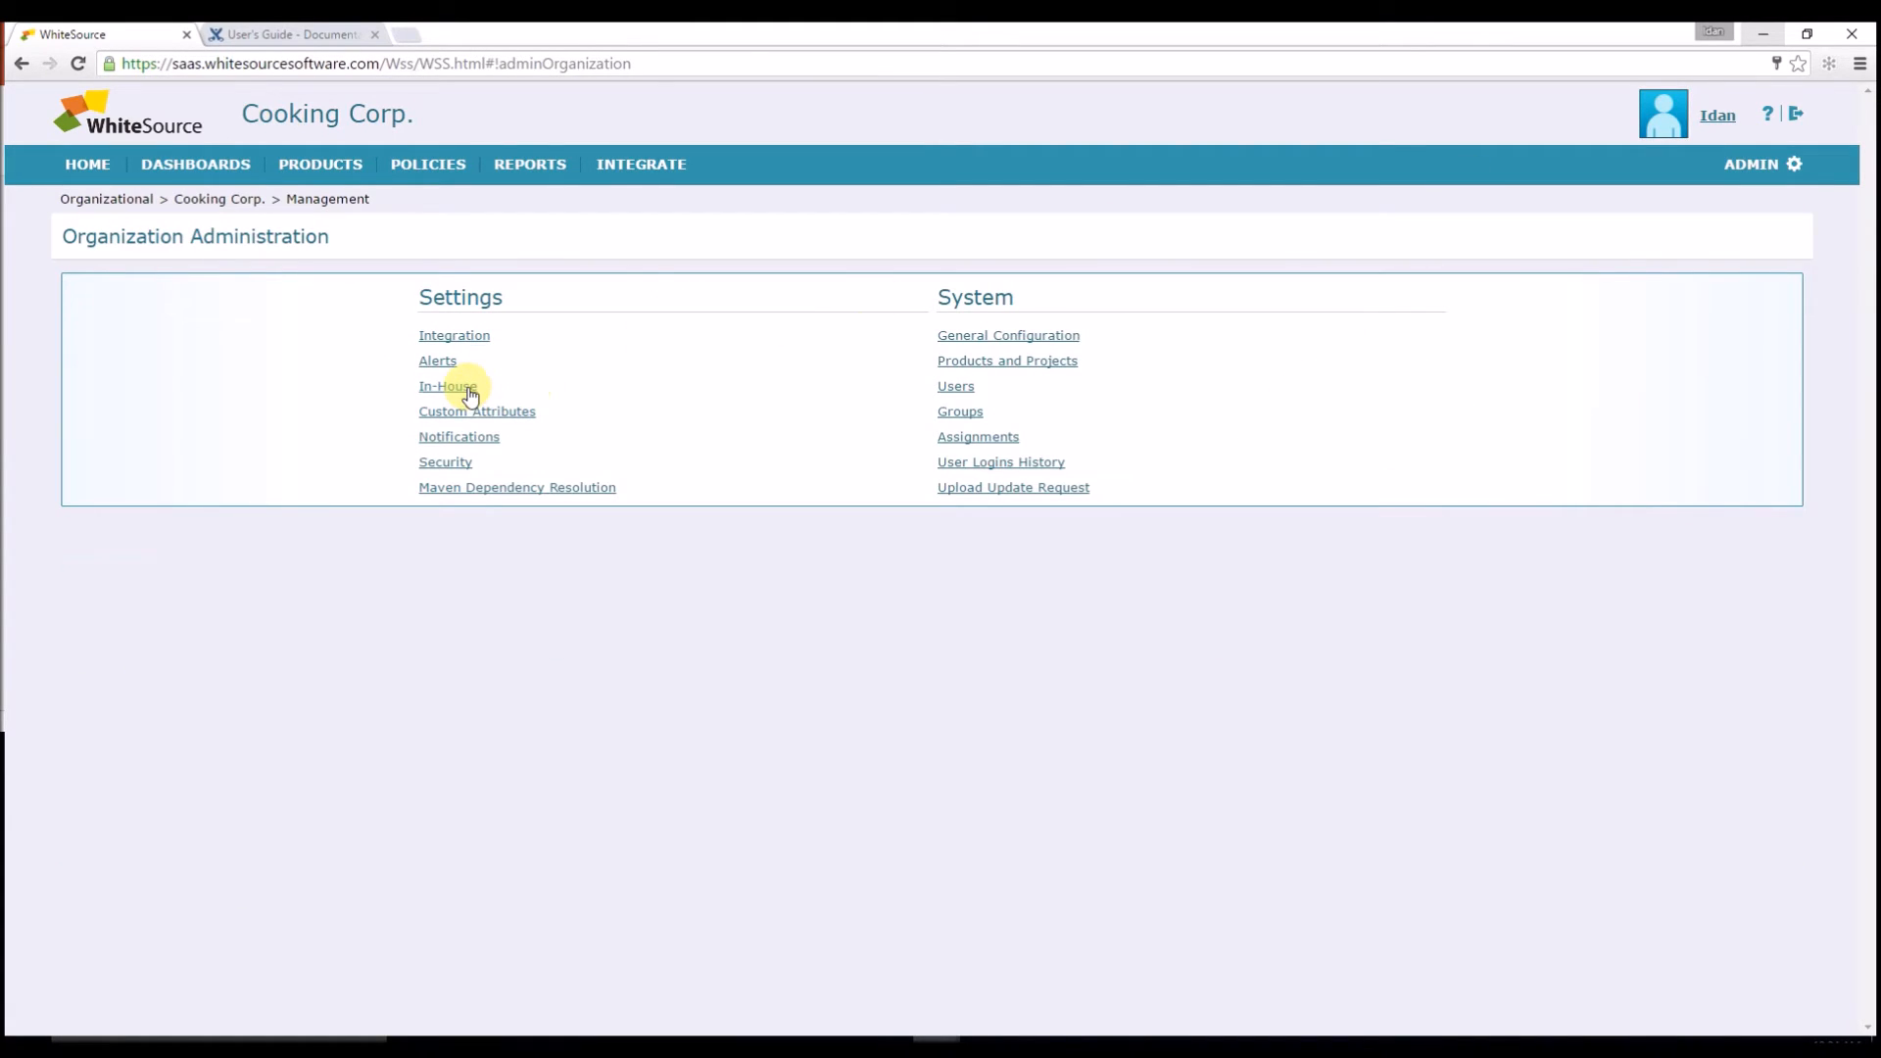
# Step: Unmark tiger-types-1.3.jar, remove the sensei-* rule and save and apply
pyautogui.click(445, 386)
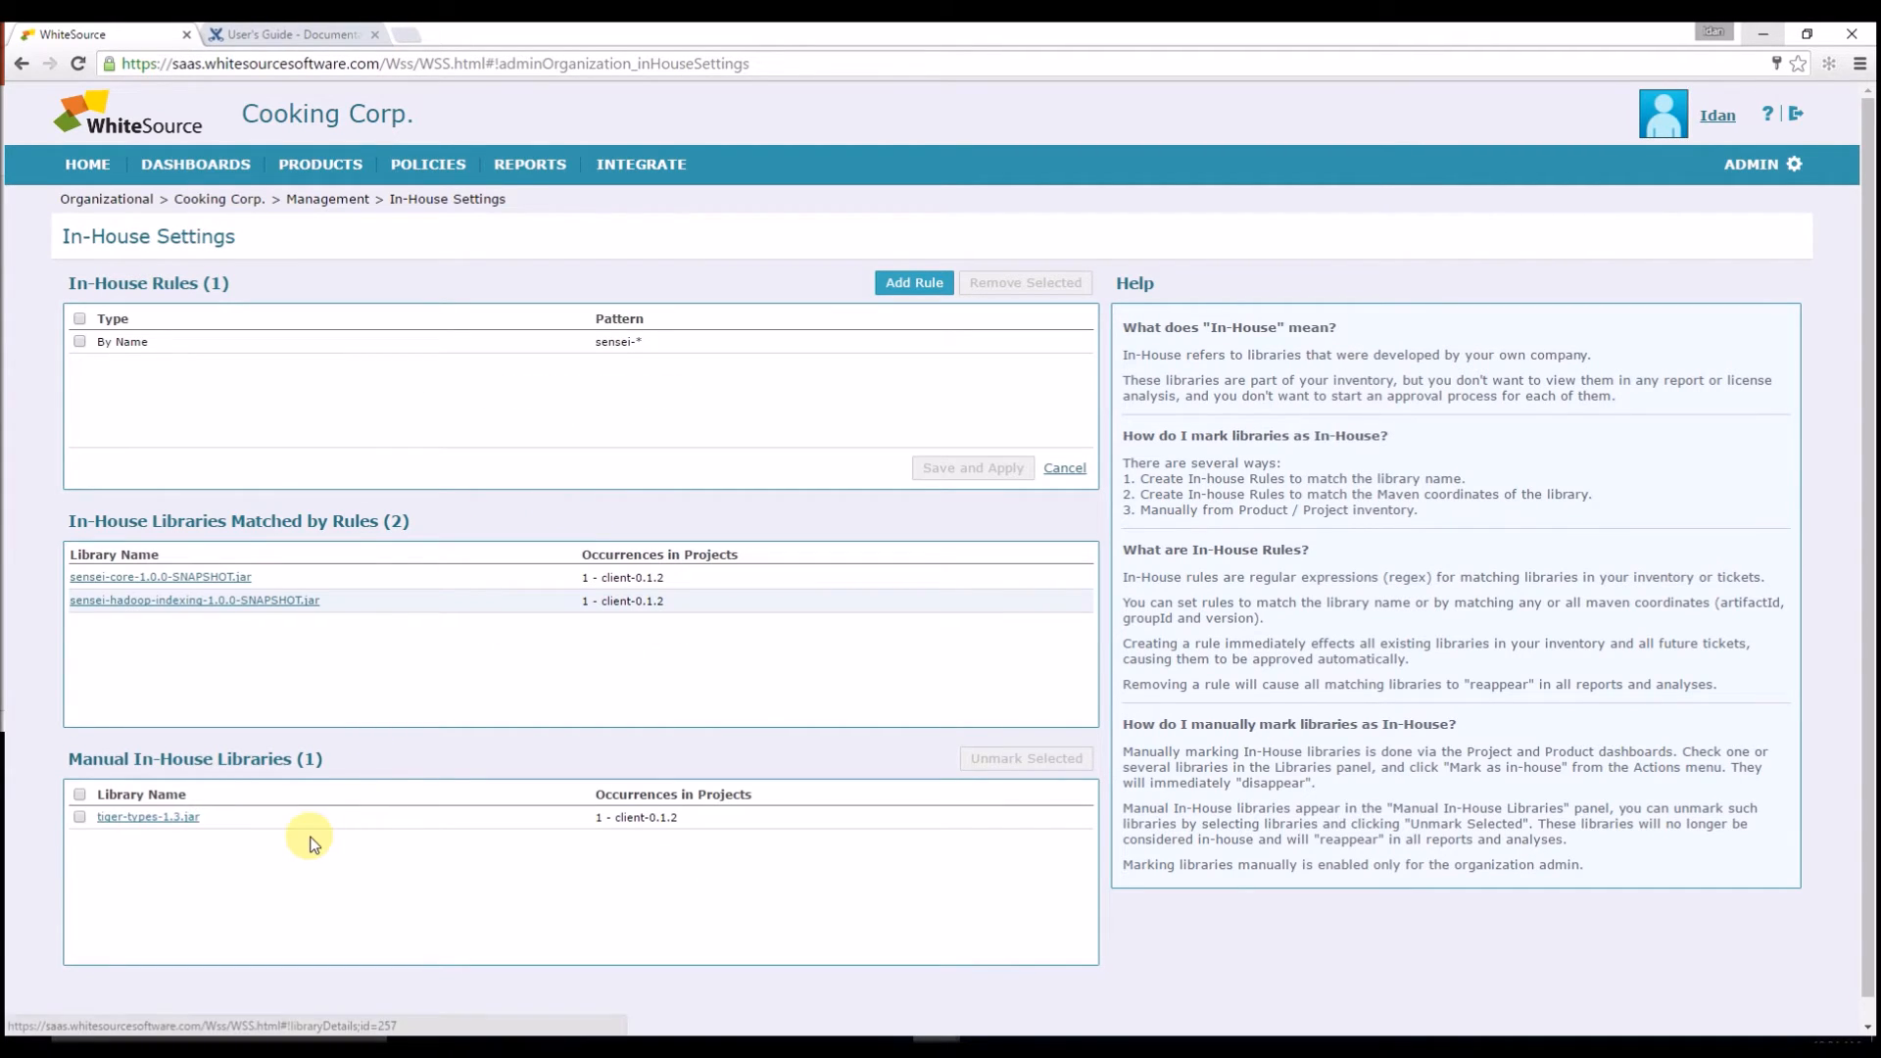
pyautogui.moveTo(220, 830)
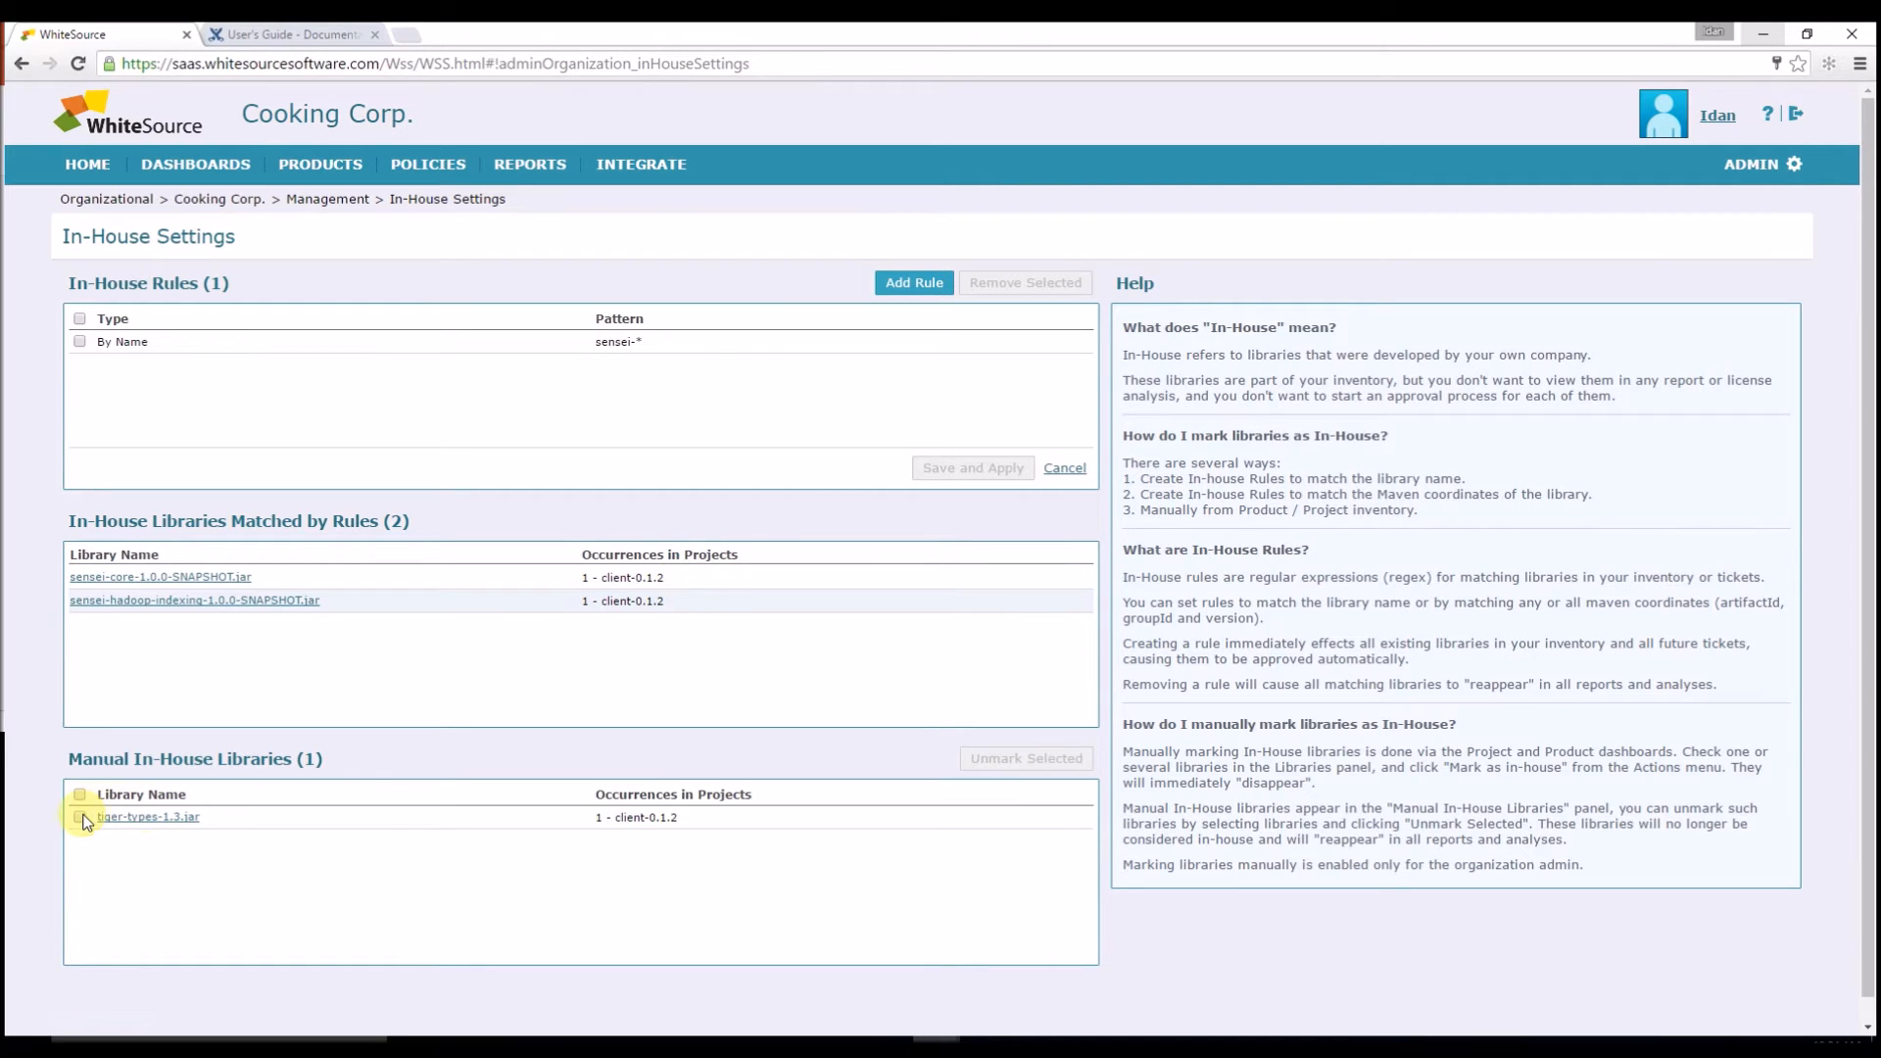
pyautogui.click(1025, 756)
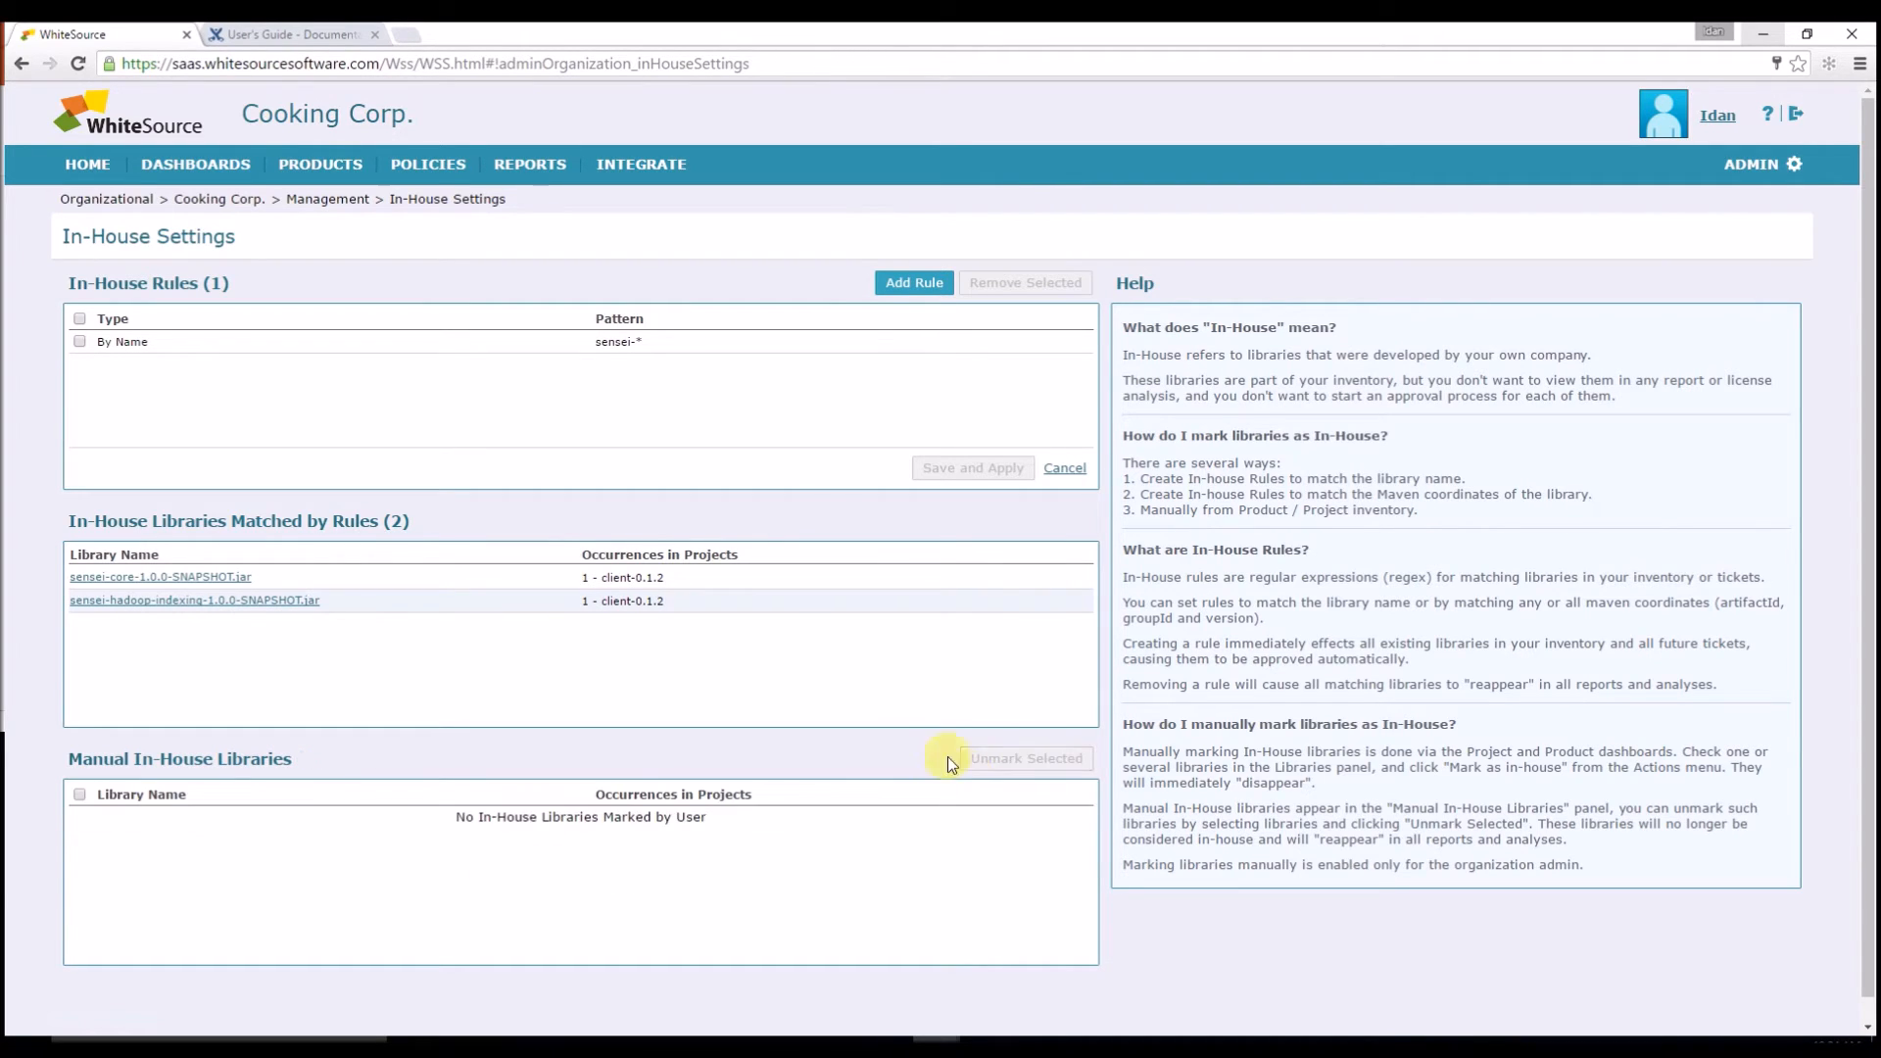
pyautogui.click(79, 318)
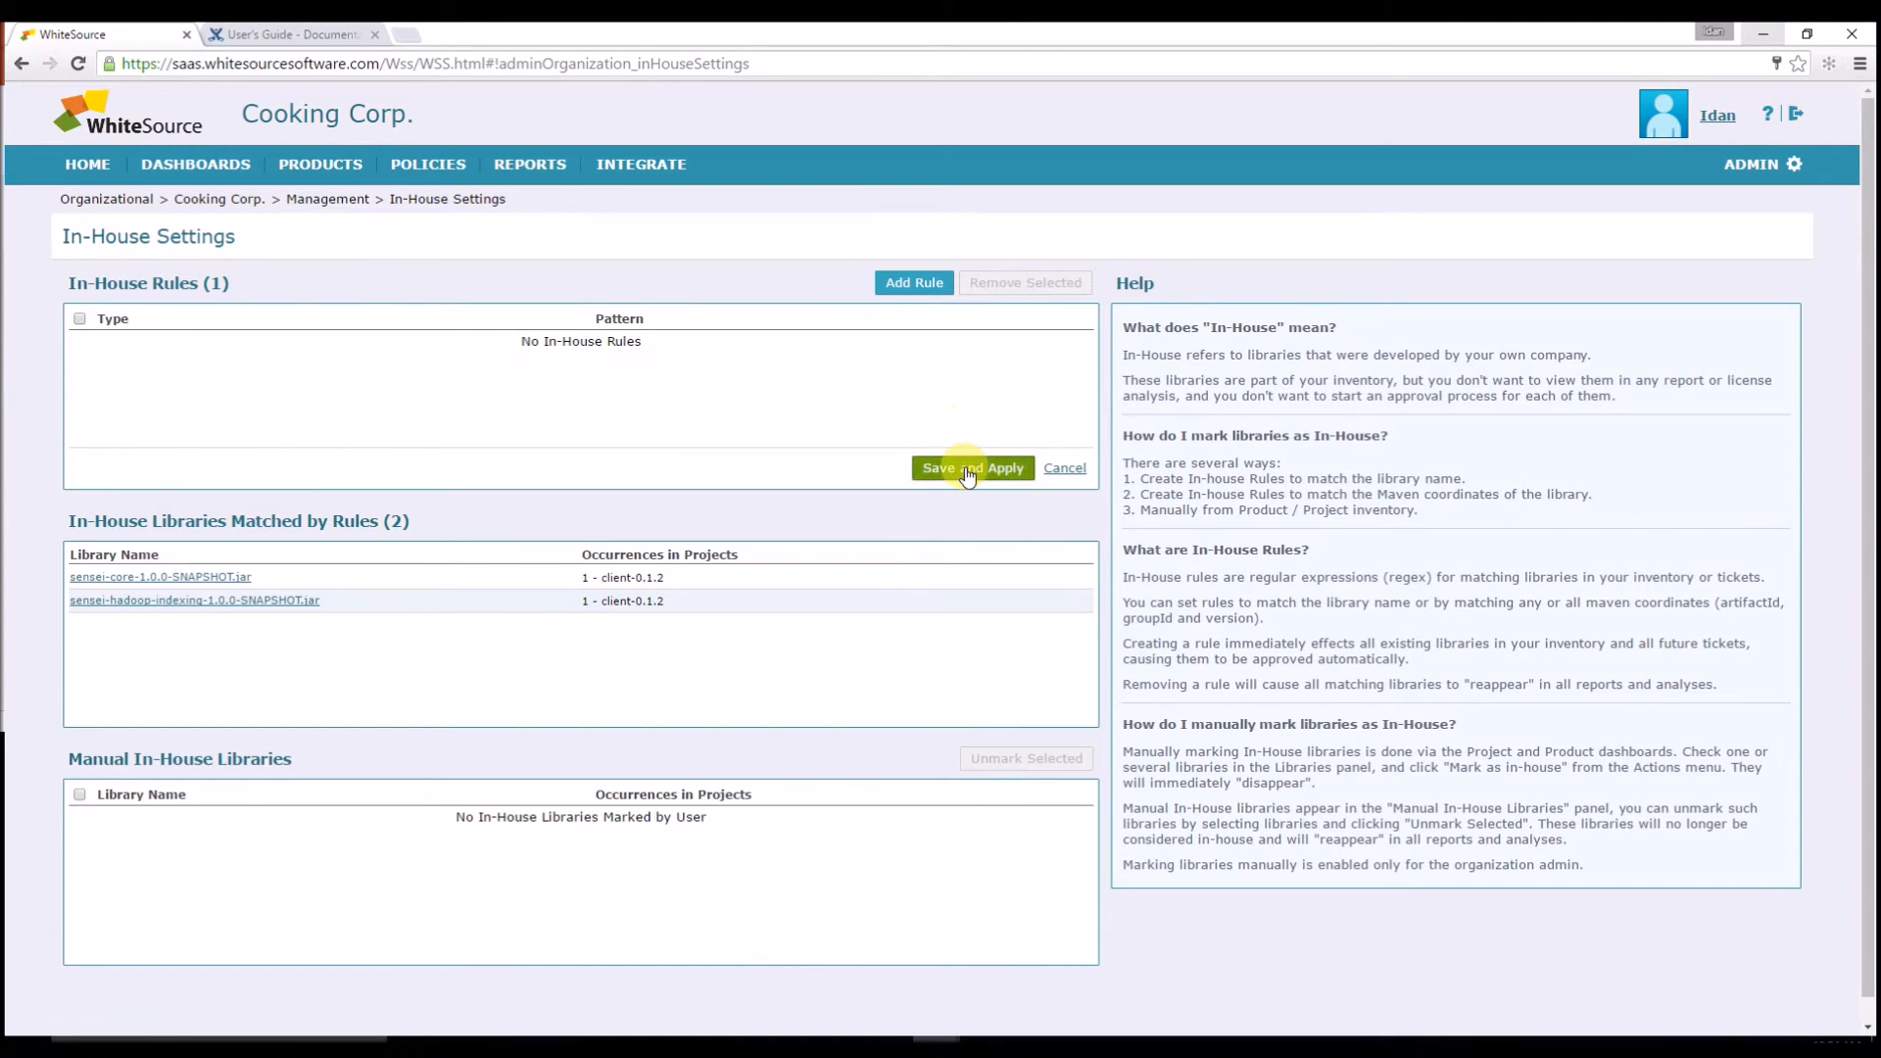
pyautogui.click(972, 467)
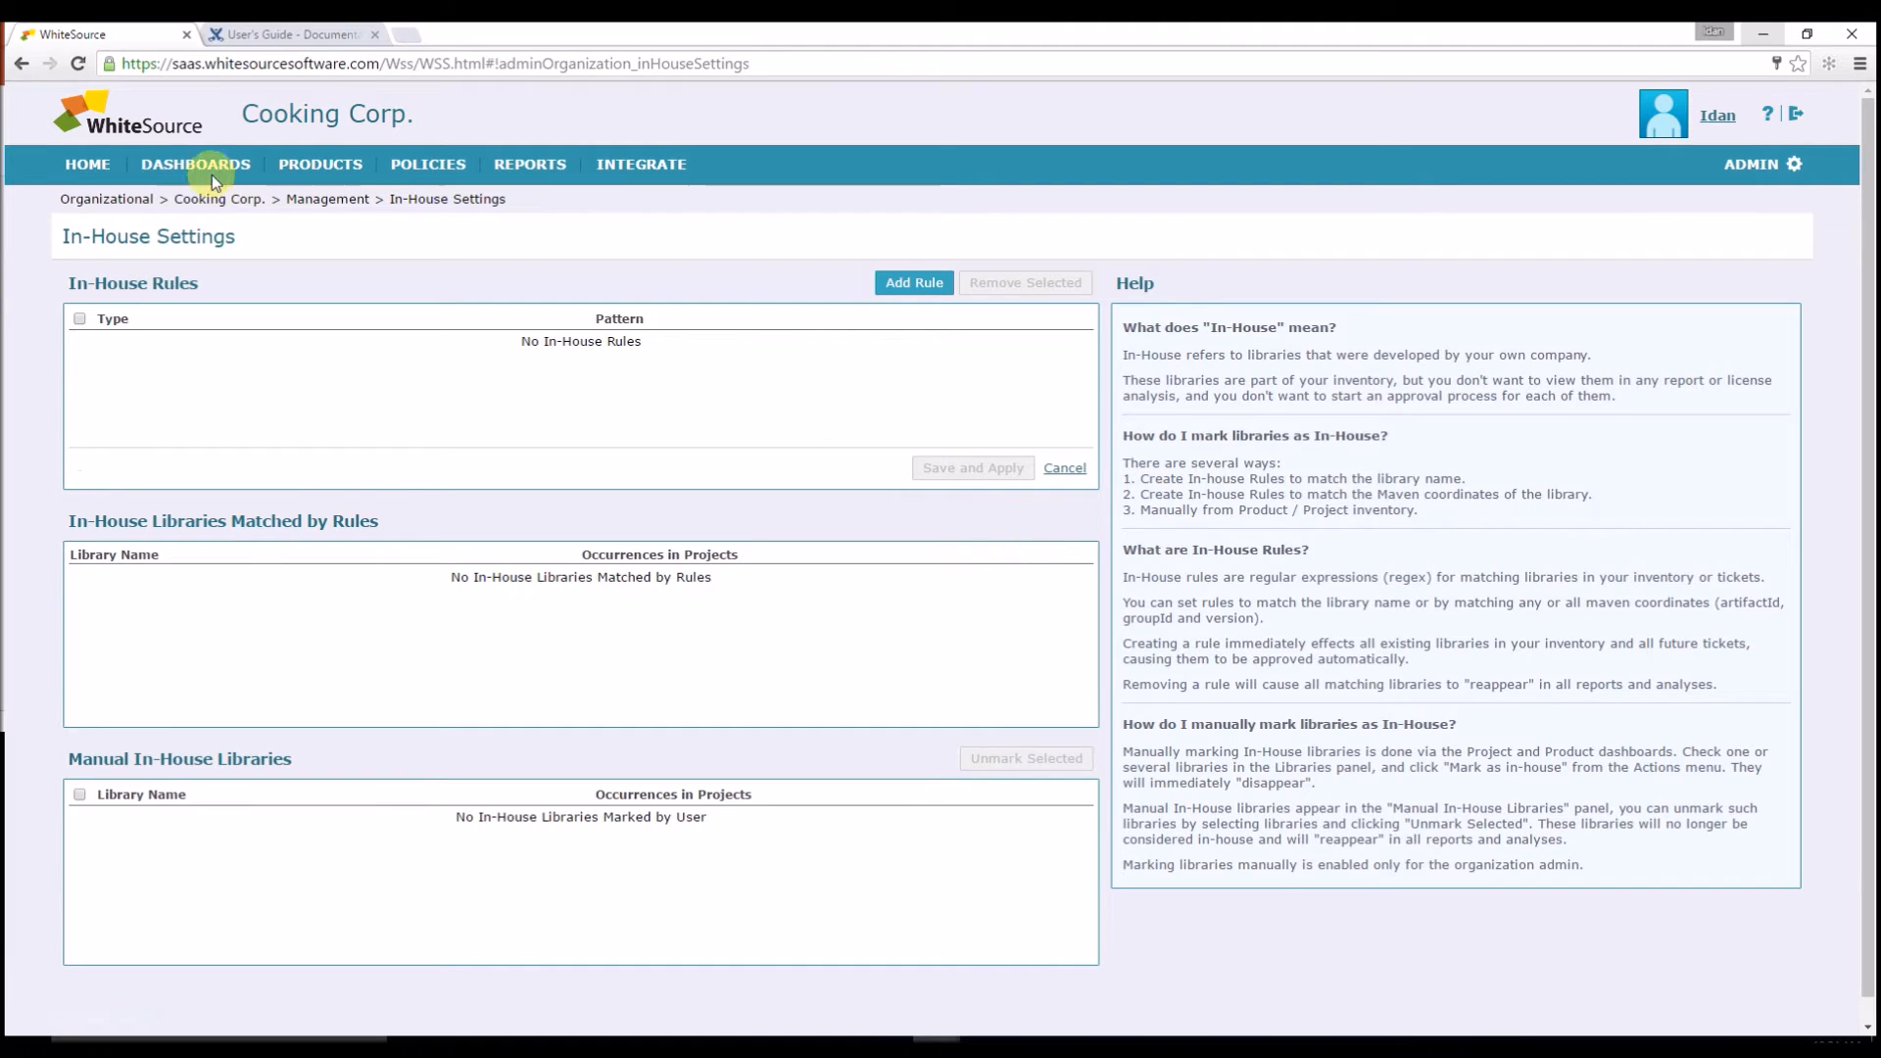
# Step: Open WRReporting-5.0.jar from the dashboard and start assigning its license yourself
pyautogui.click(86, 164)
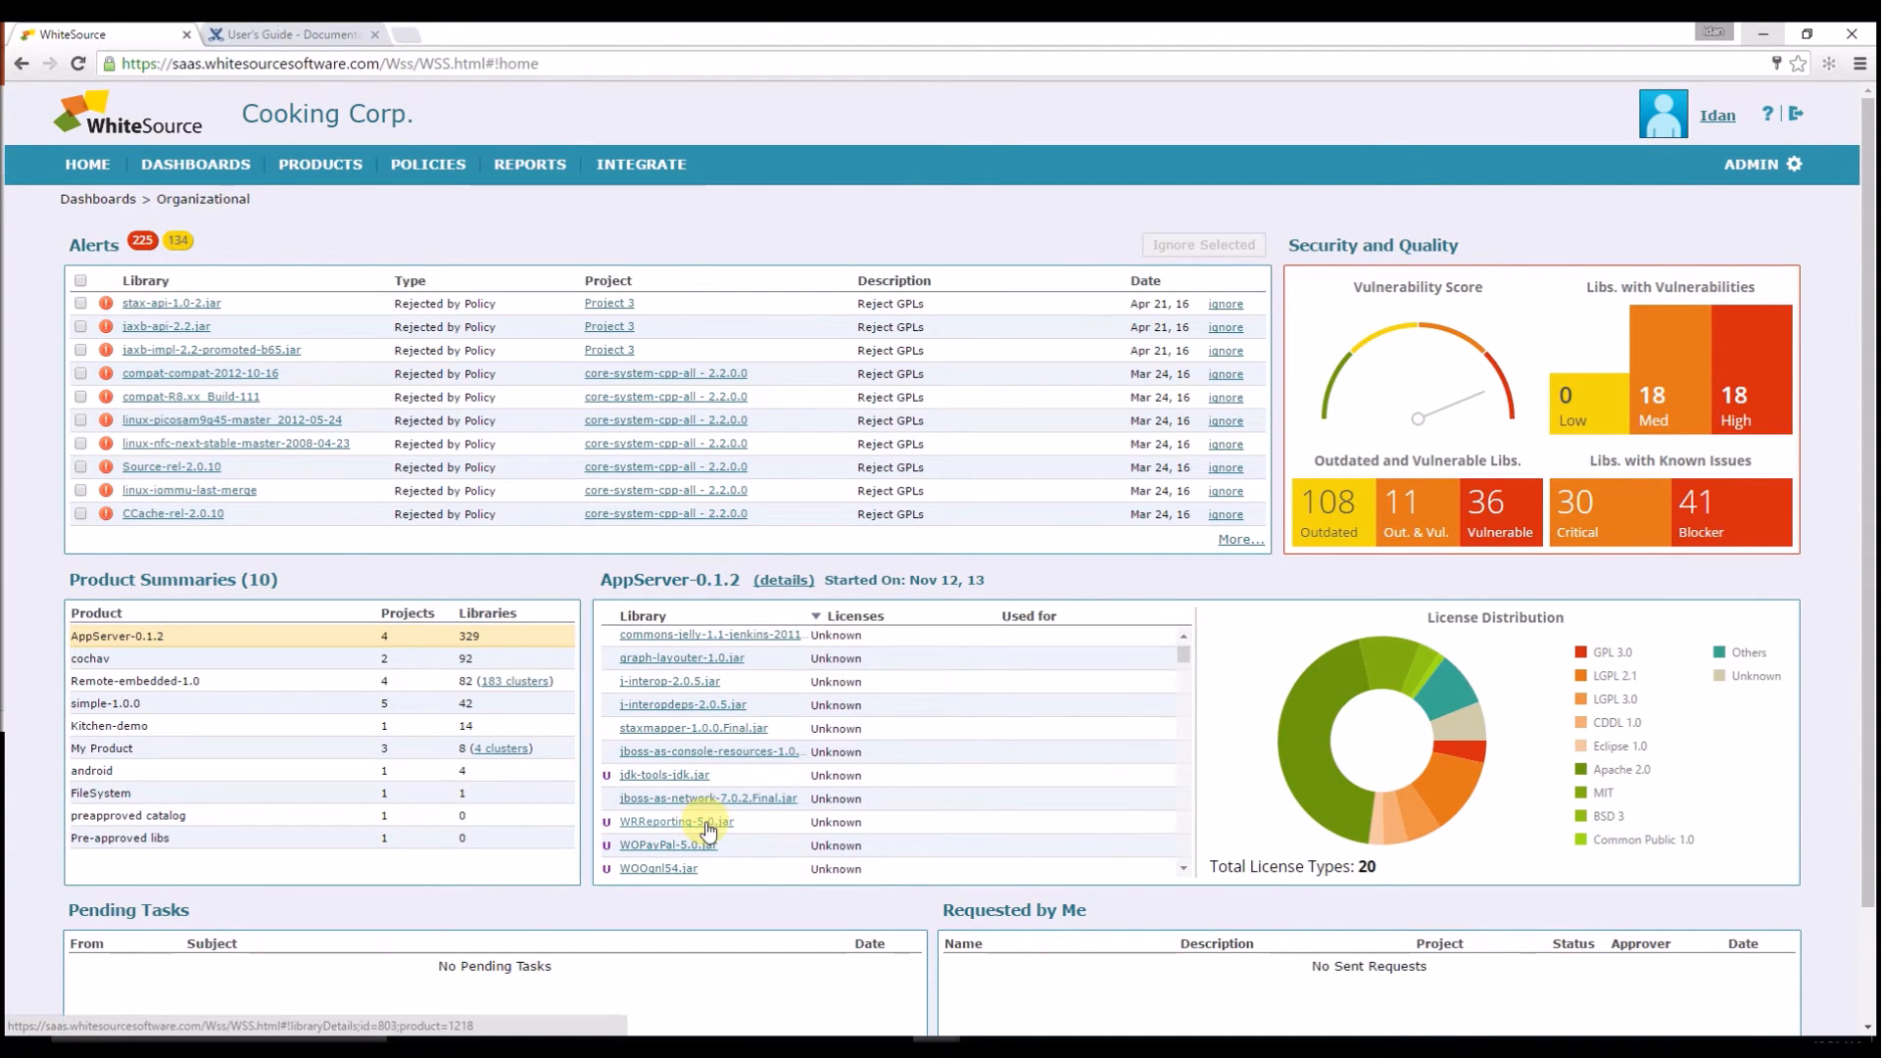
pyautogui.moveTo(676, 821)
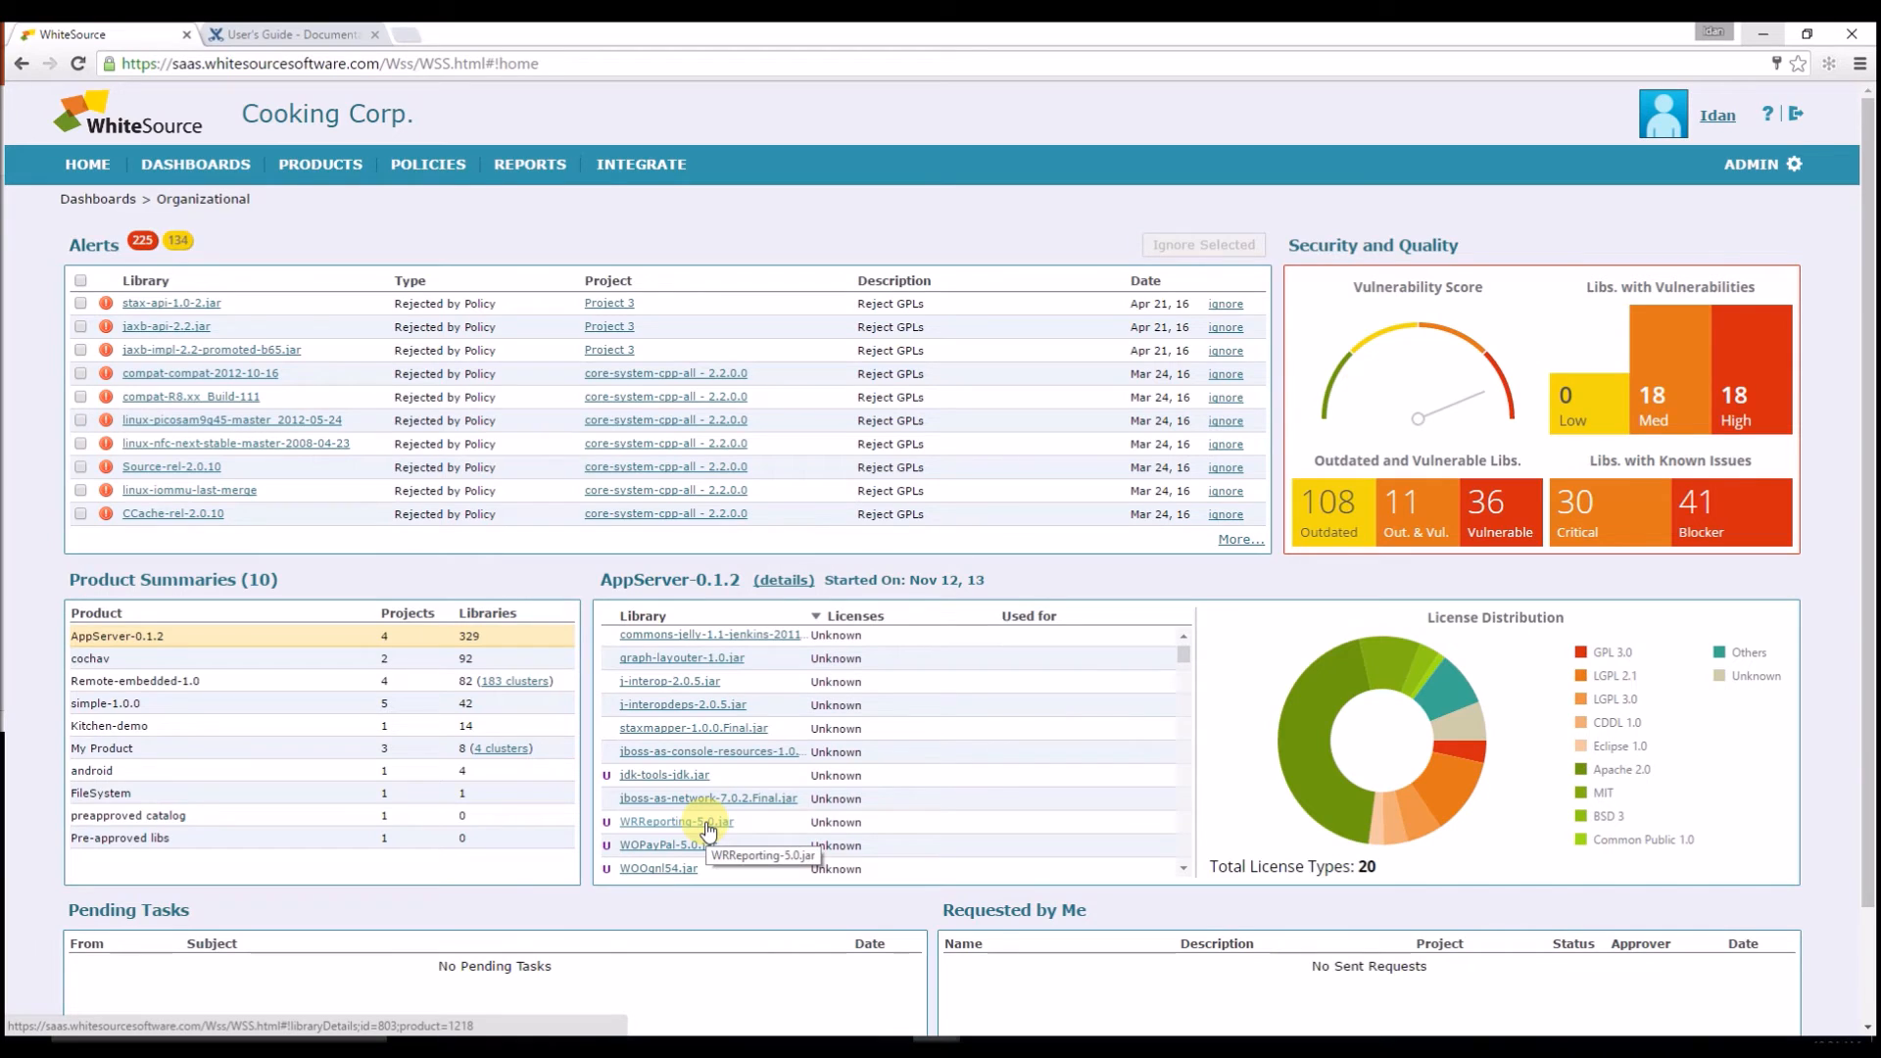
pyautogui.click(707, 632)
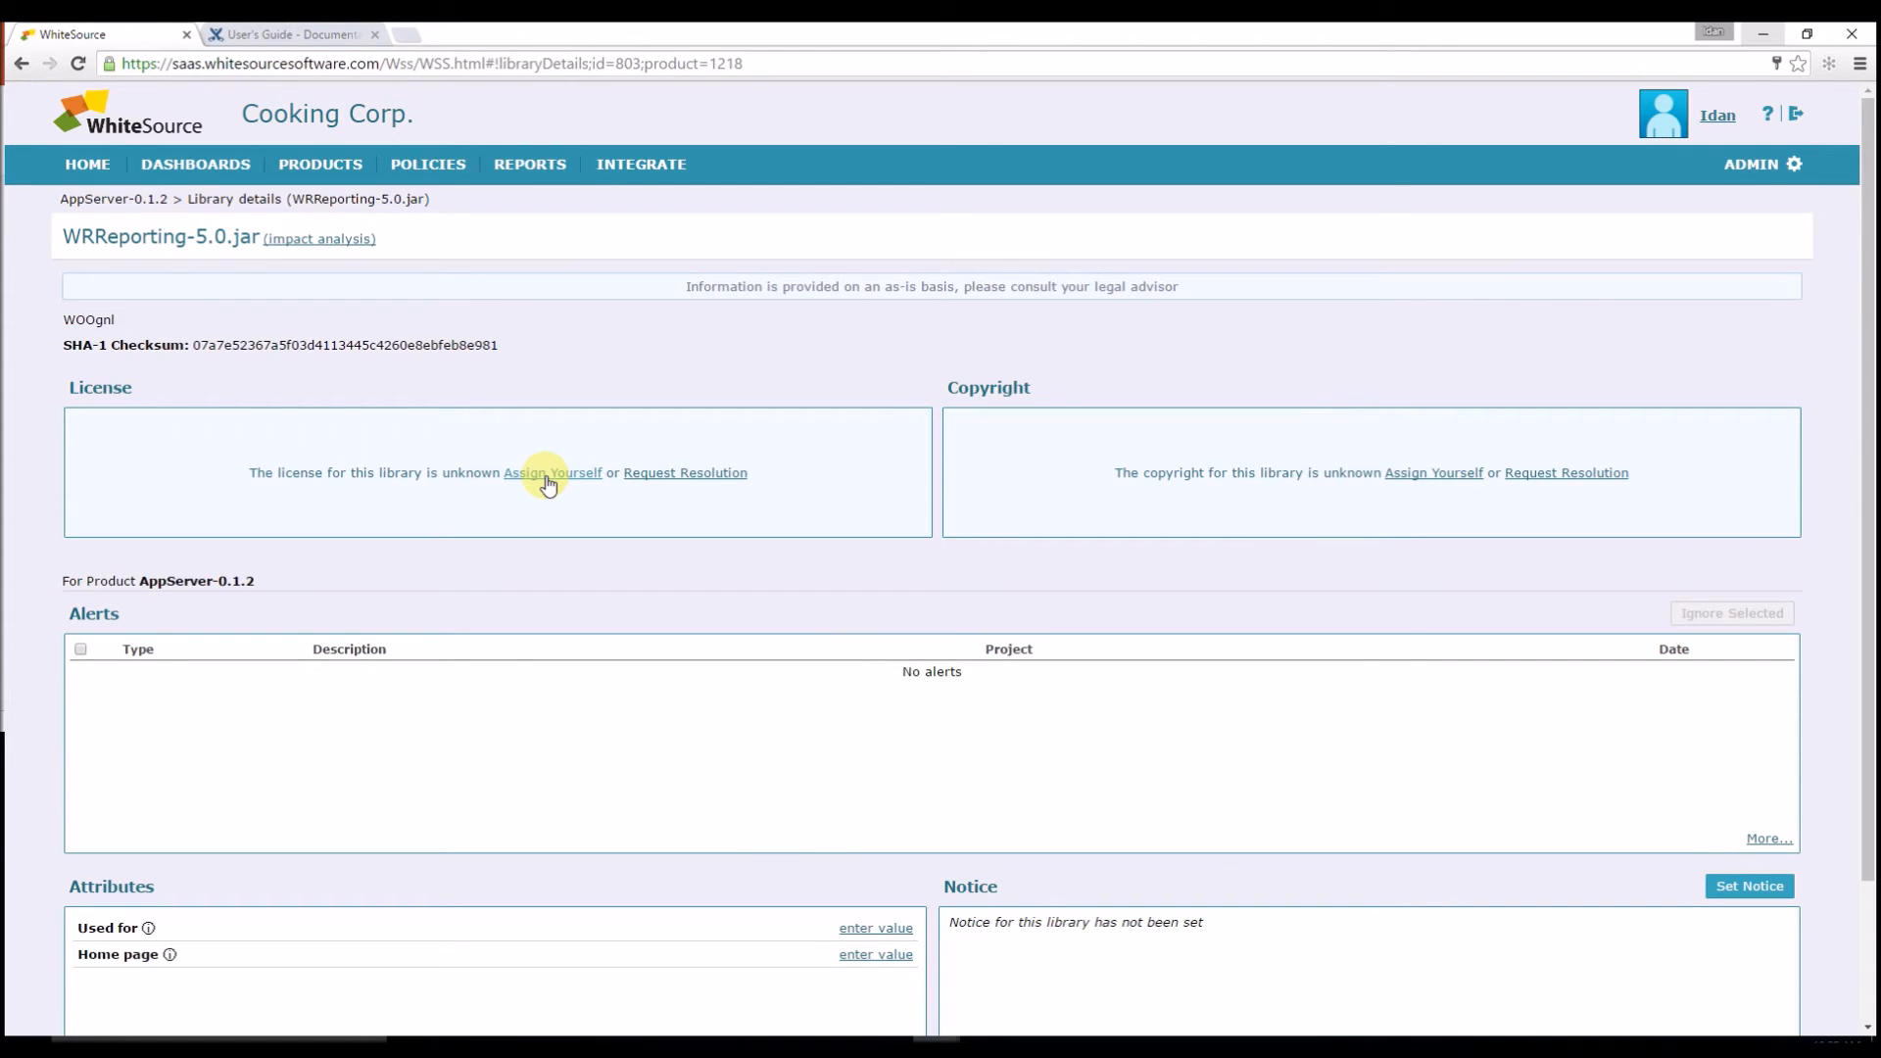
pyautogui.click(552, 472)
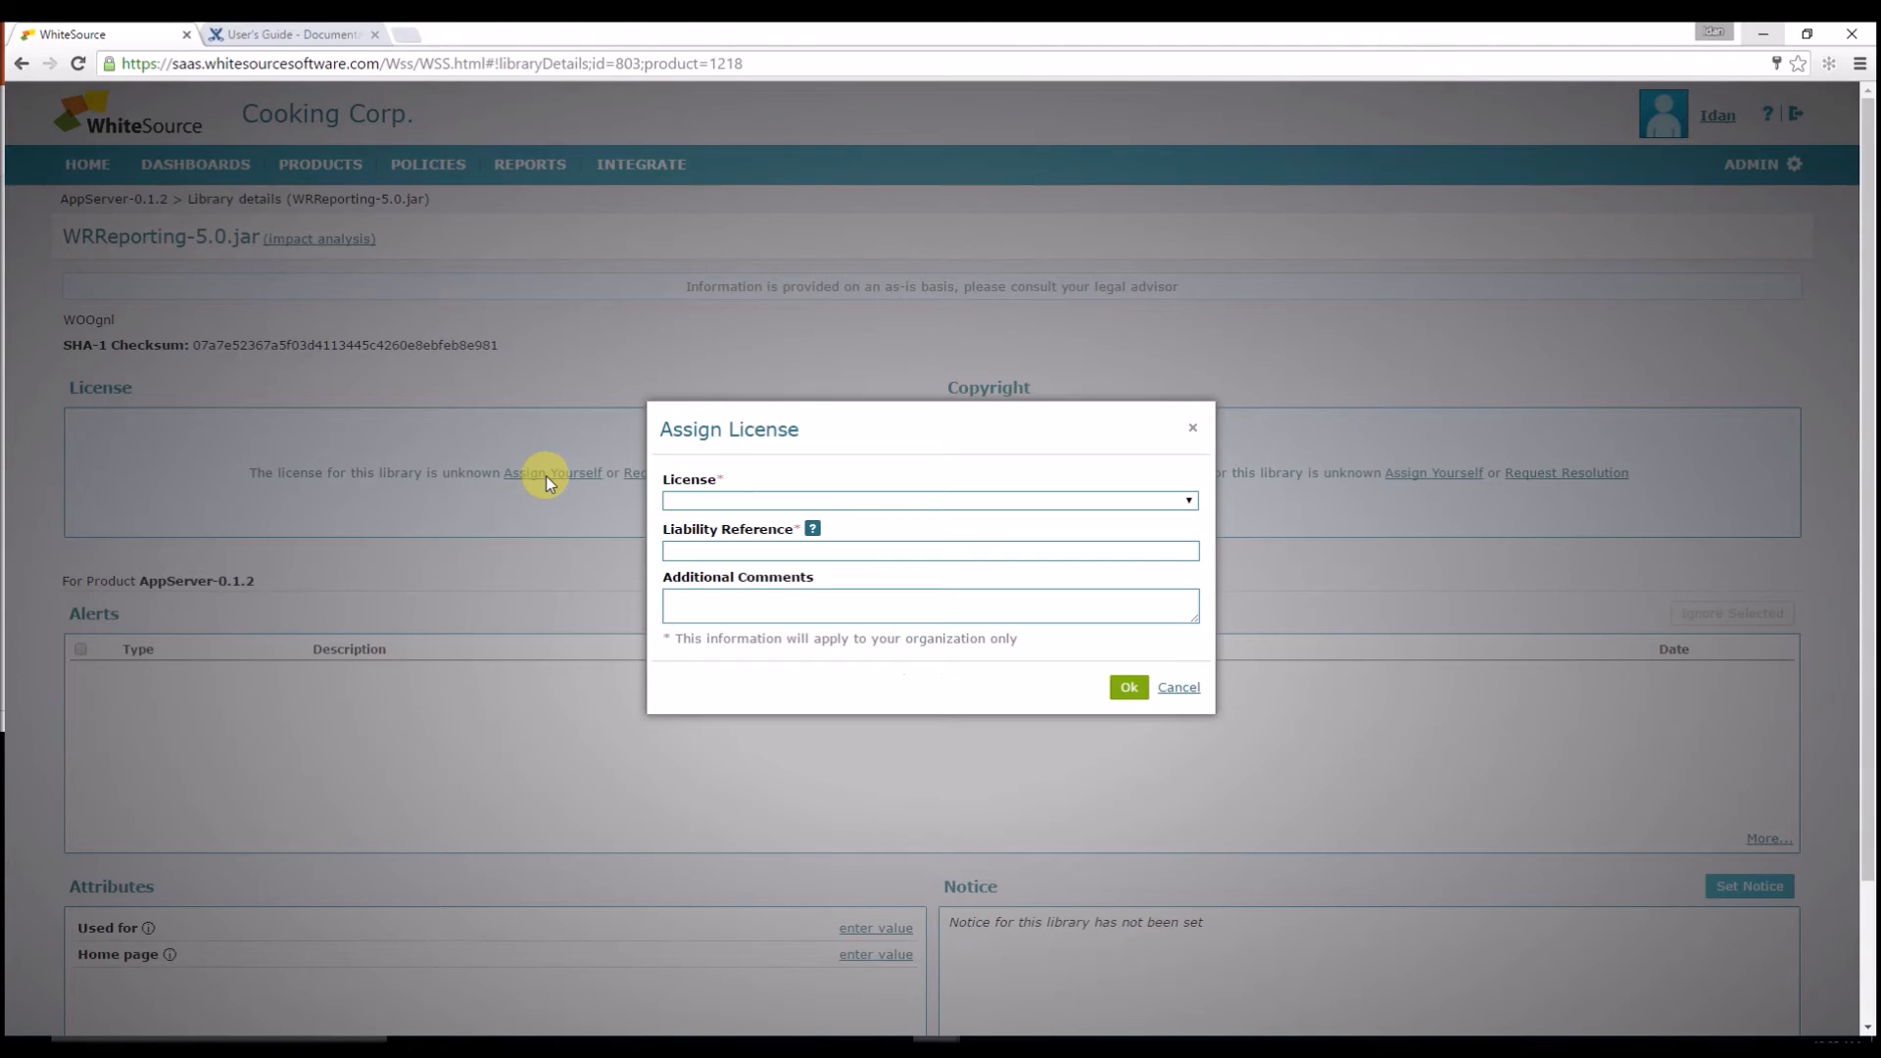
pyautogui.moveTo(1140, 501)
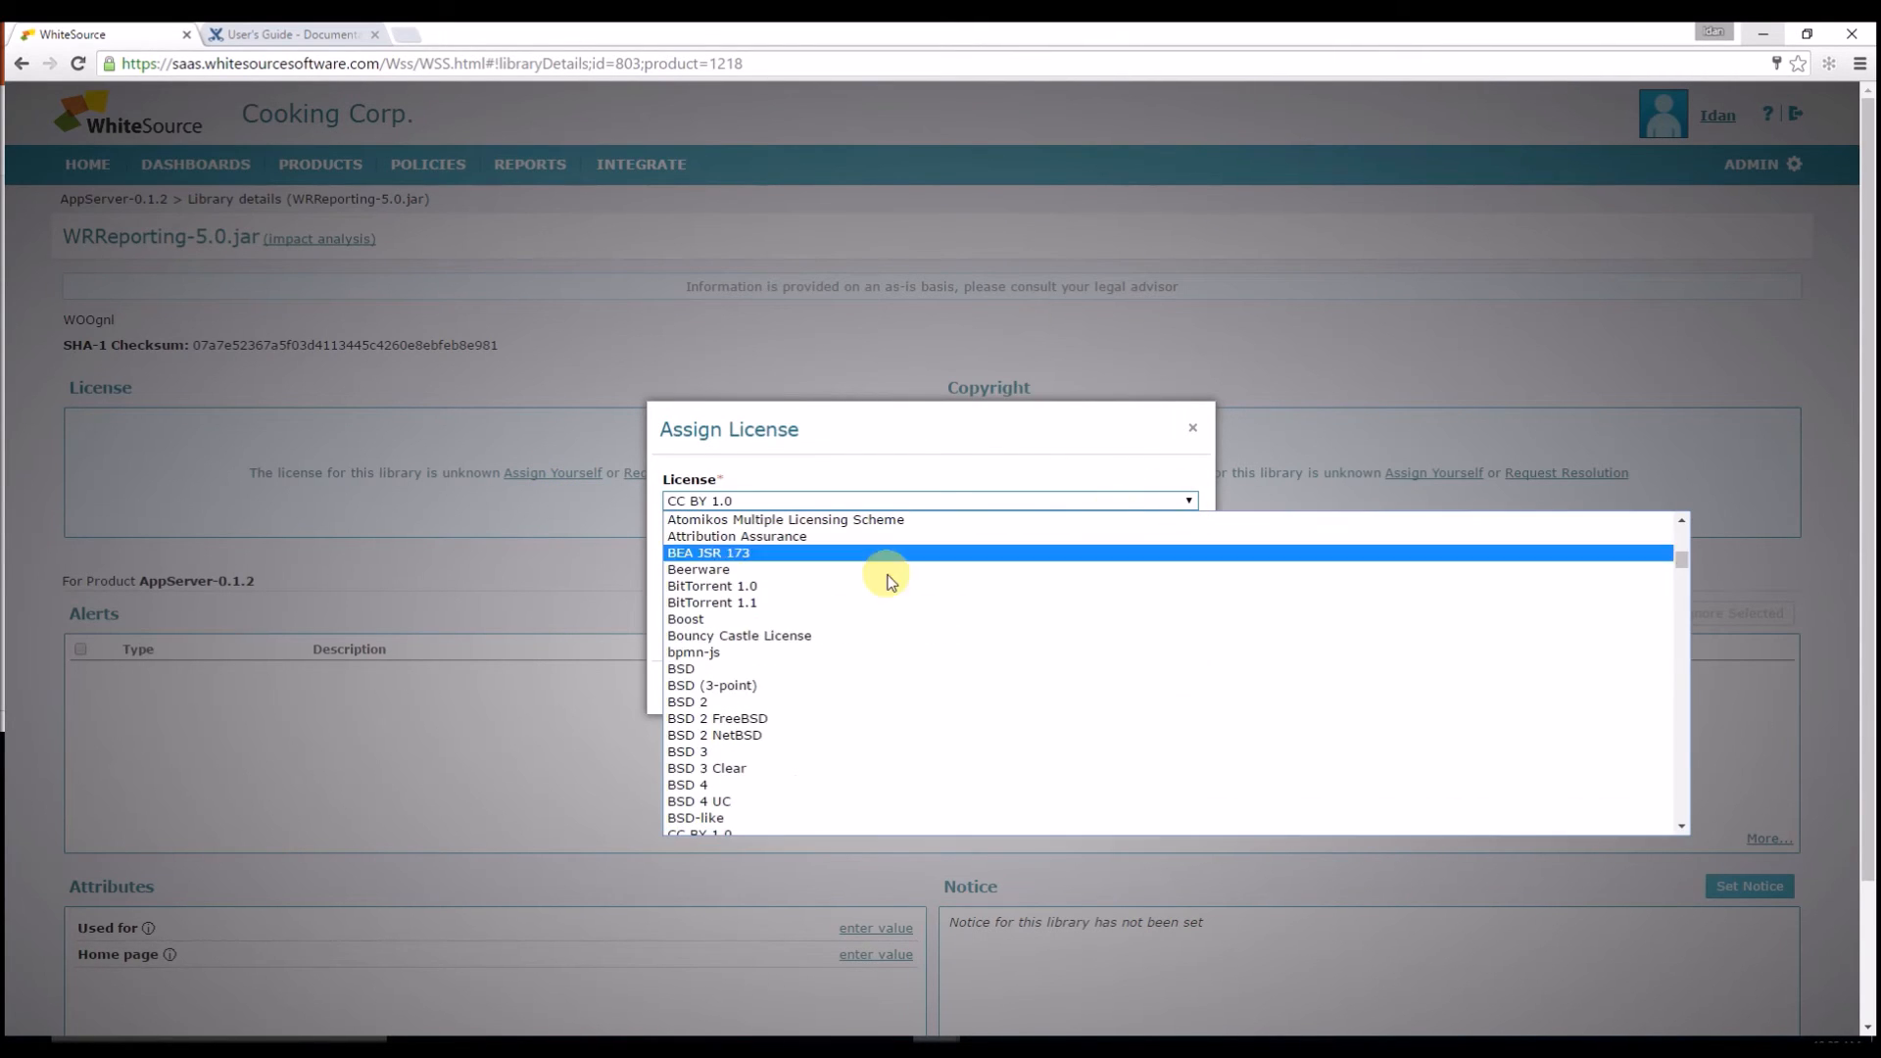
# Step: Assign the Commercial license with its reference link and a commercial terms comment, then return home
pyautogui.scroll(-3)
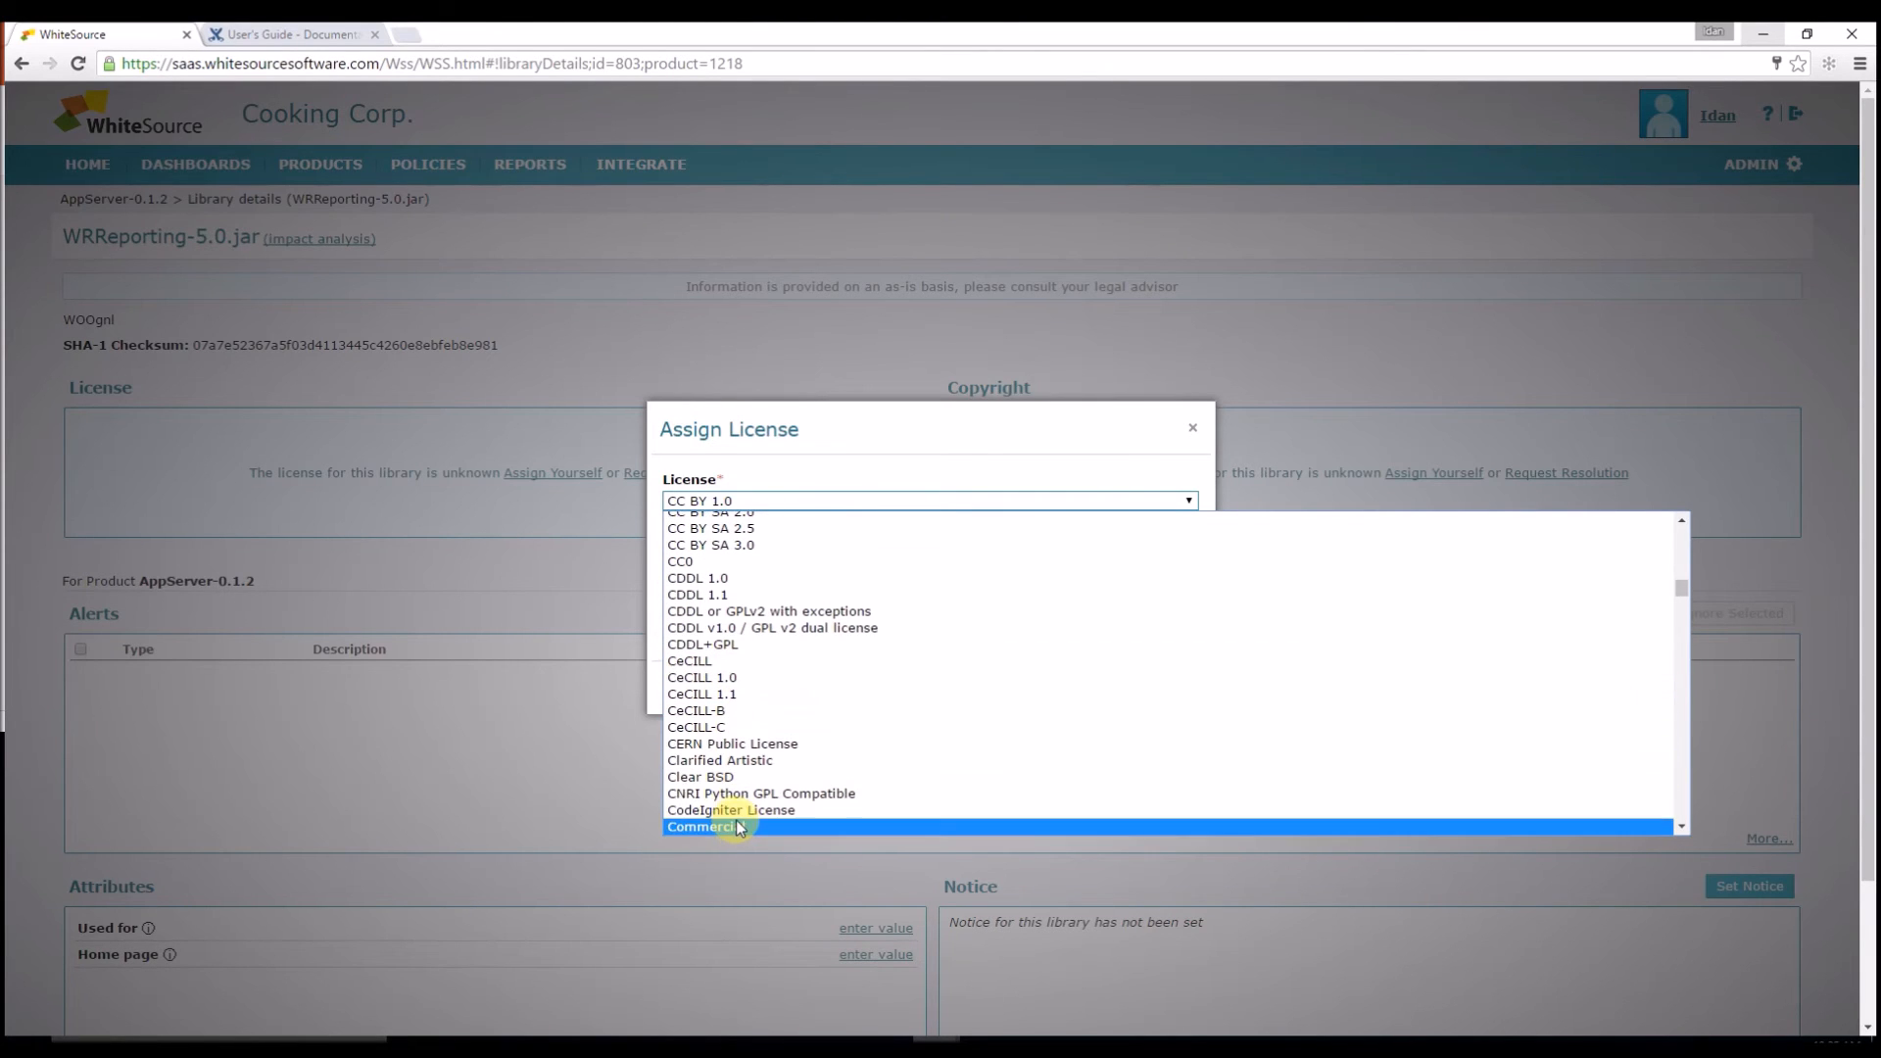
pyautogui.click(702, 825)
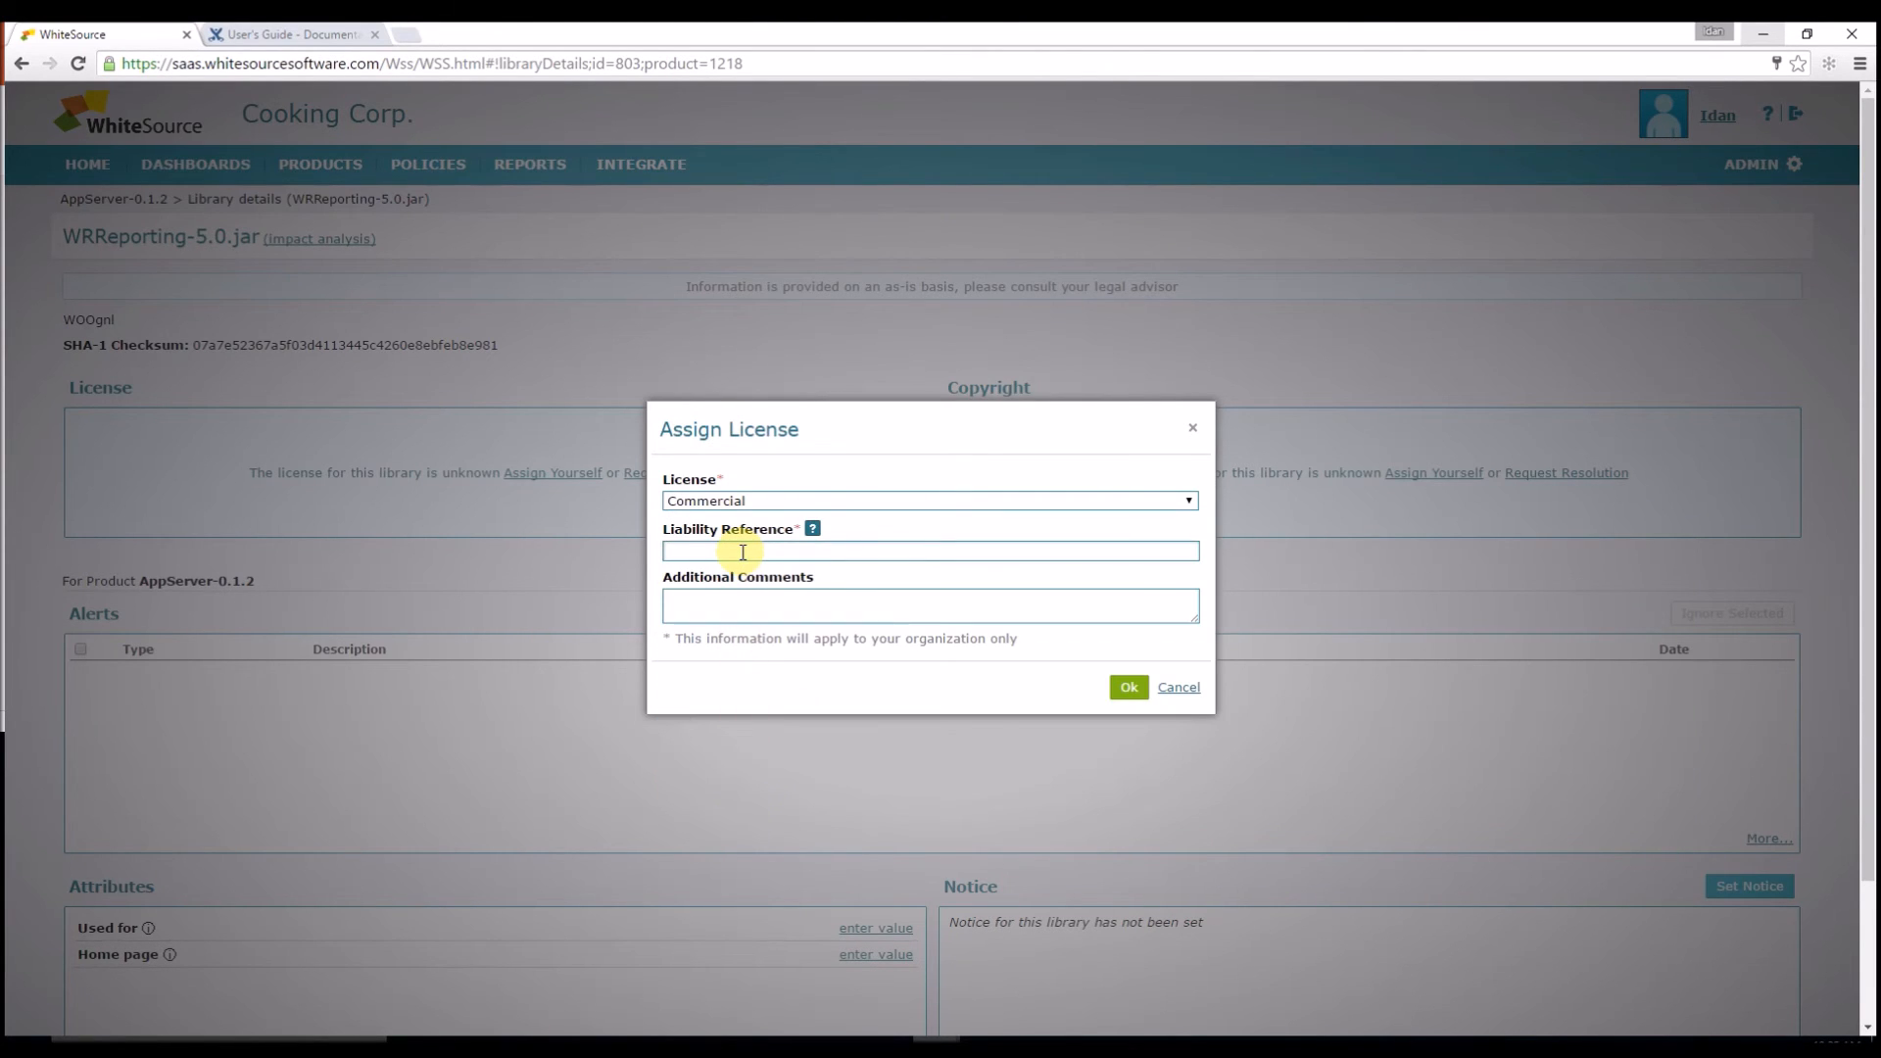
pyautogui.write('Our Commercial License terms')
pyautogui.write('www.linkToMyCommercialLicense.com')
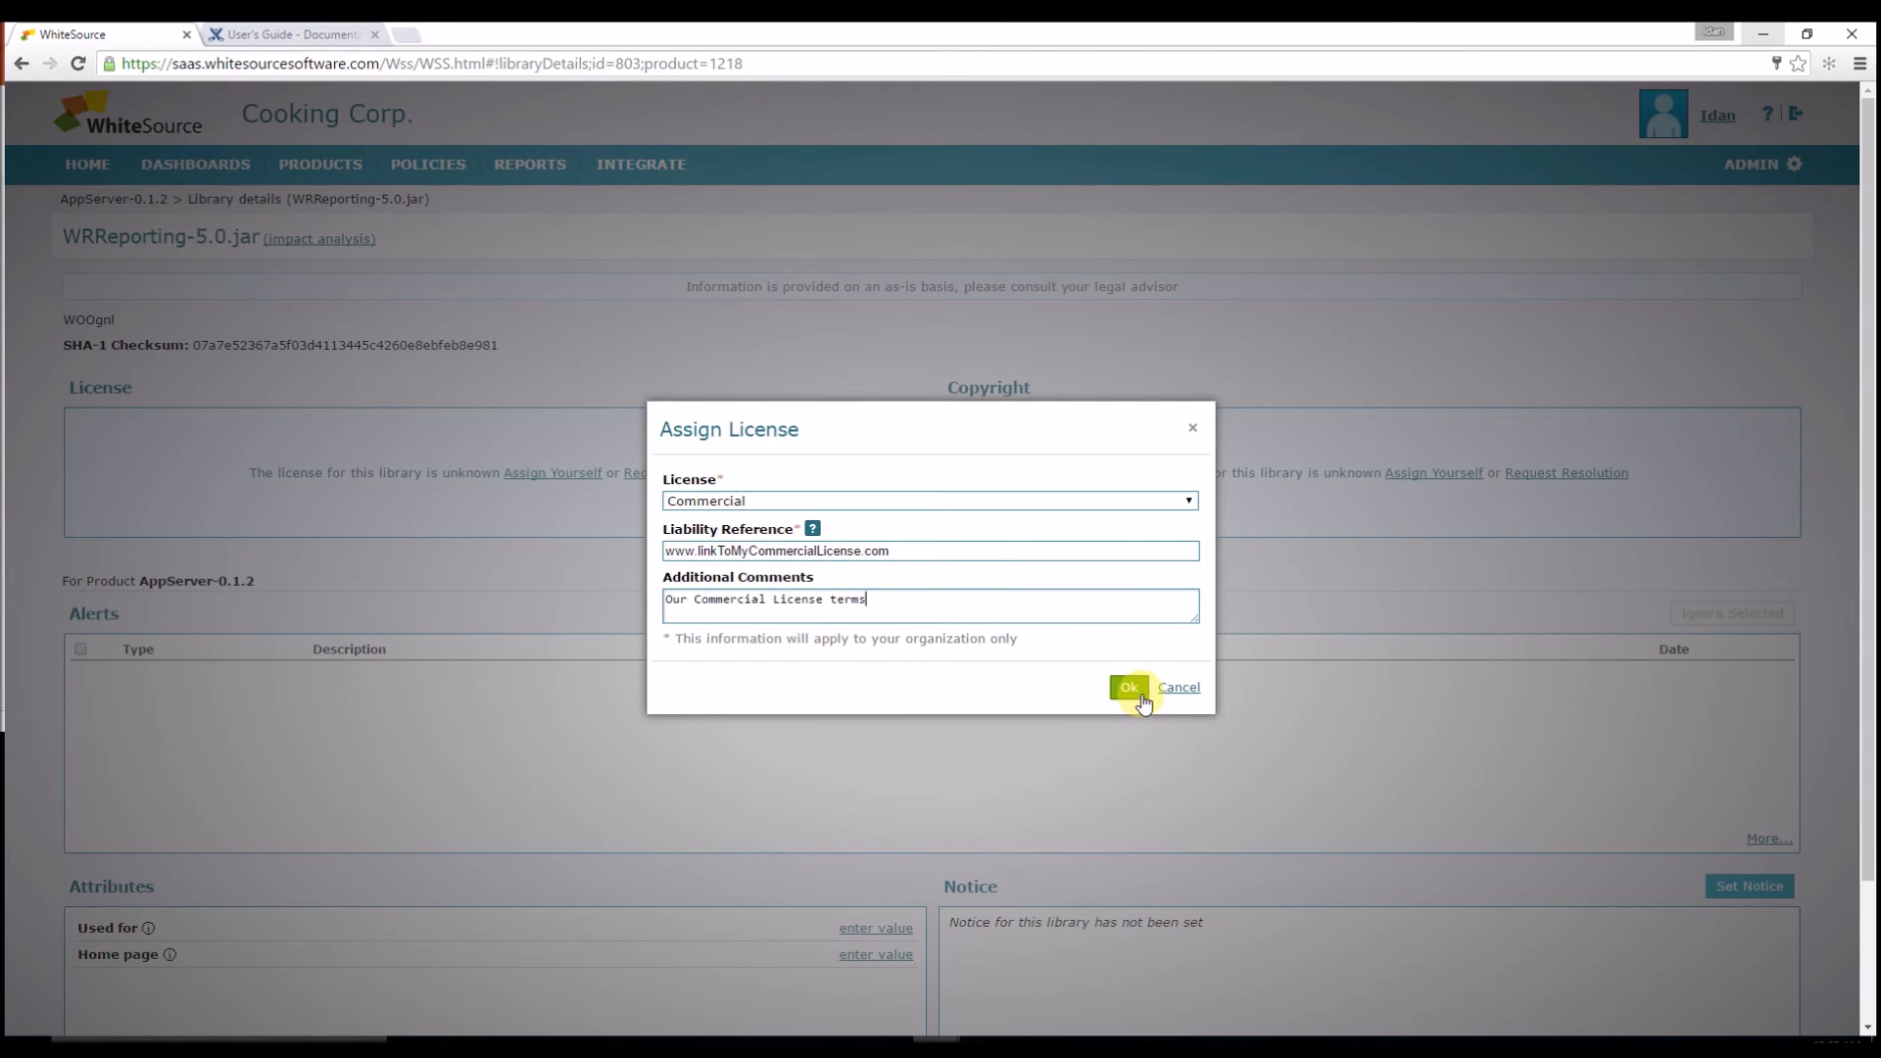
pyautogui.click(1126, 686)
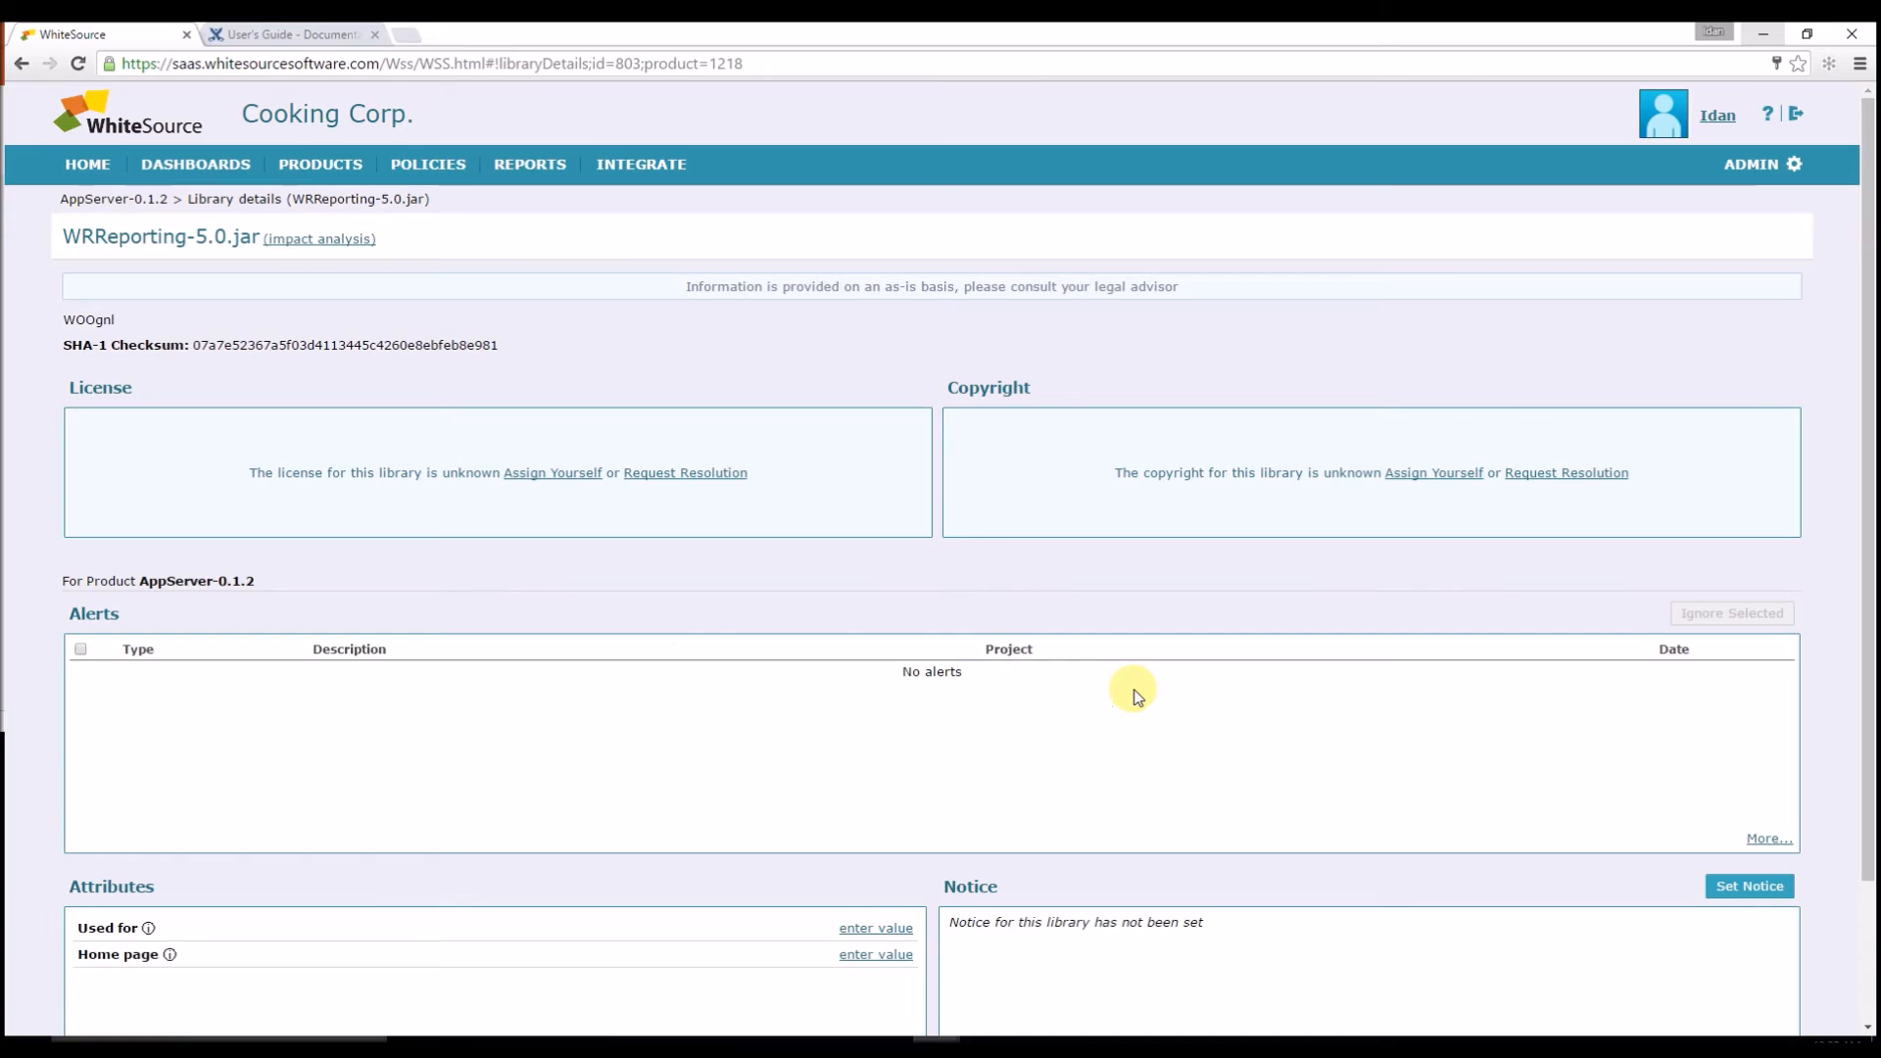
pyautogui.click(552, 472)
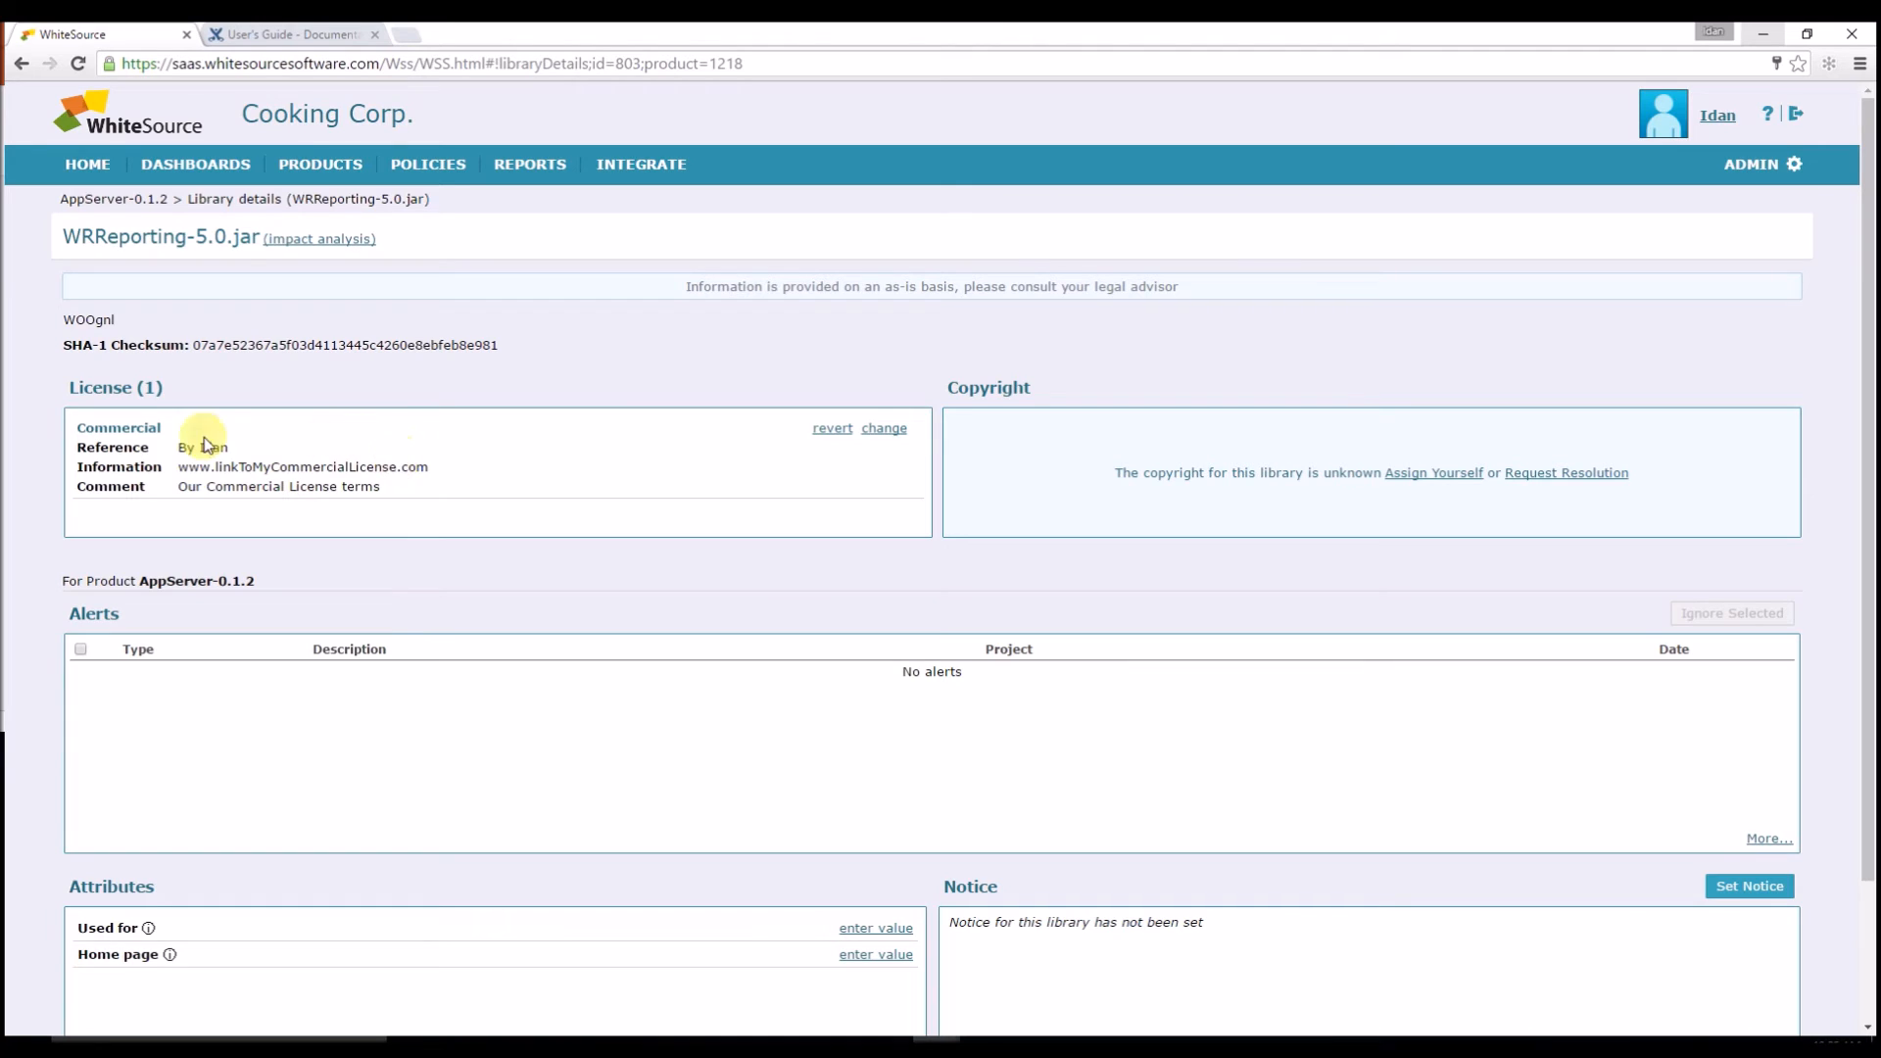
pyautogui.click(86, 164)
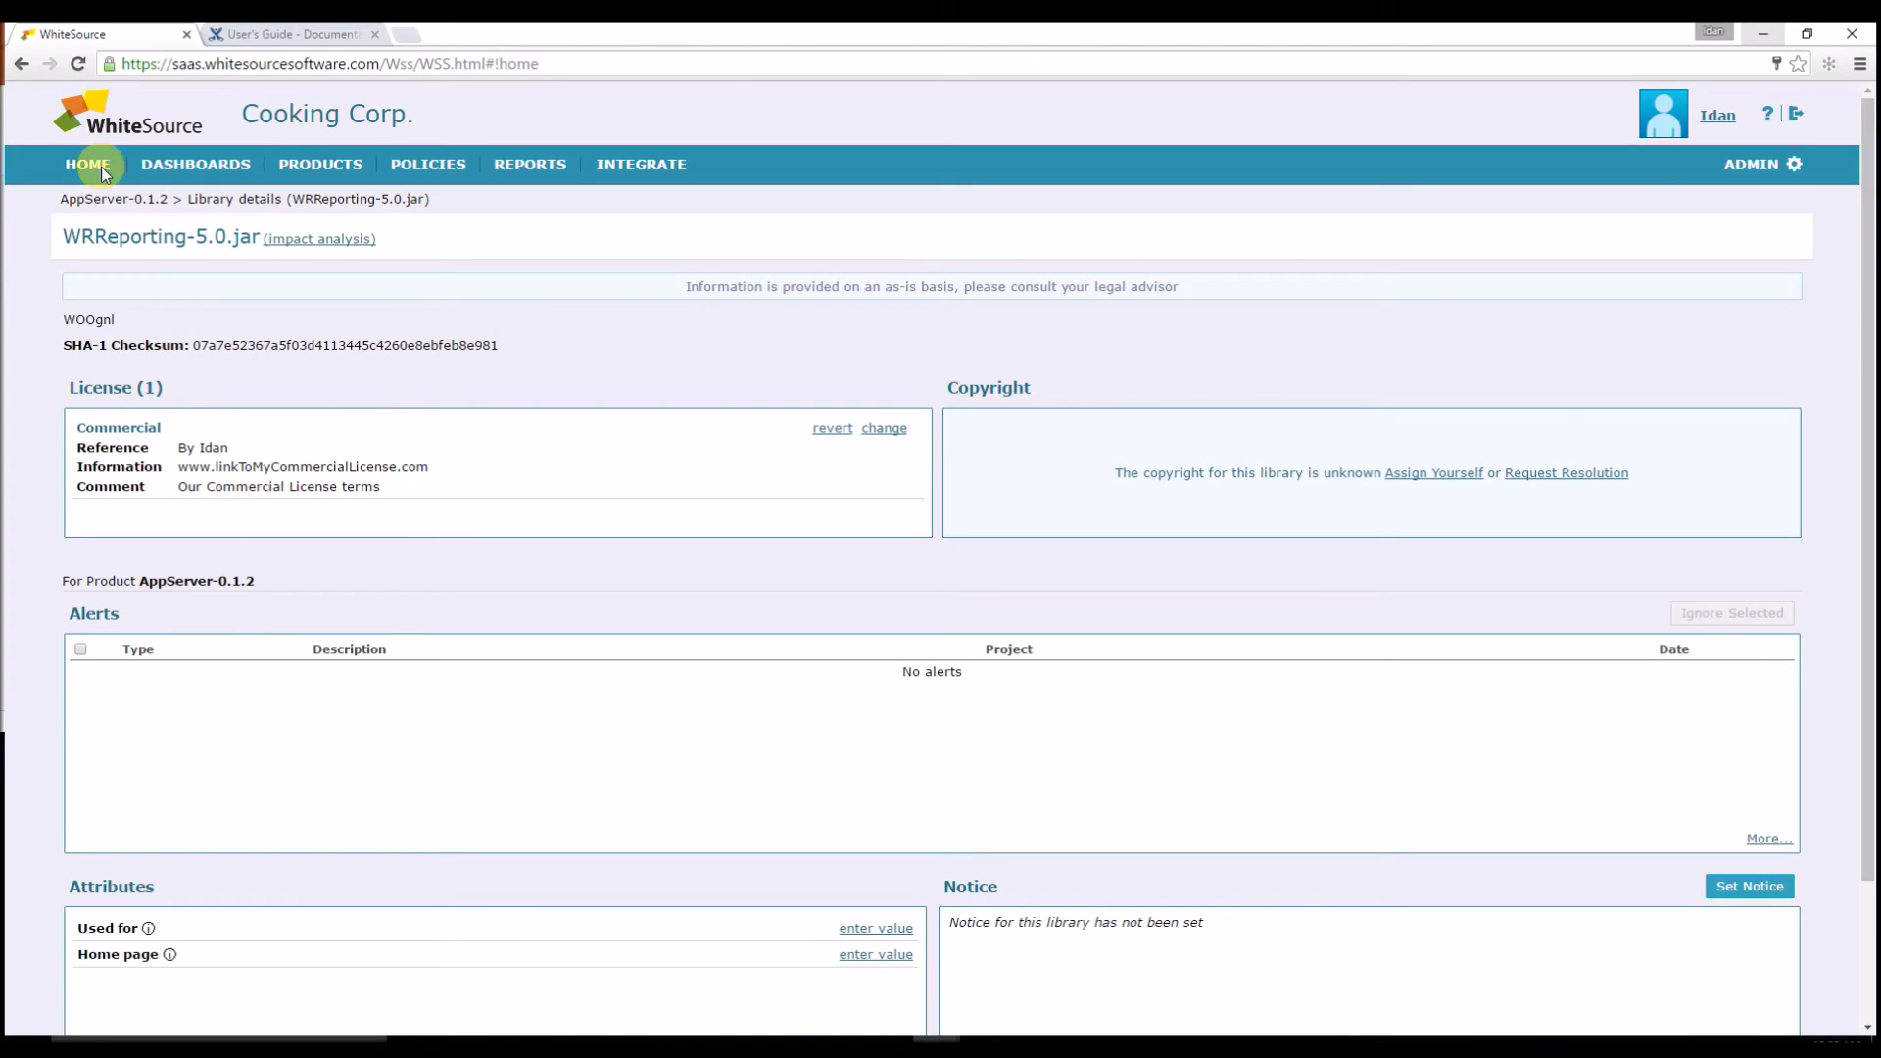
pyautogui.click(86, 164)
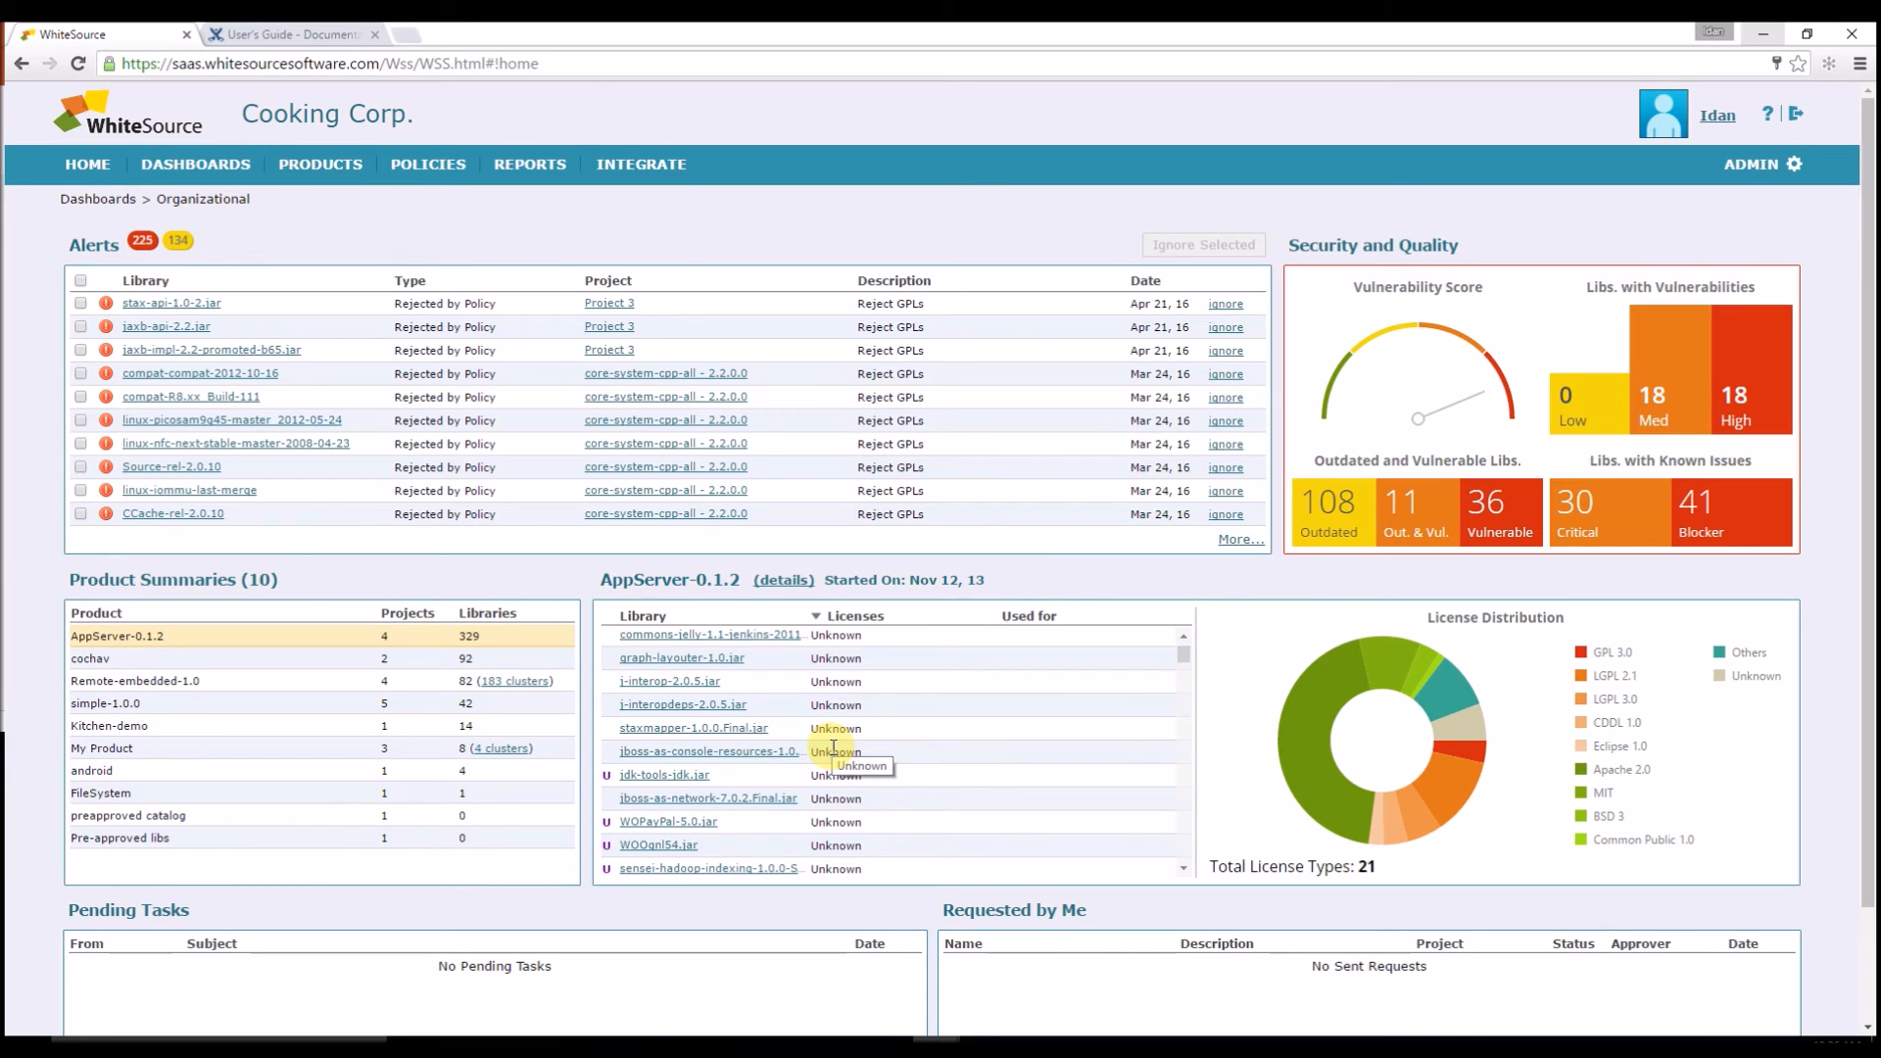
pyautogui.moveTo(682, 658)
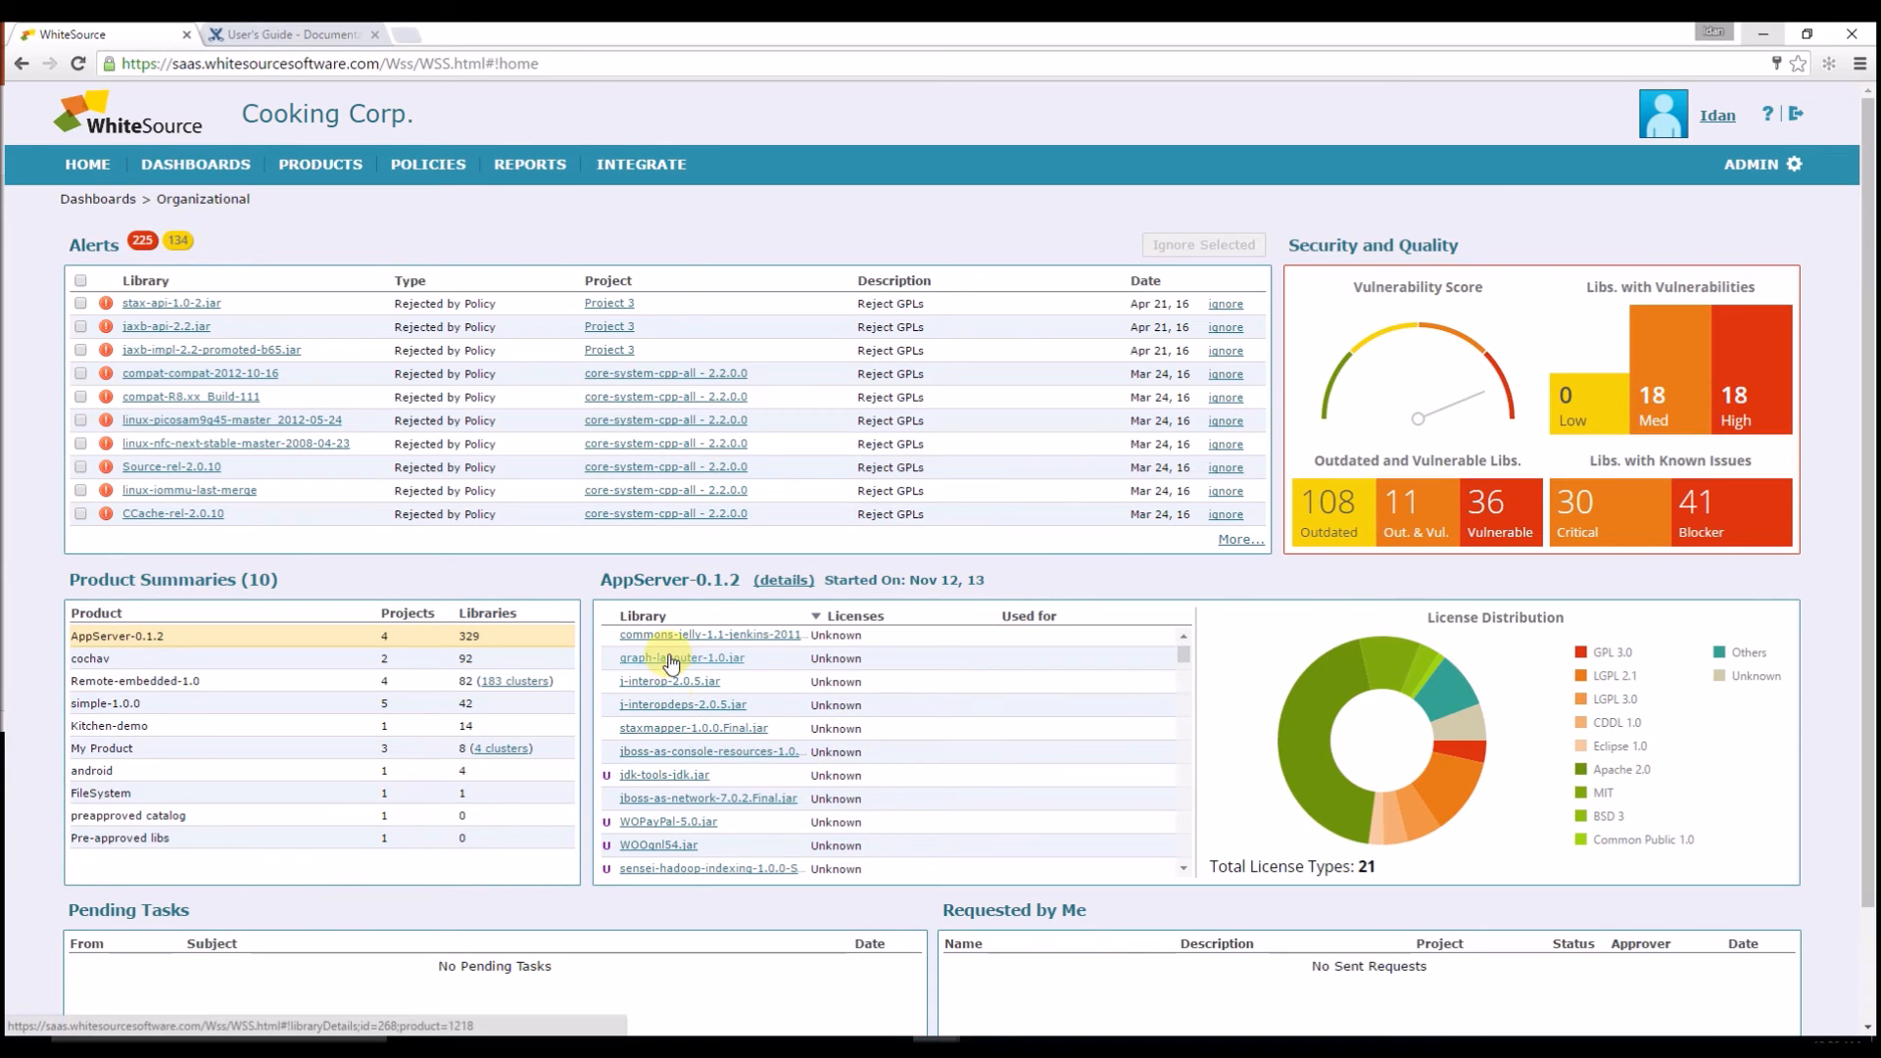
pyautogui.click(686, 658)
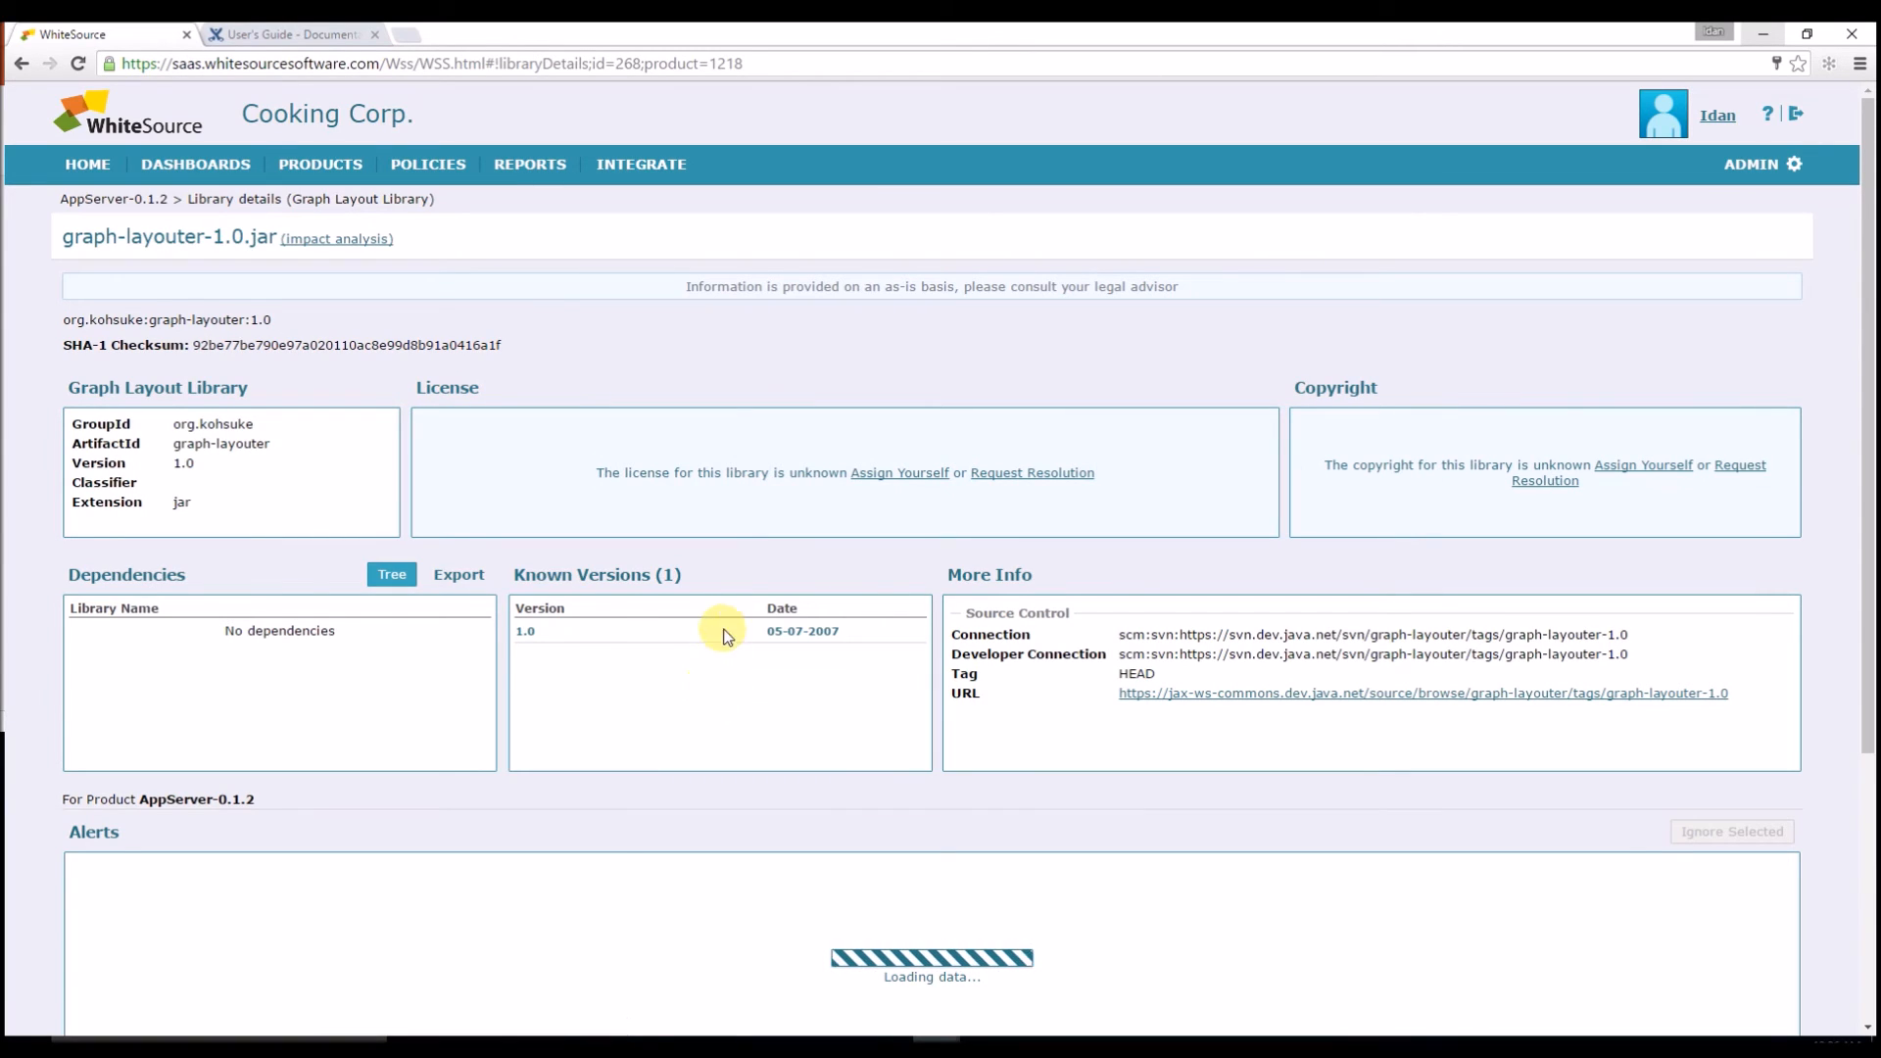
pyautogui.click(899, 472)
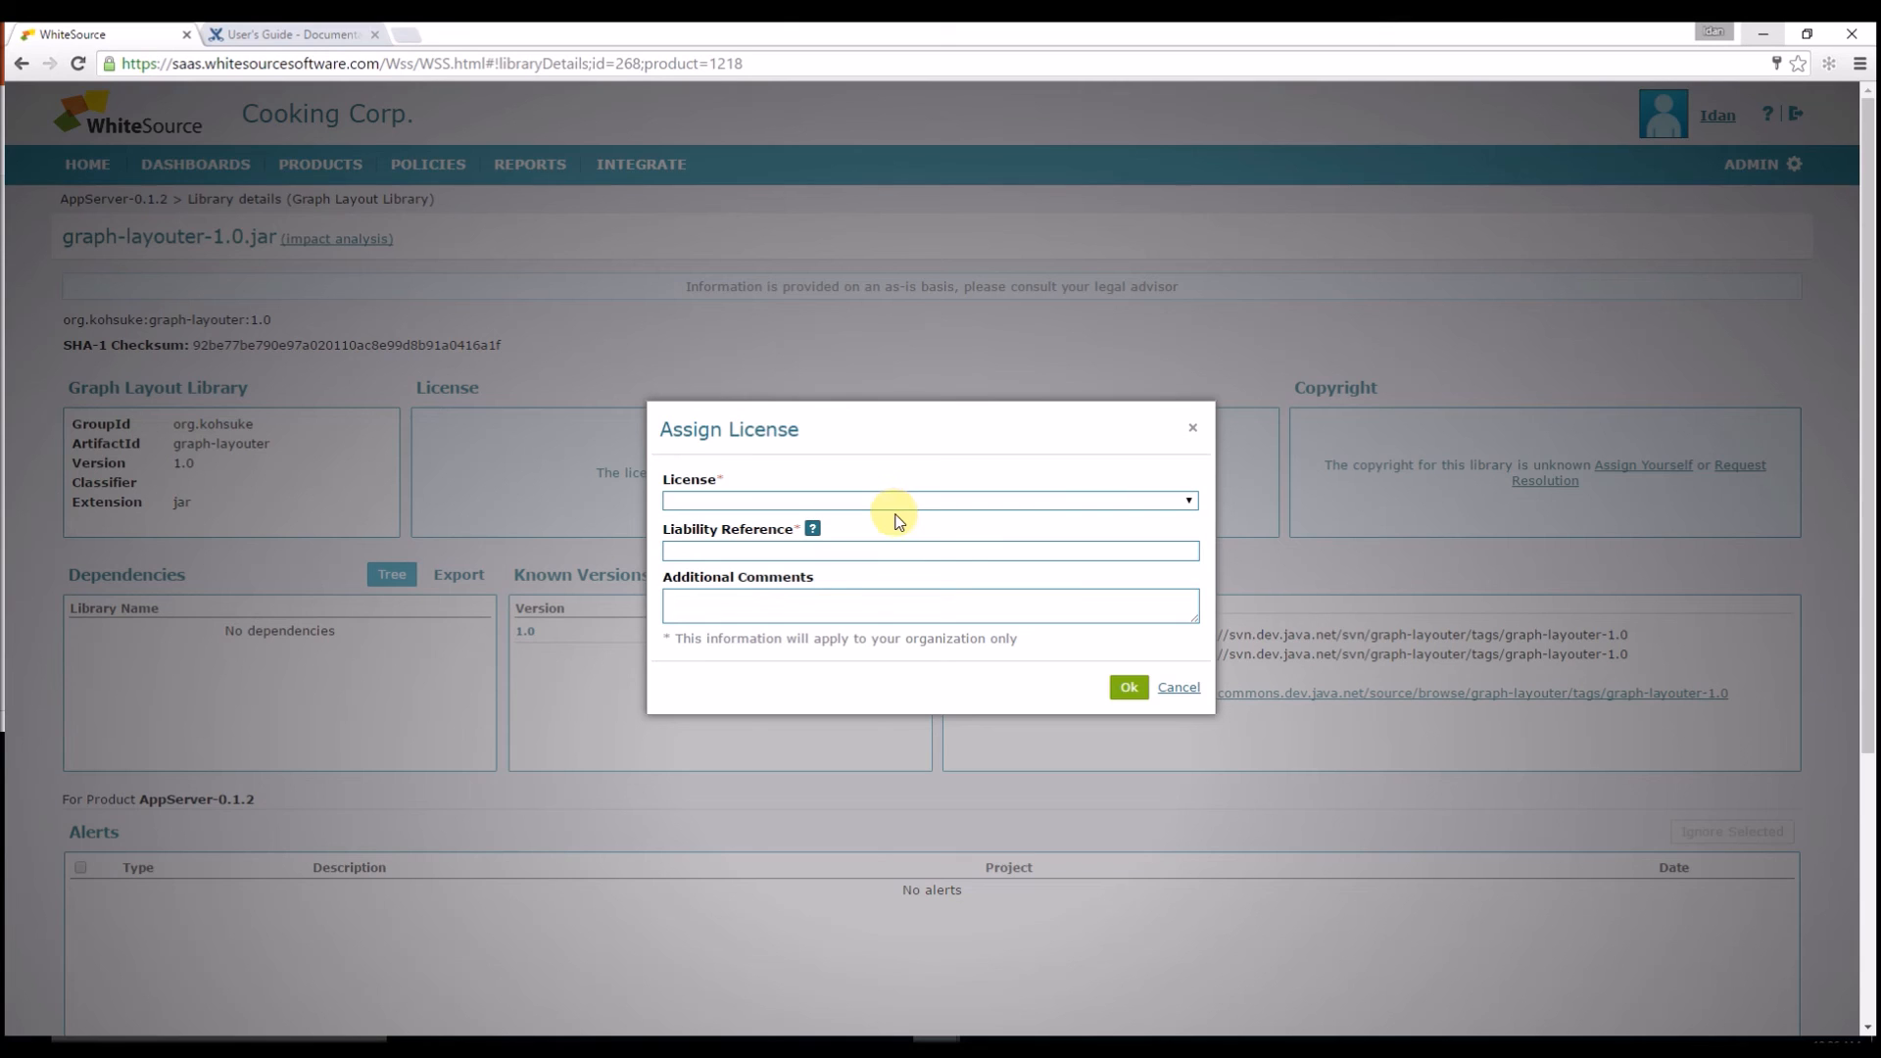
pyautogui.click(924, 500)
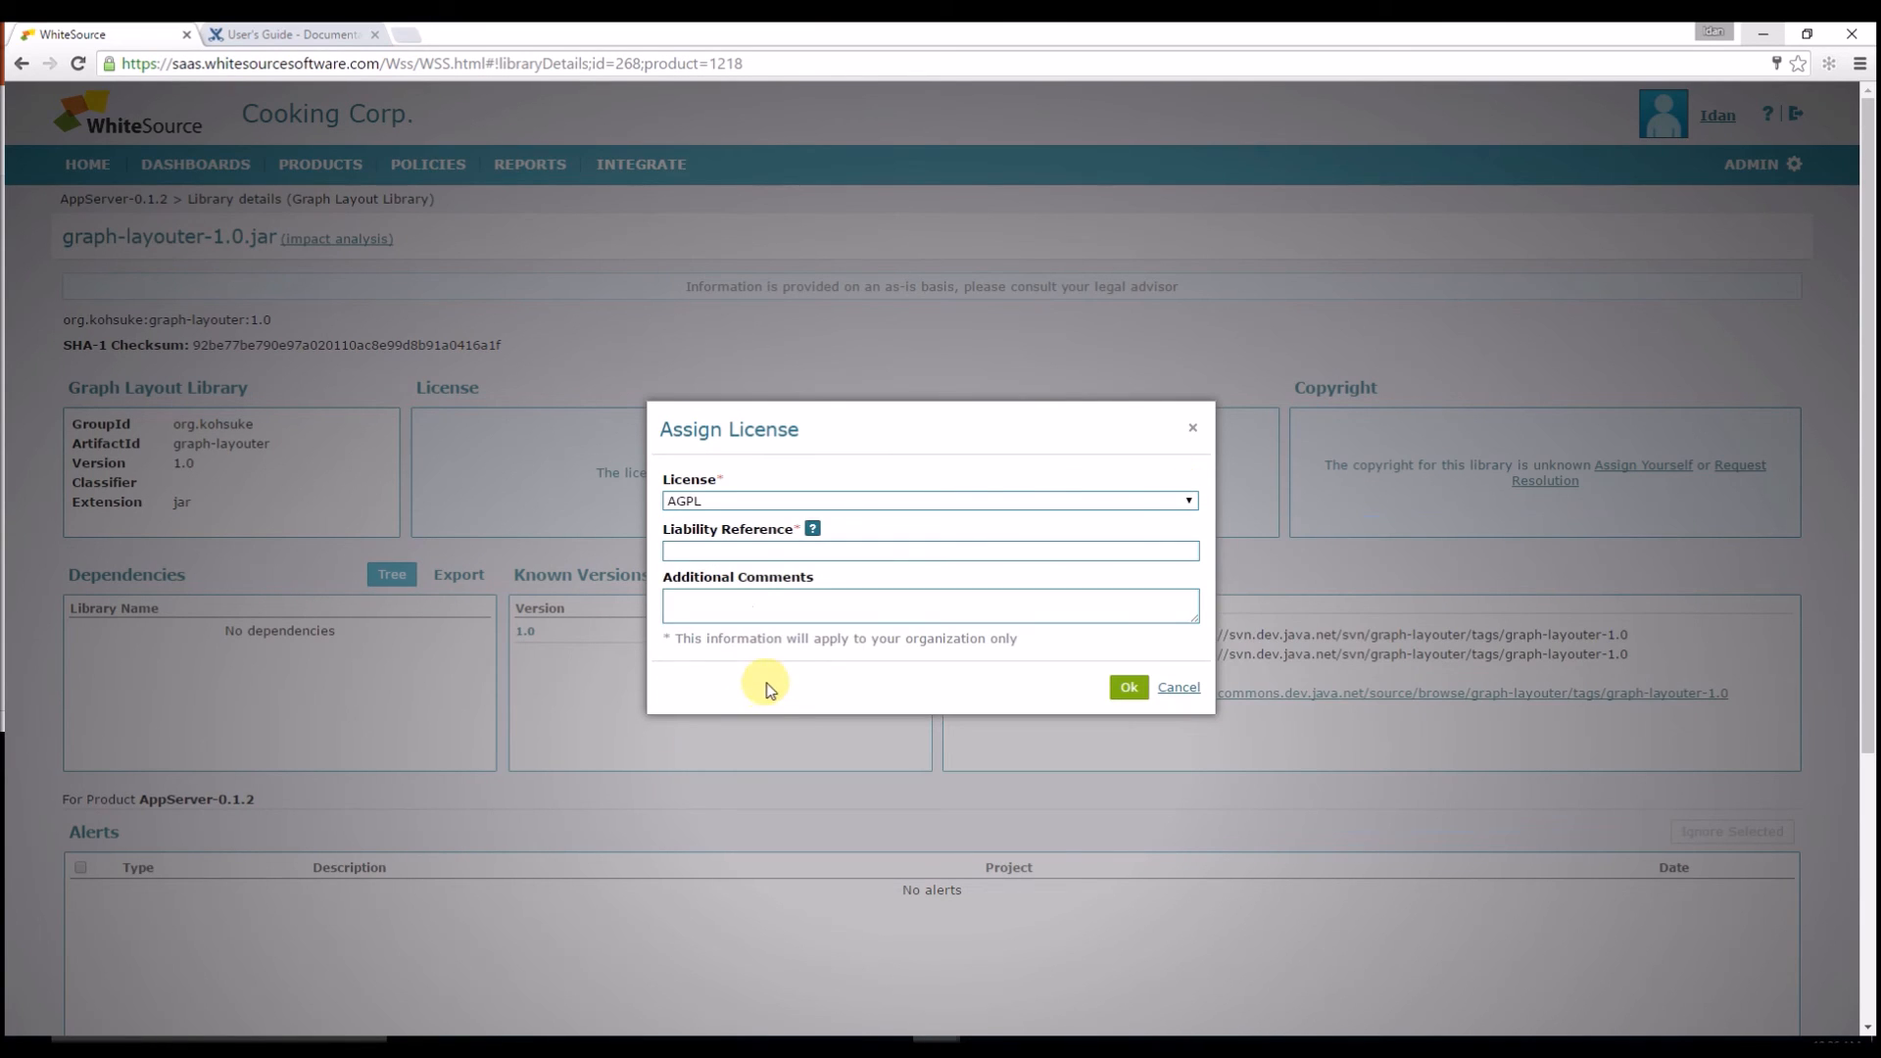
pyautogui.write('www.MyLicense.com')
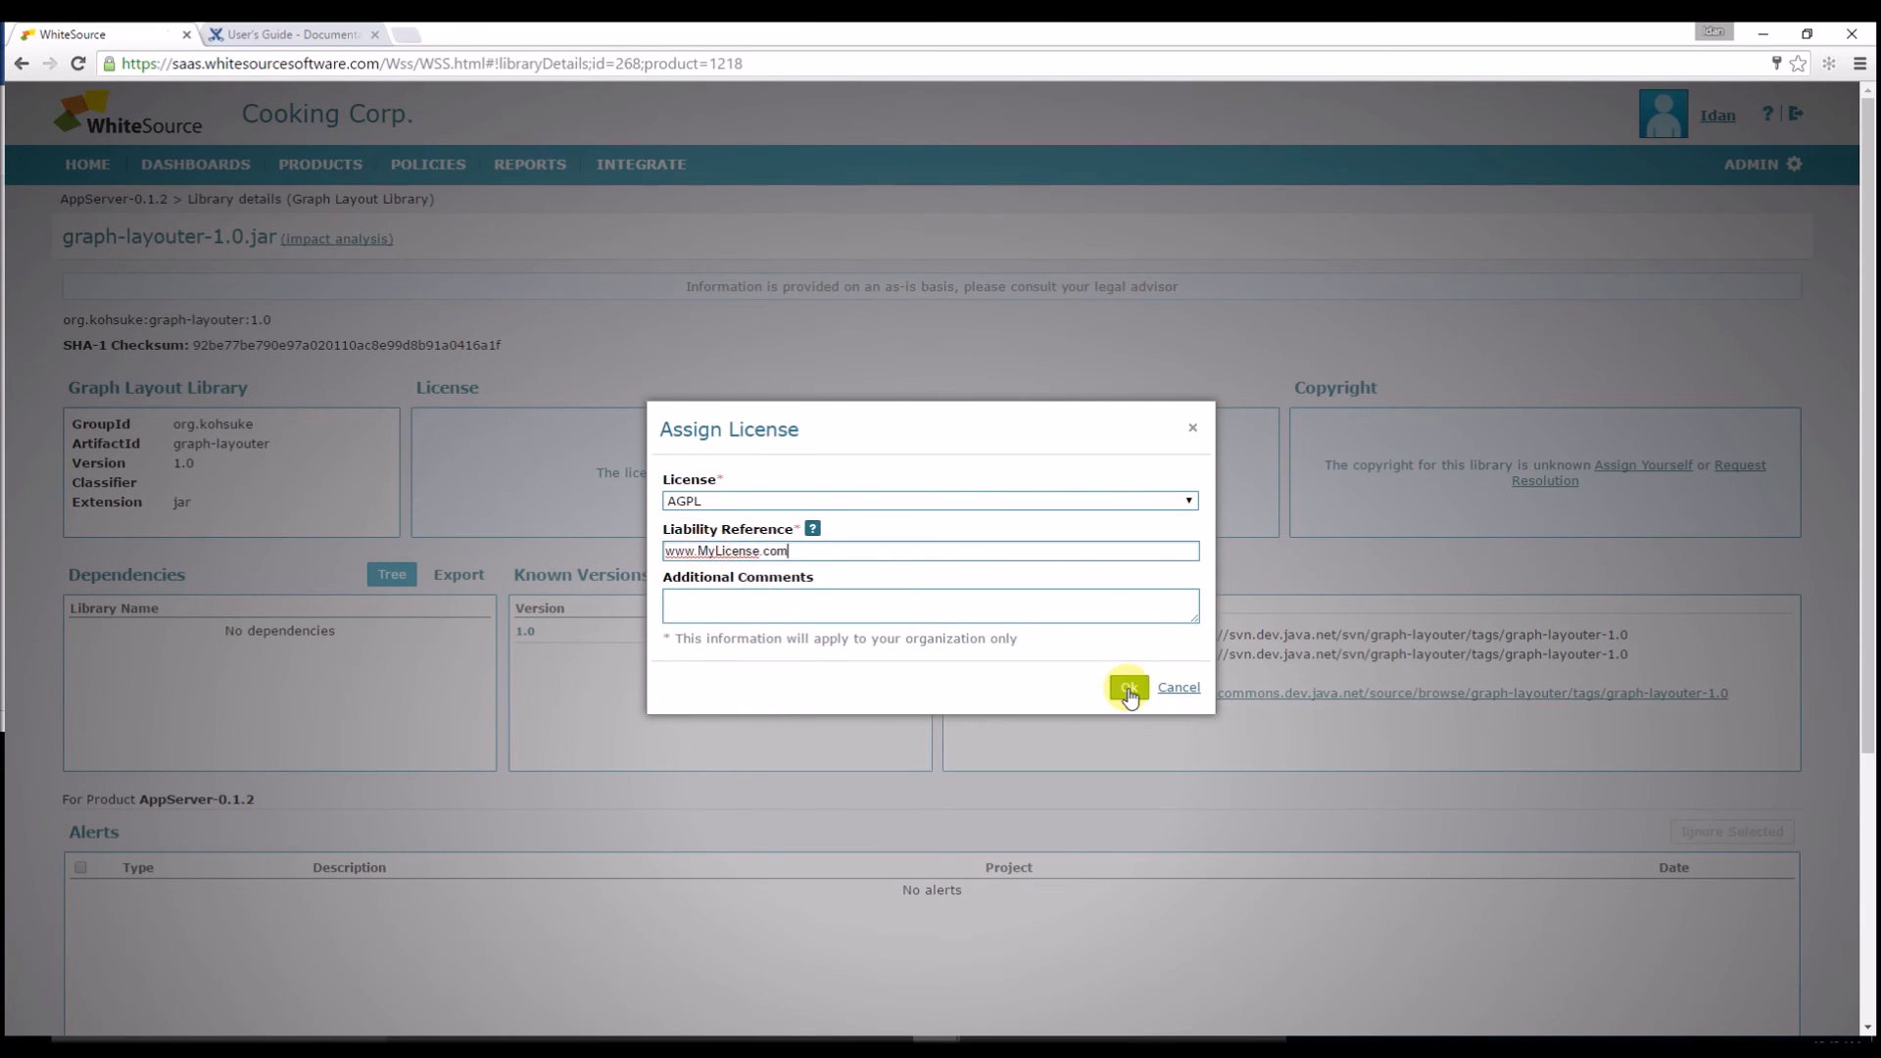
pyautogui.click(1125, 690)
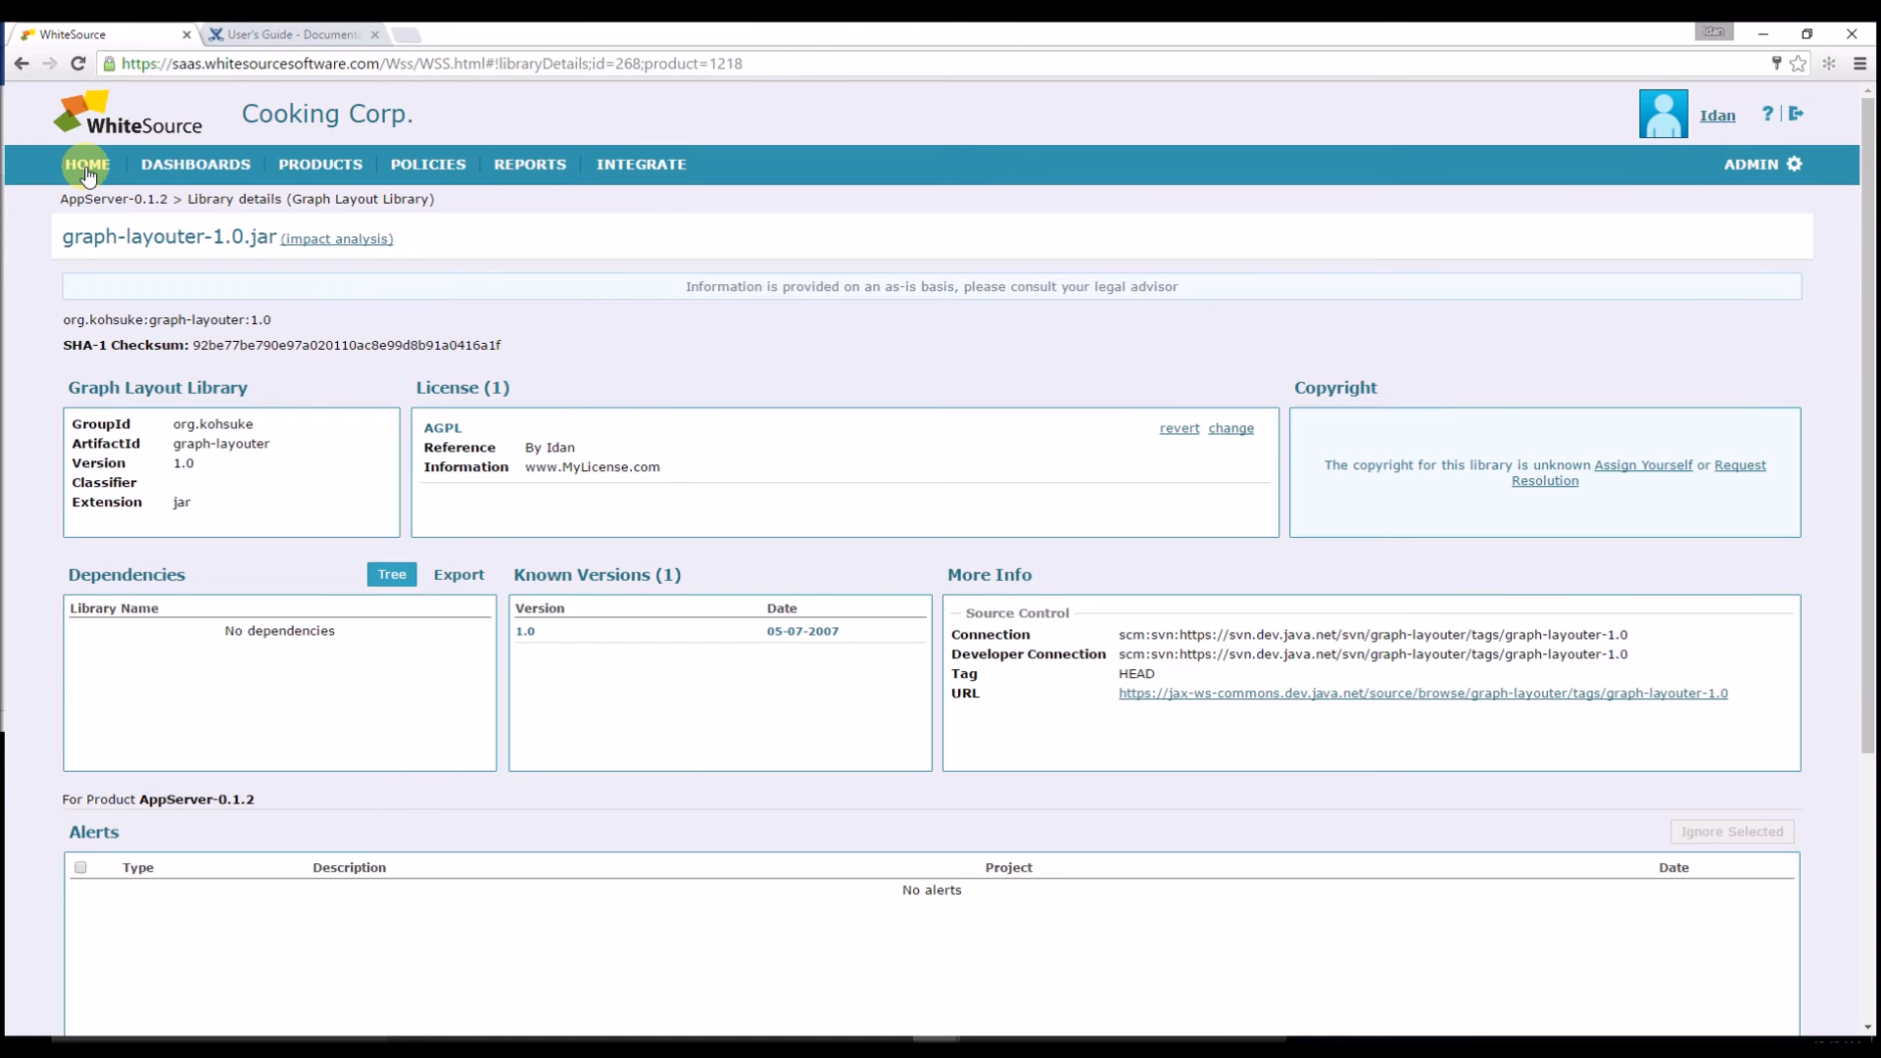
# Step: Open AppServer-0.1.2 and tick apache-solr-velocity-3.5.0.jar and apache-solr-solrj-3.5.0.jar
pyautogui.click(84, 165)
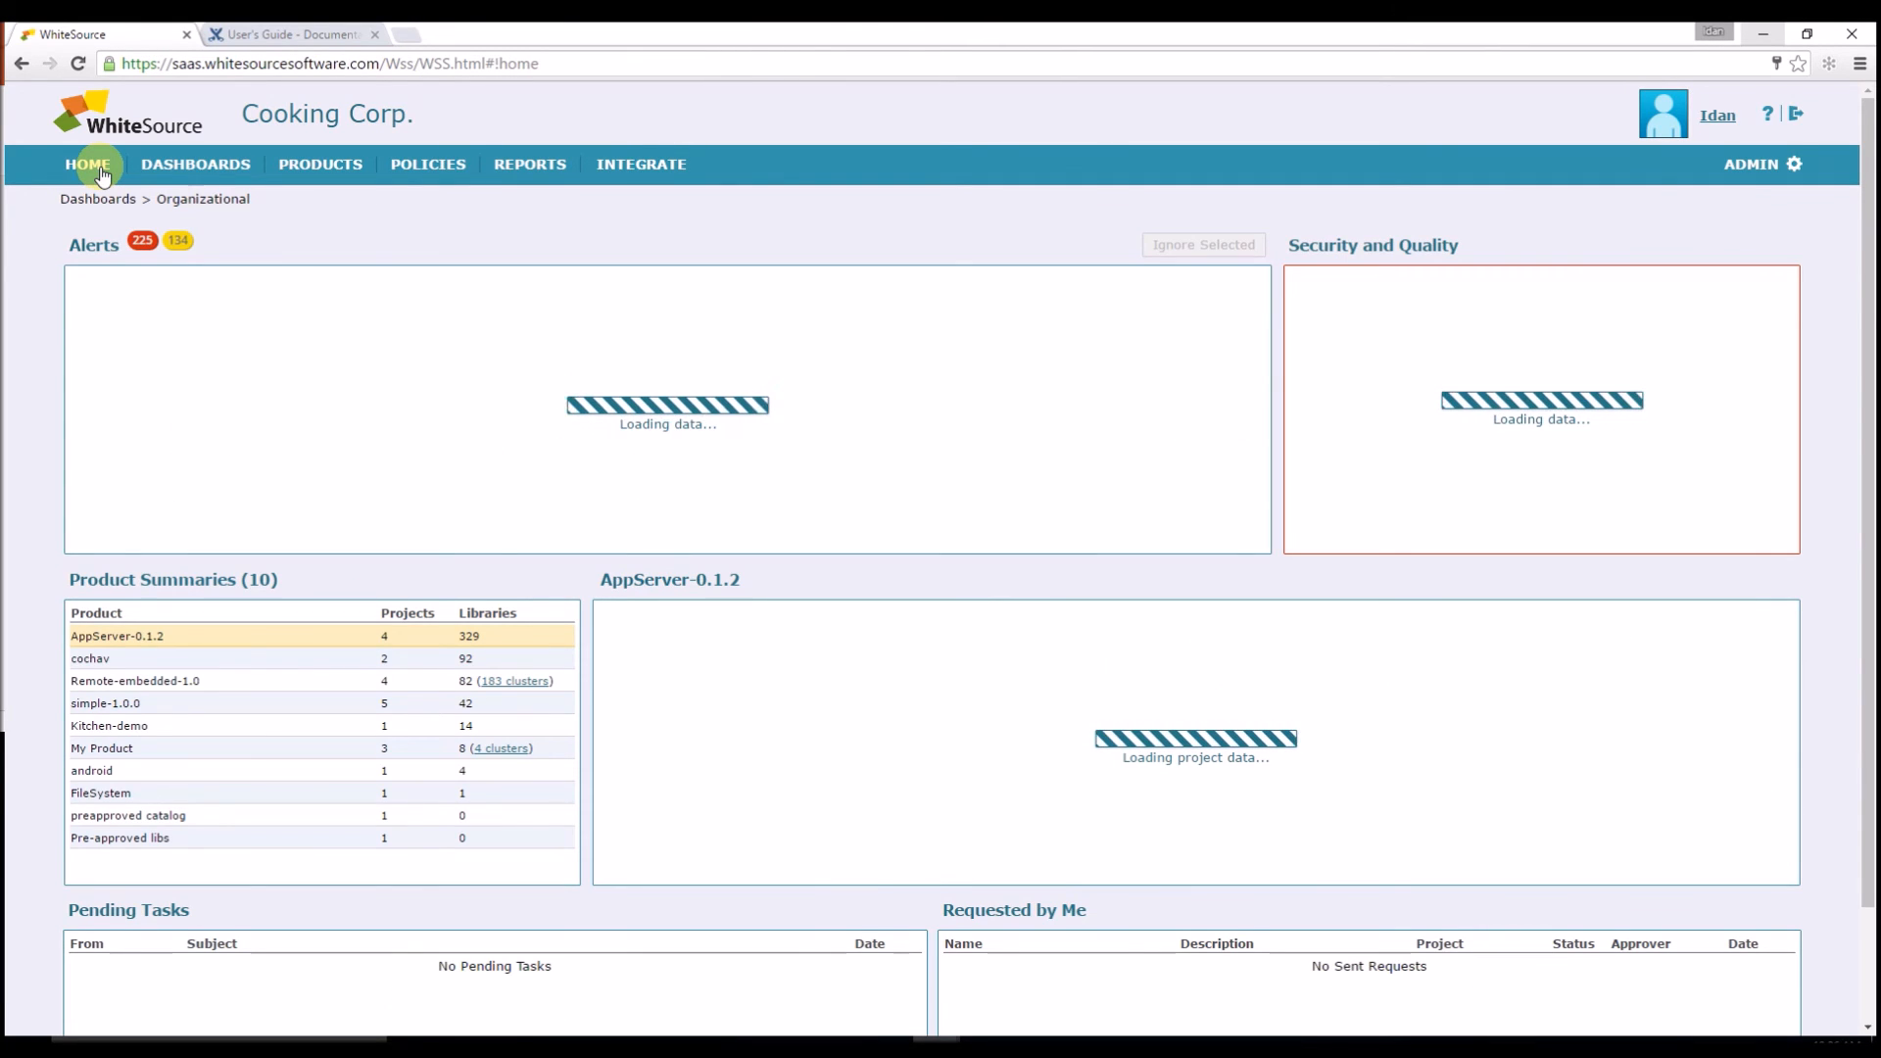
pyautogui.click(86, 165)
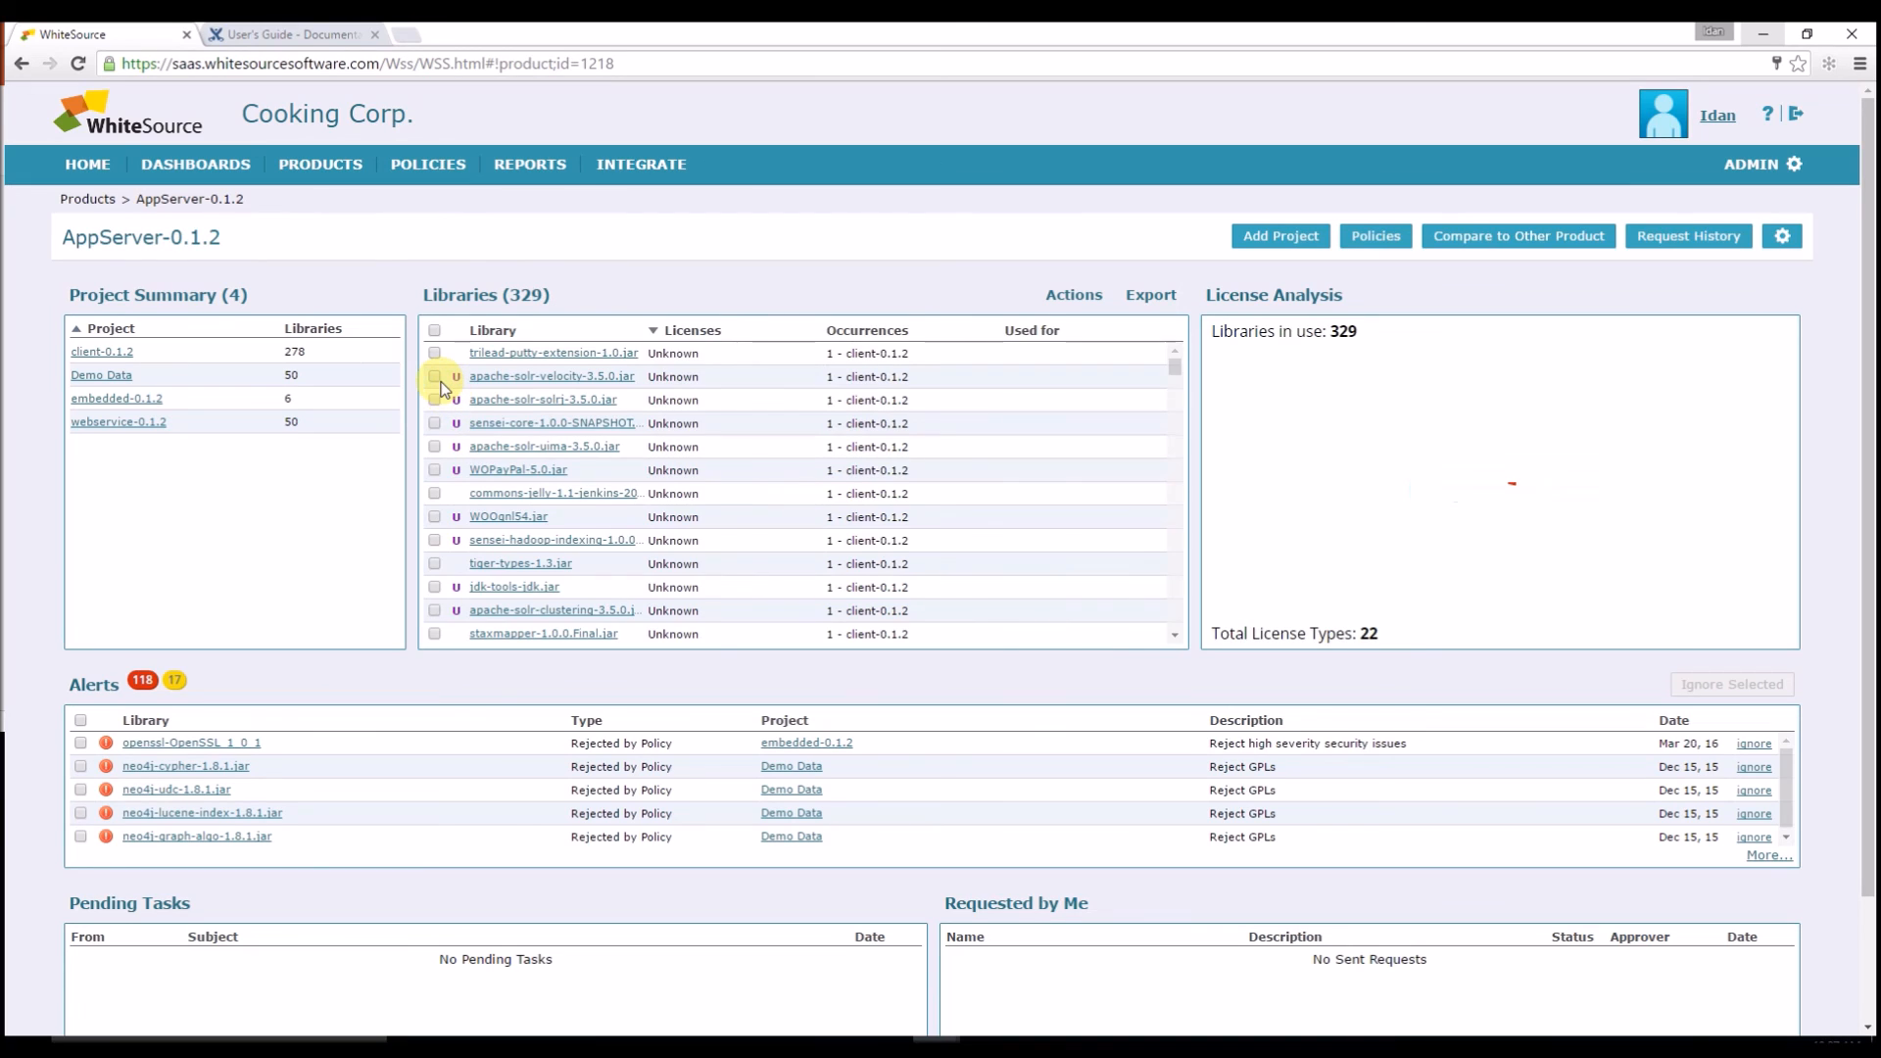
pyautogui.click(435, 376)
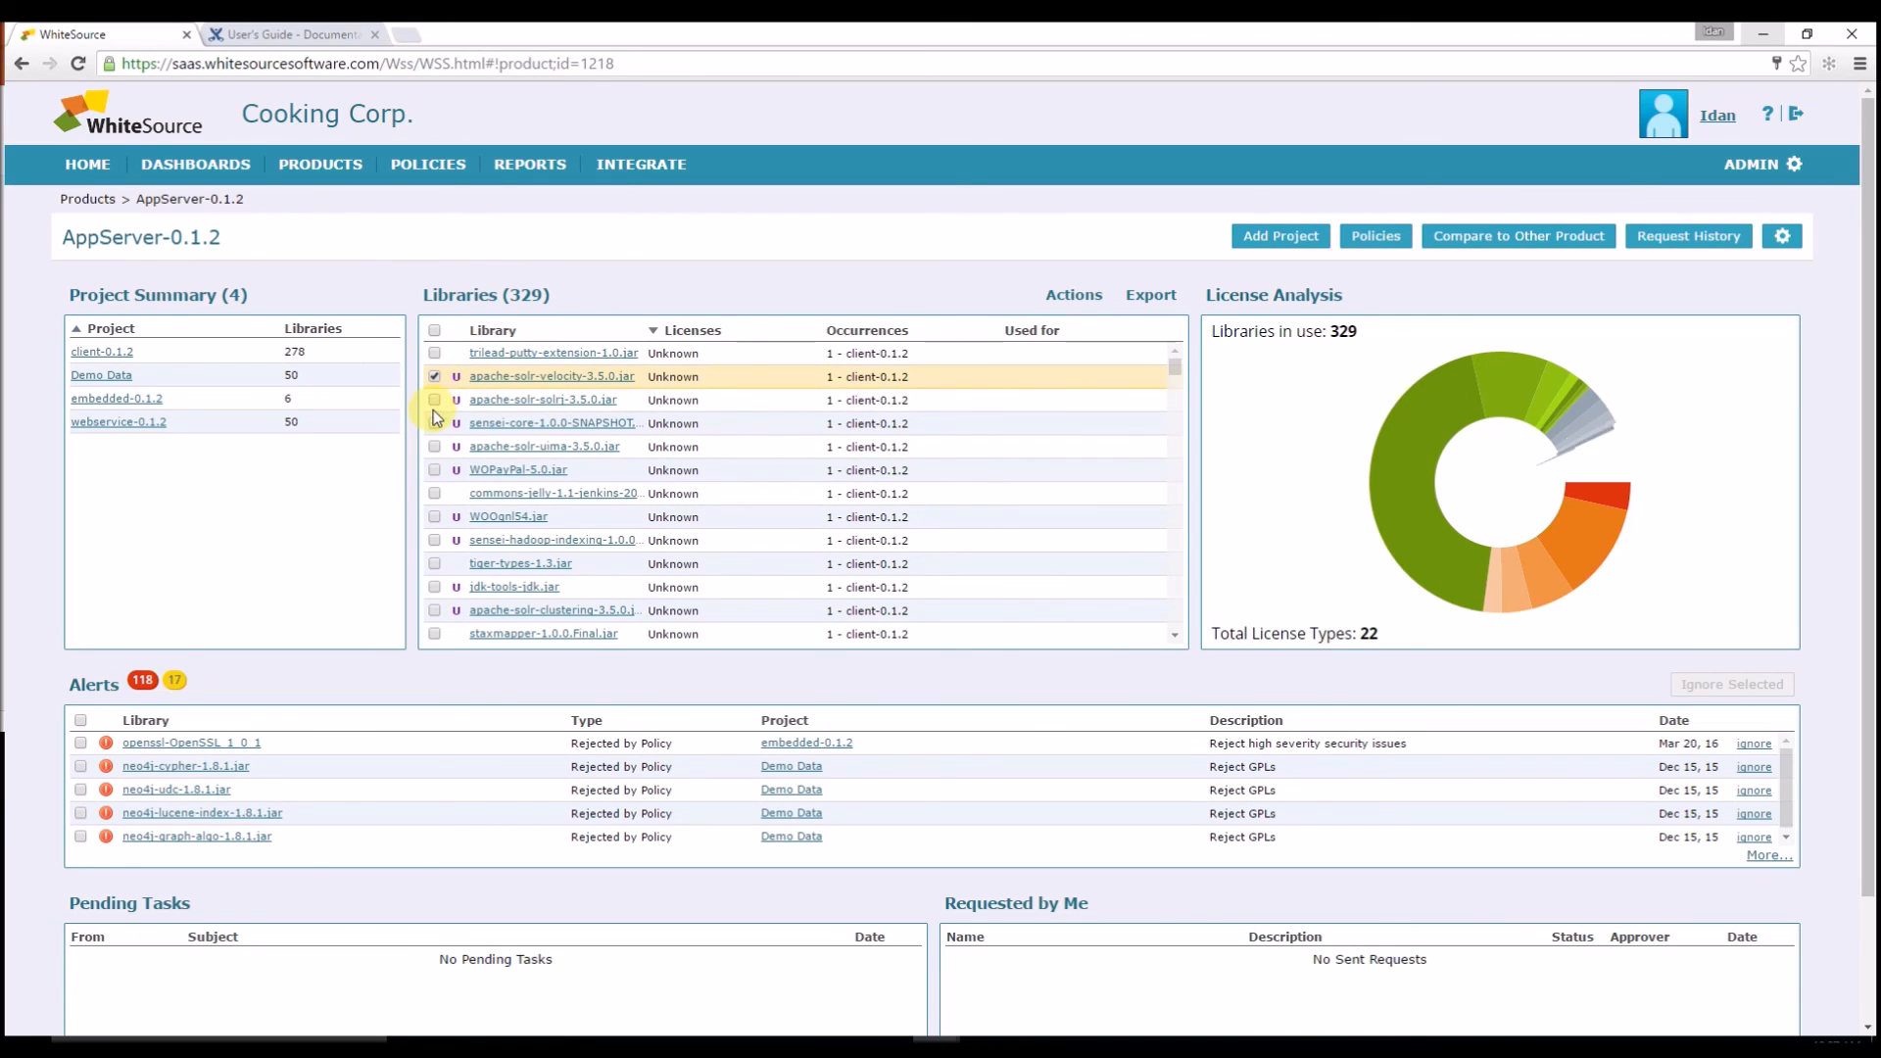
pyautogui.click(435, 400)
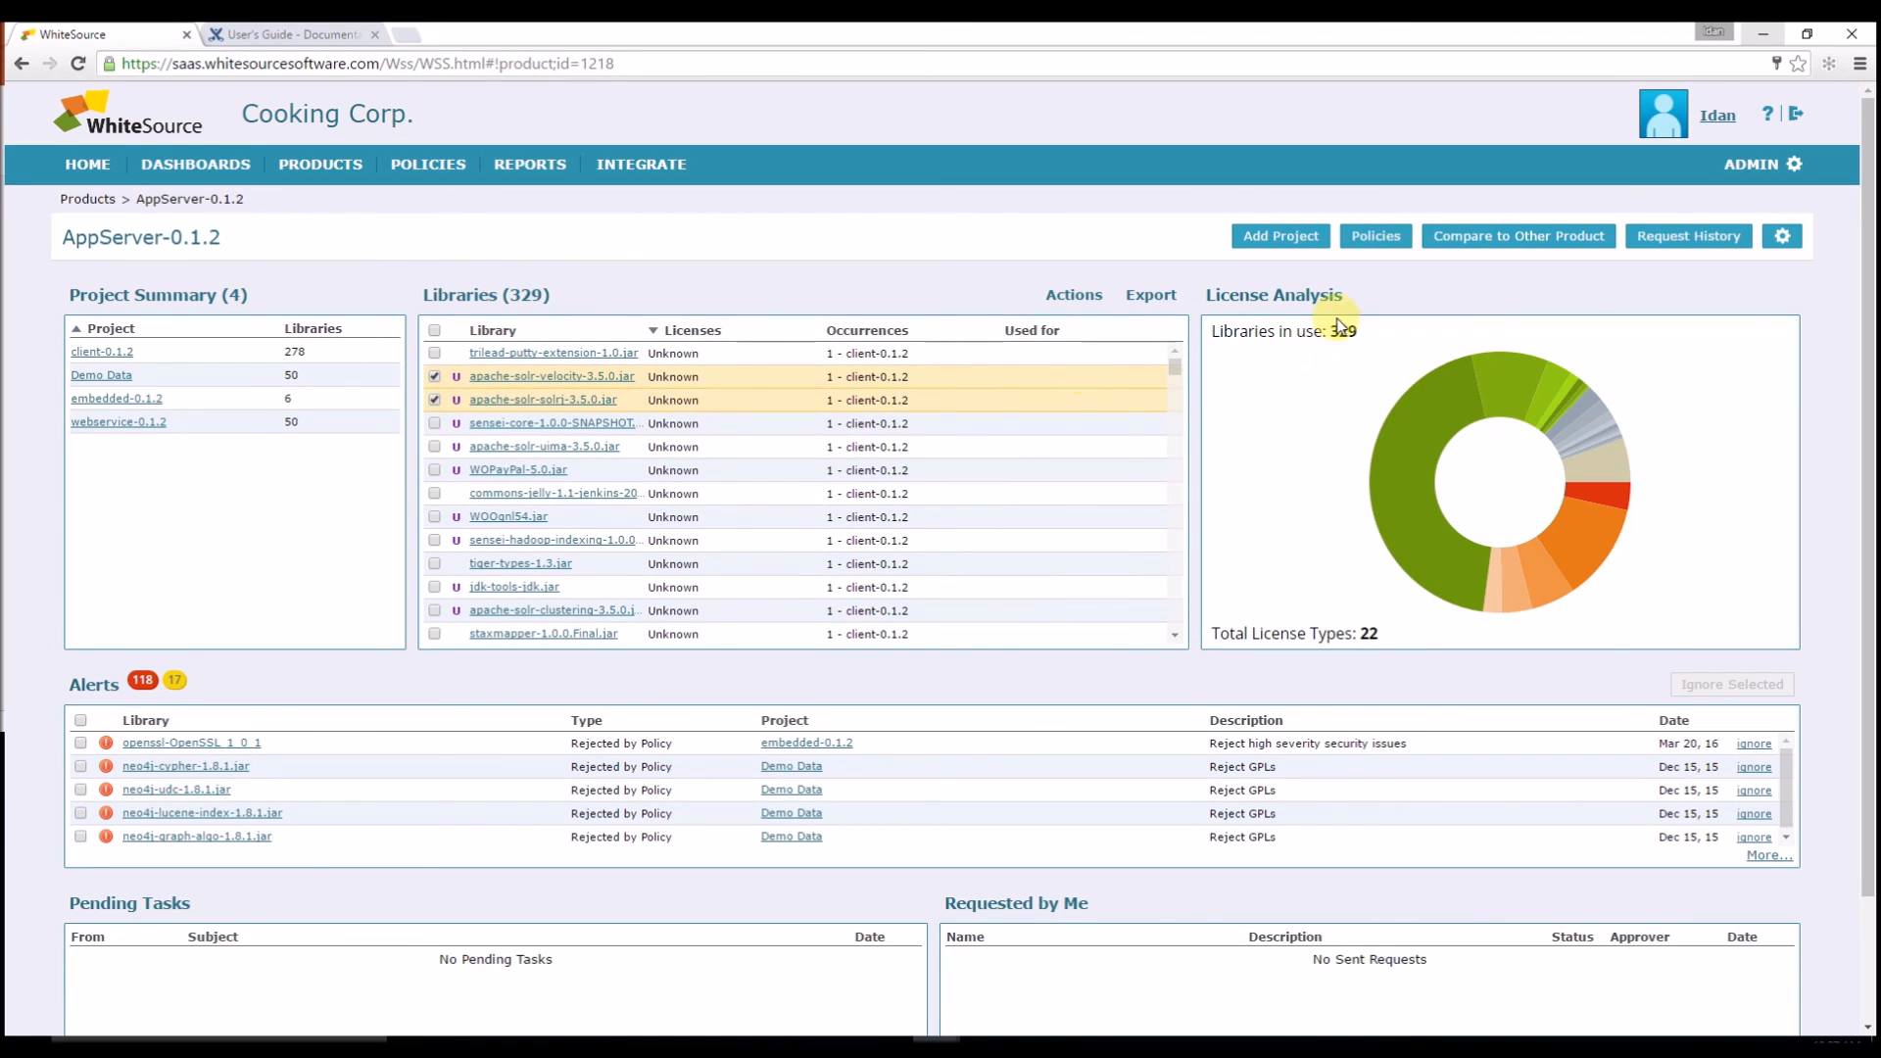
# Step: Request license resolution for the two selected libraries via Actions
pyautogui.click(1072, 294)
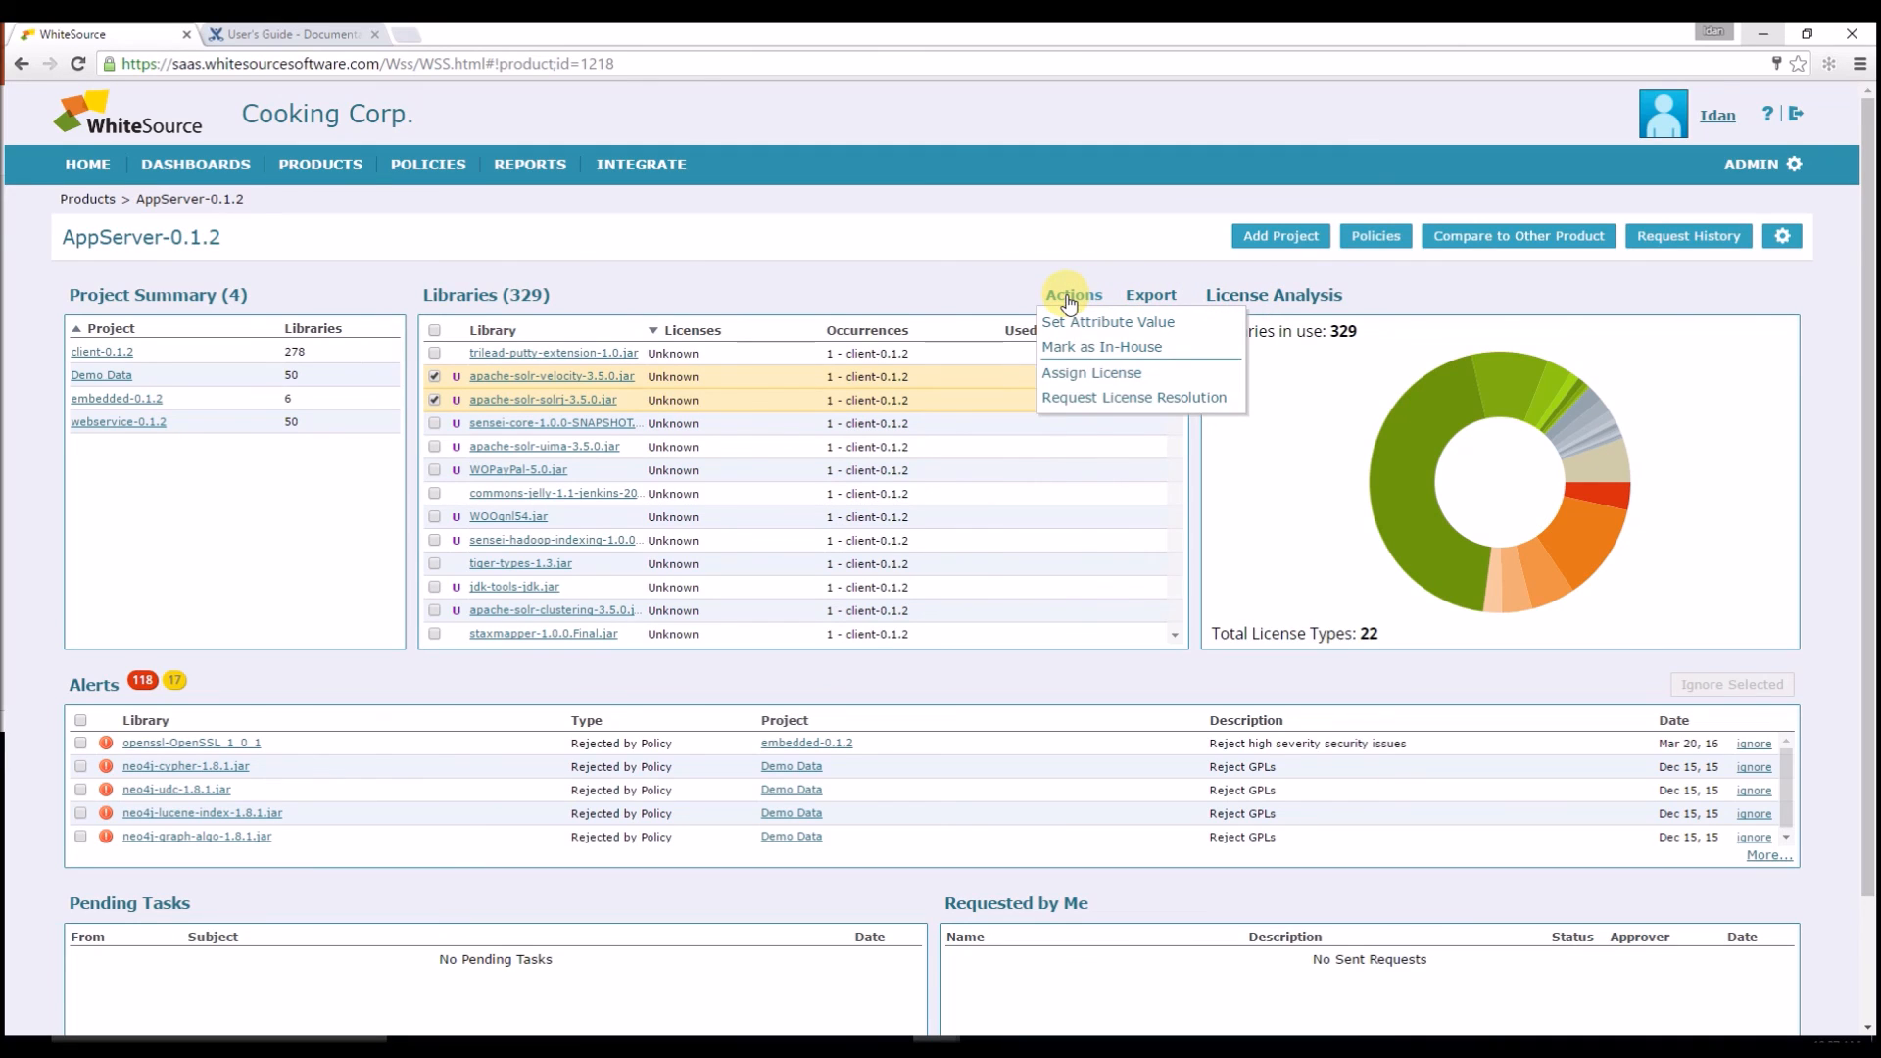
pyautogui.moveTo(1135, 398)
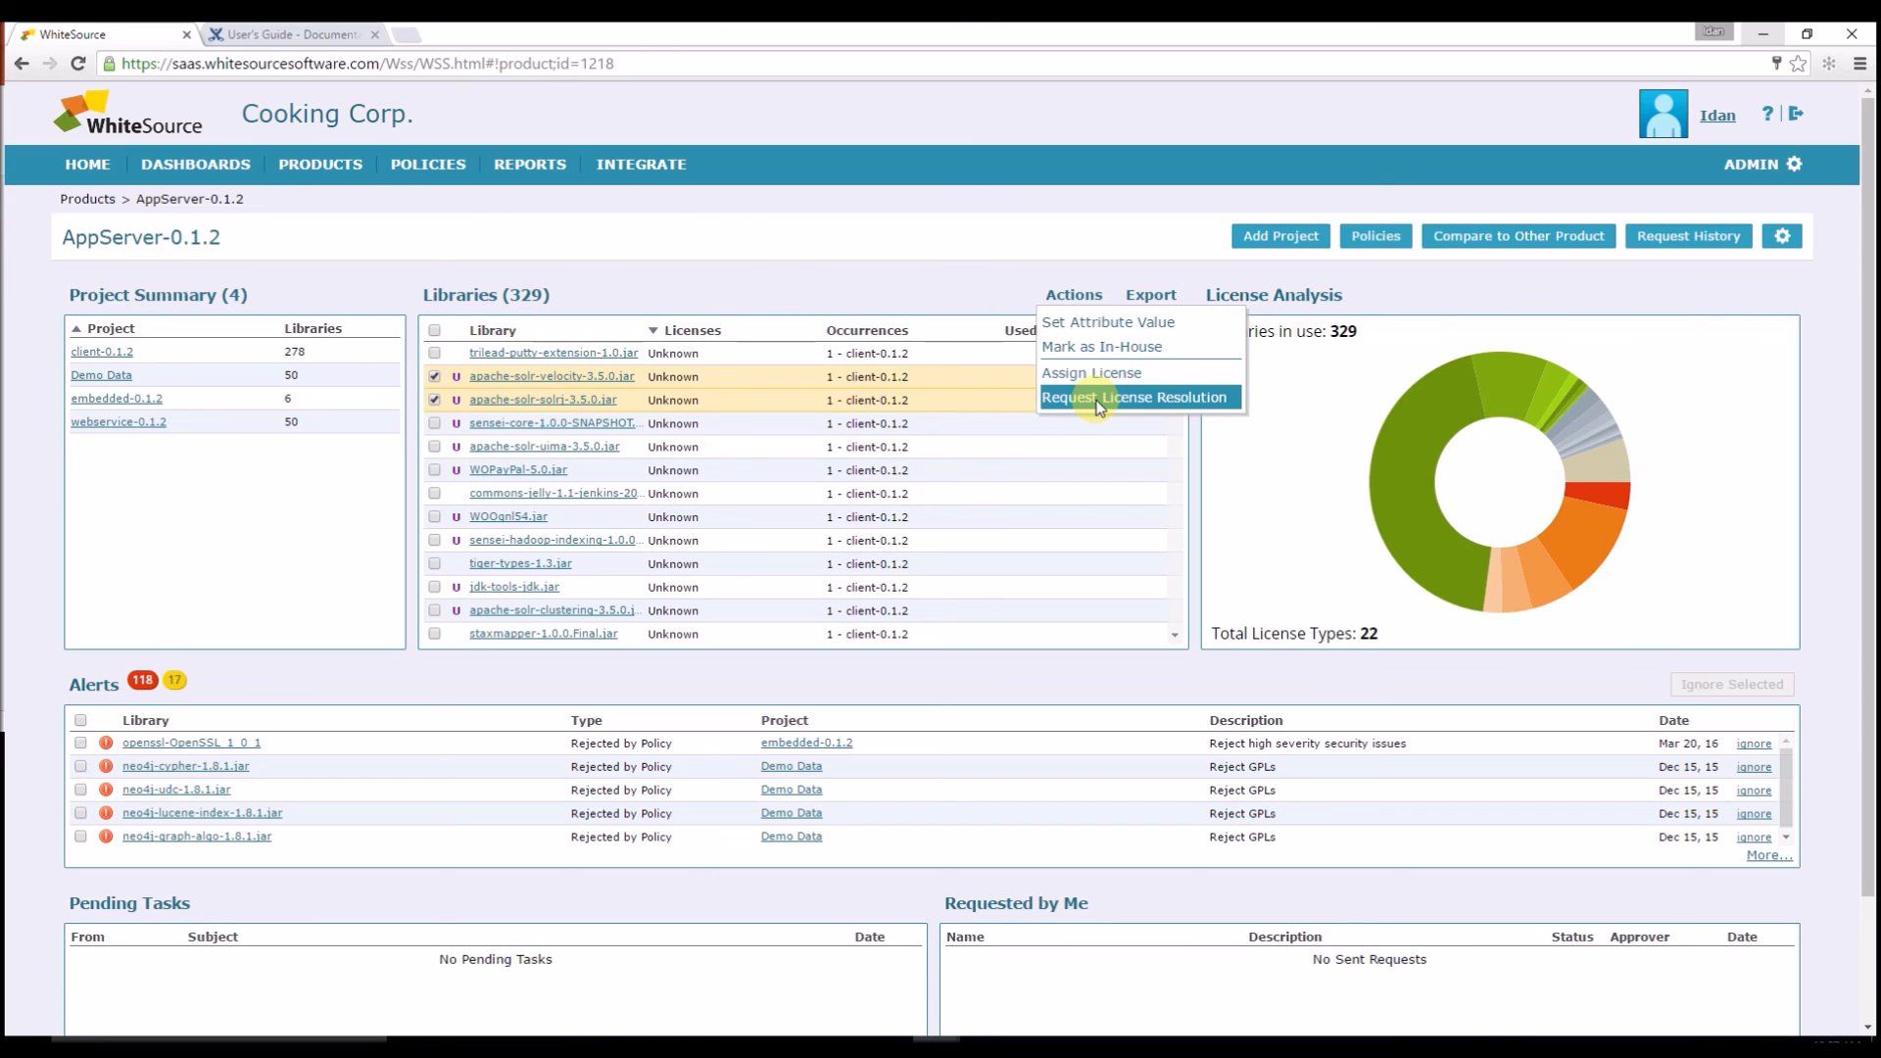
pyautogui.click(288, 33)
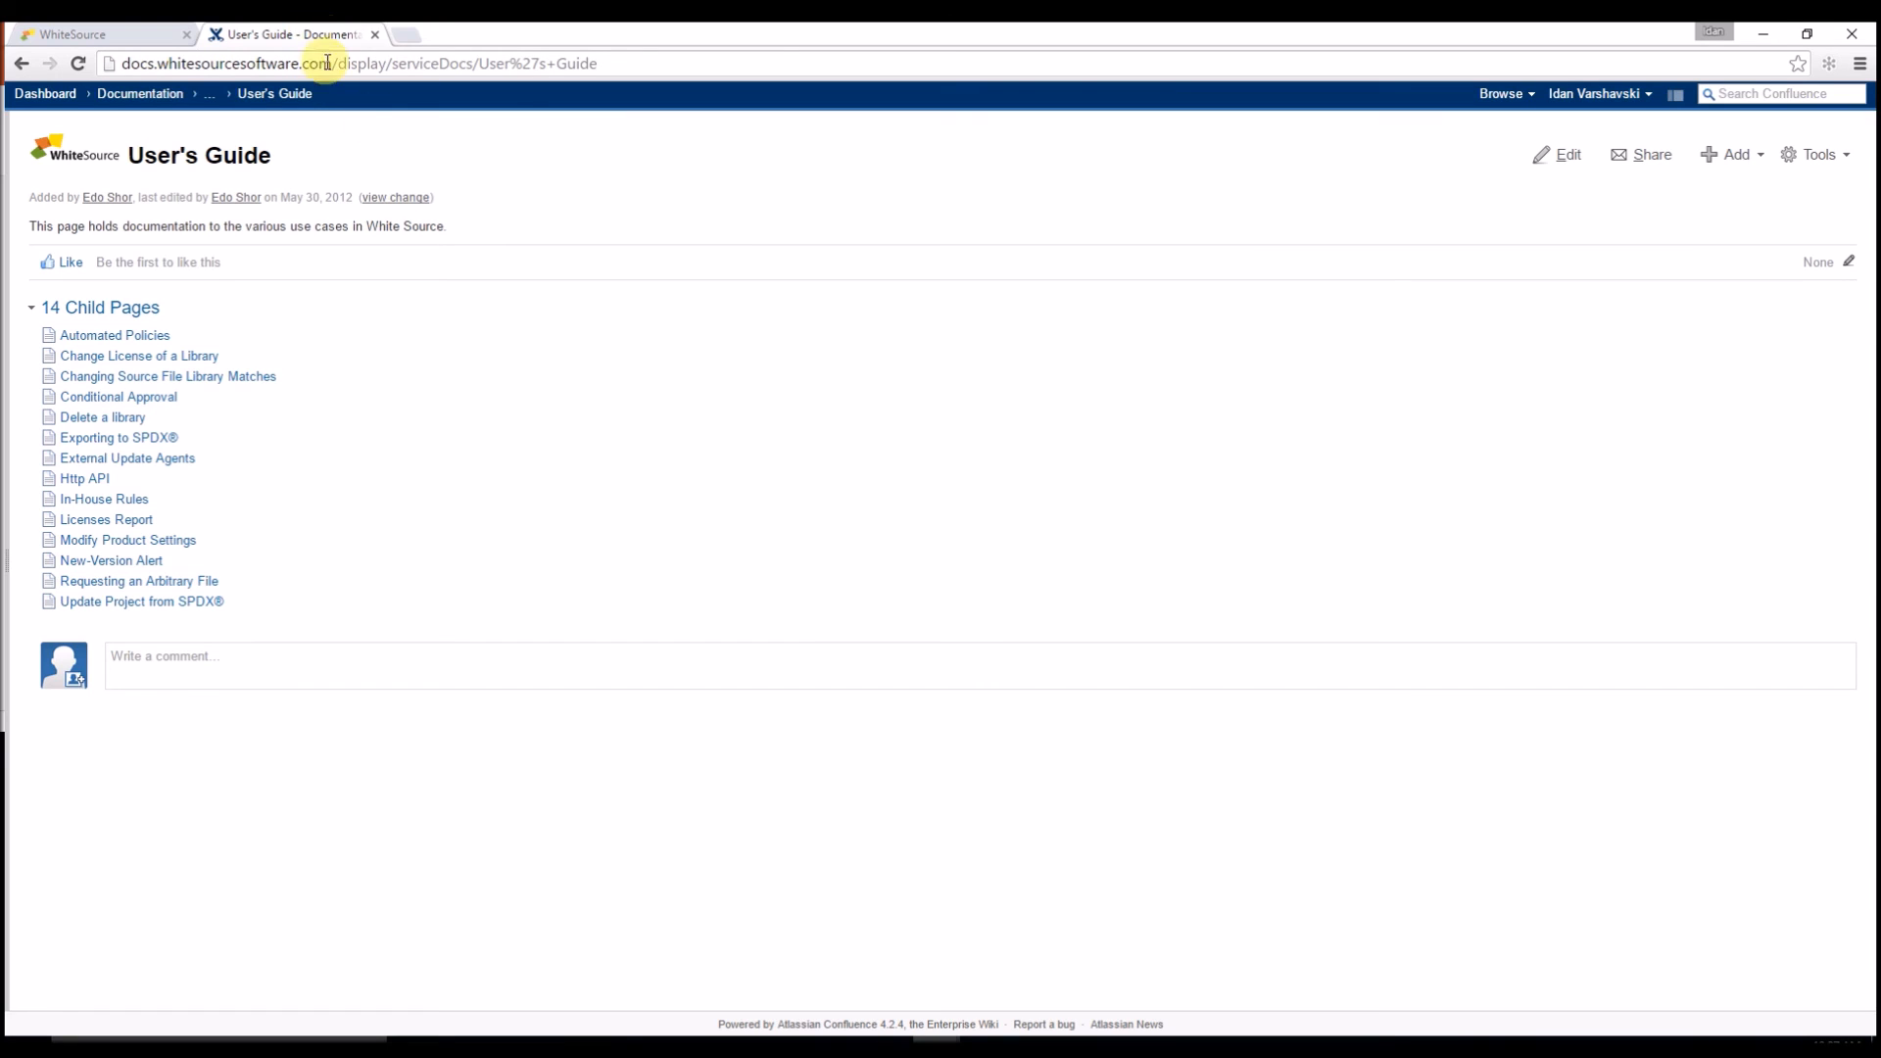
pyautogui.moveTo(323, 400)
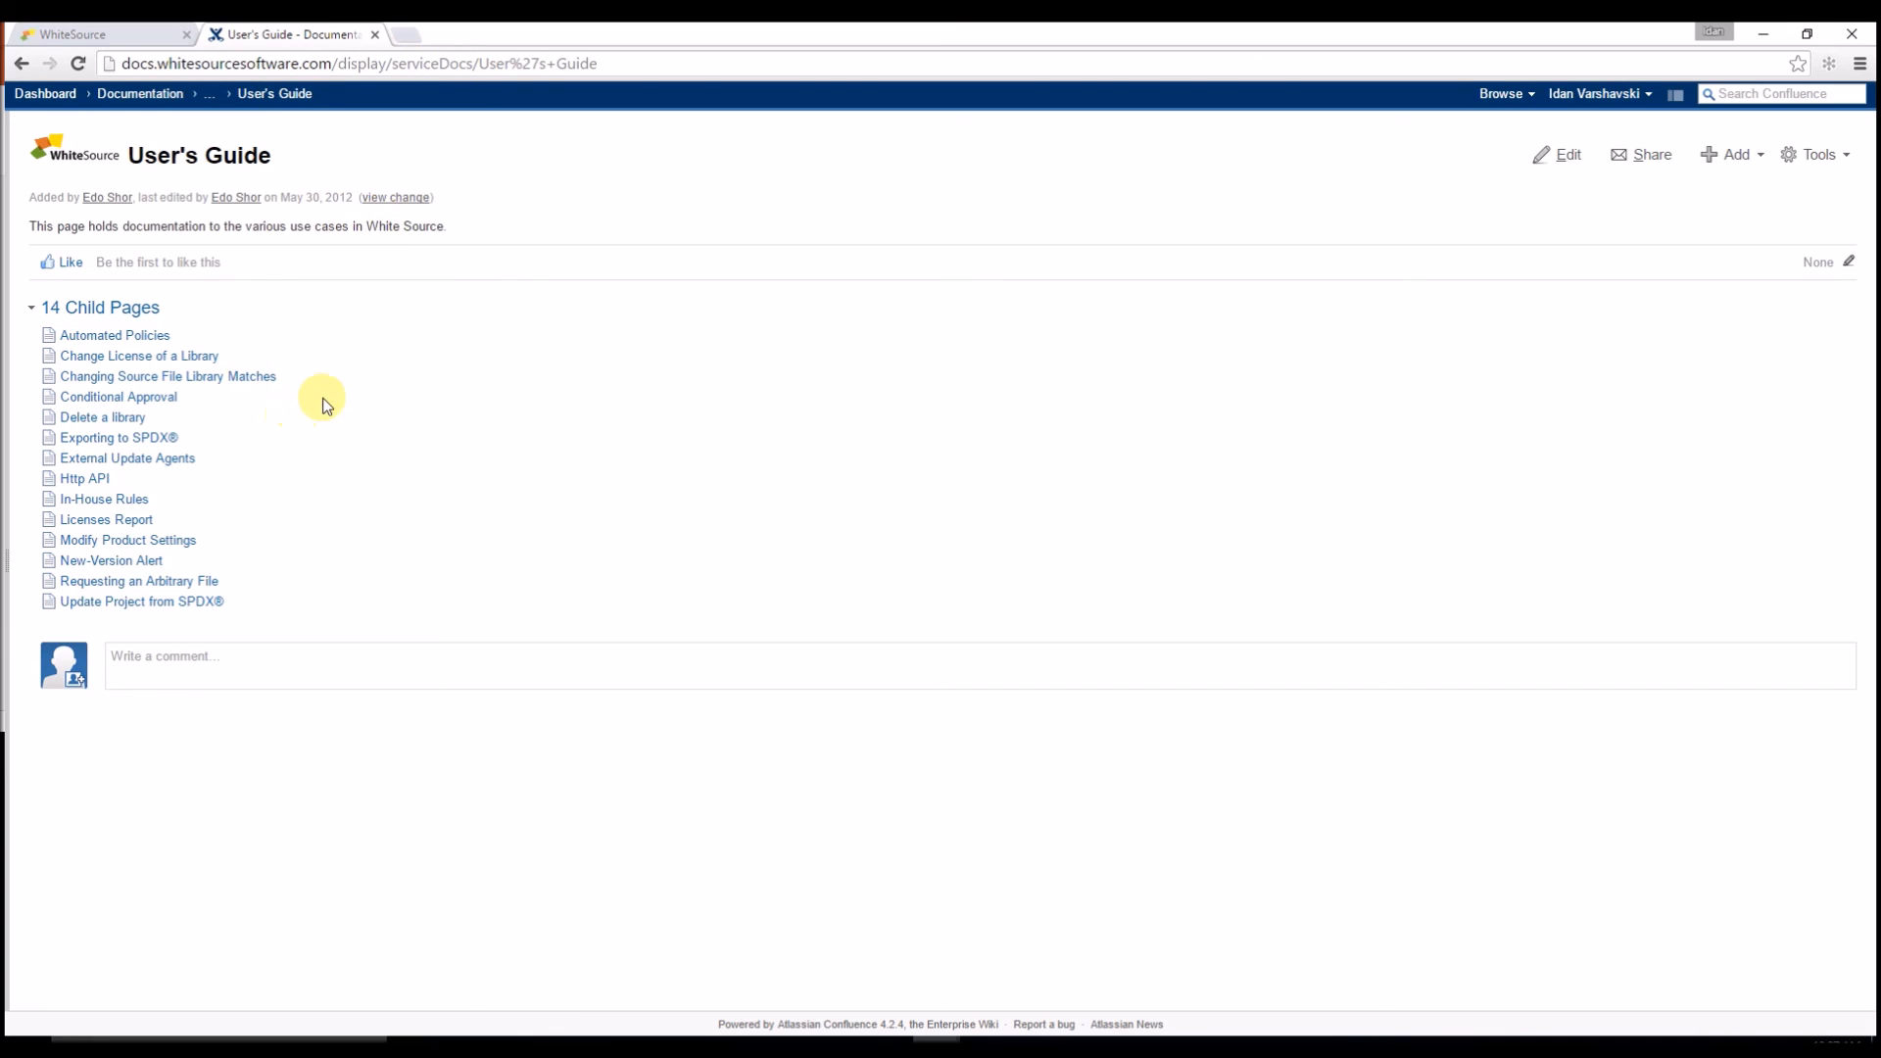
pyautogui.moveTo(638, 744)
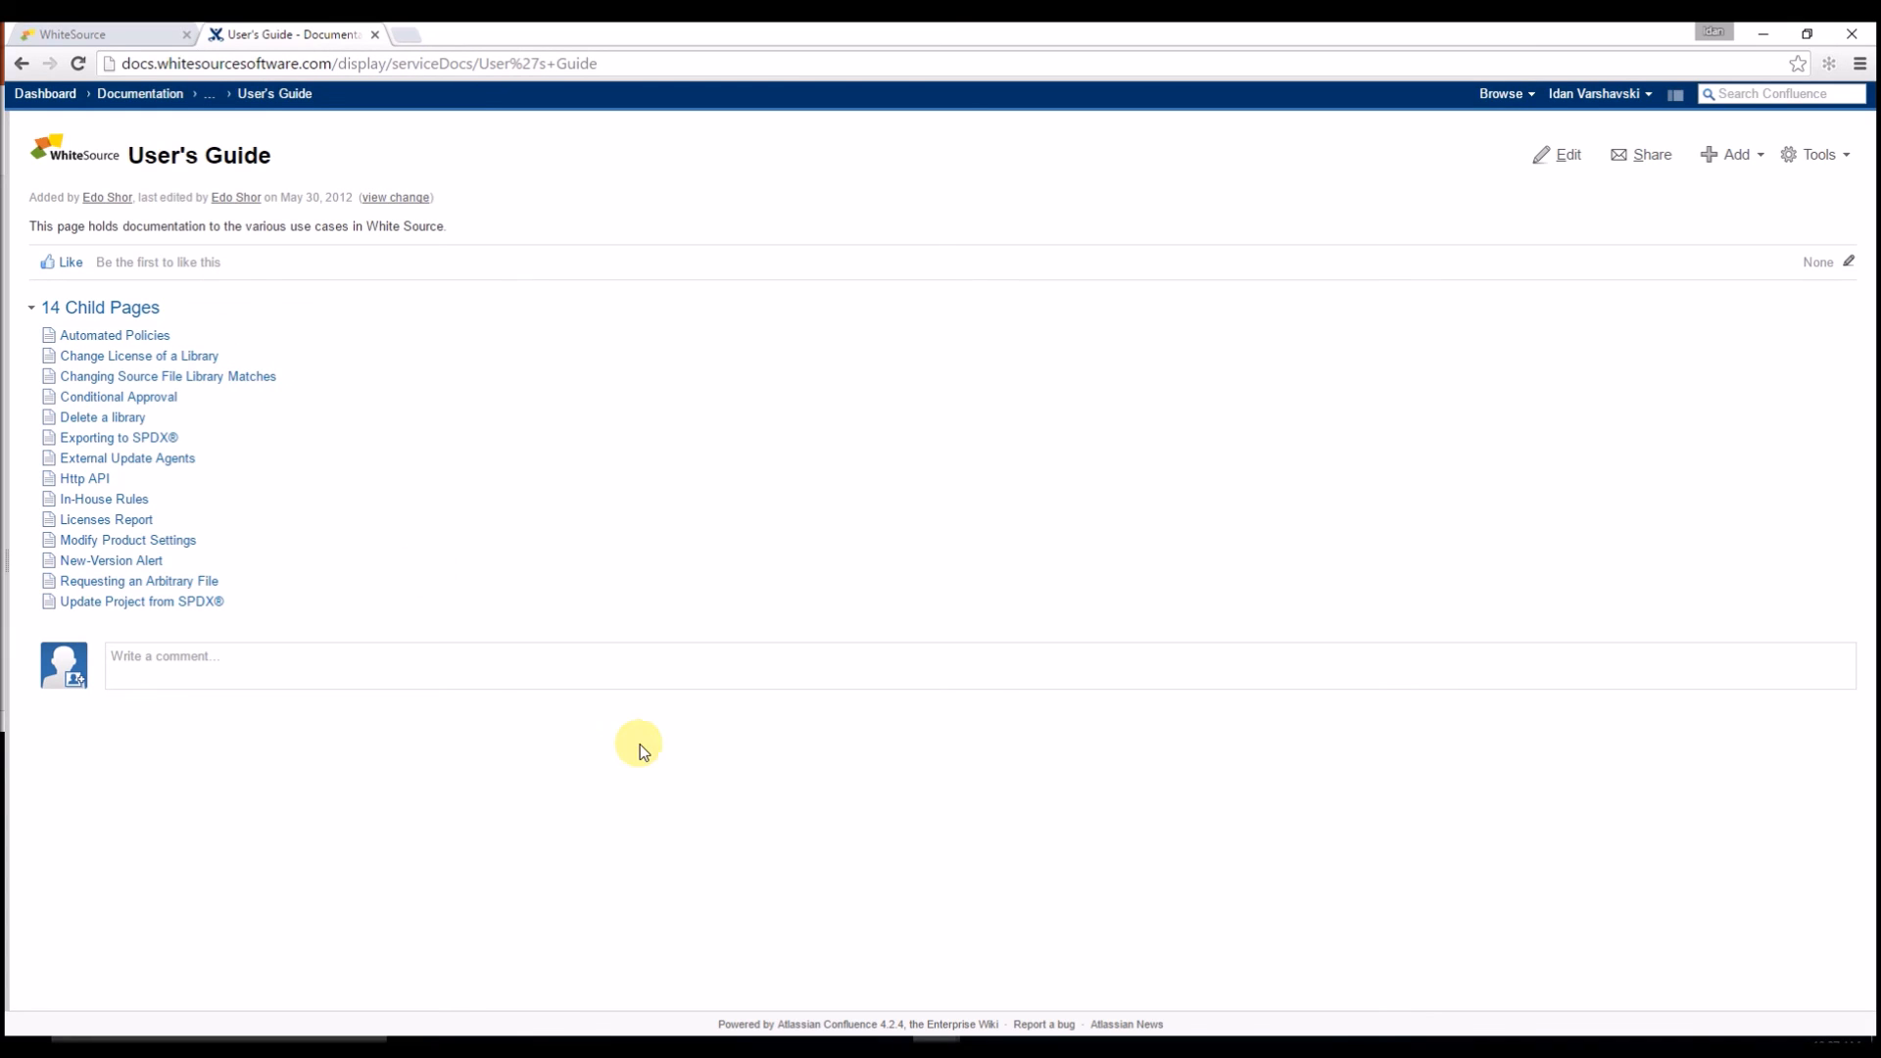